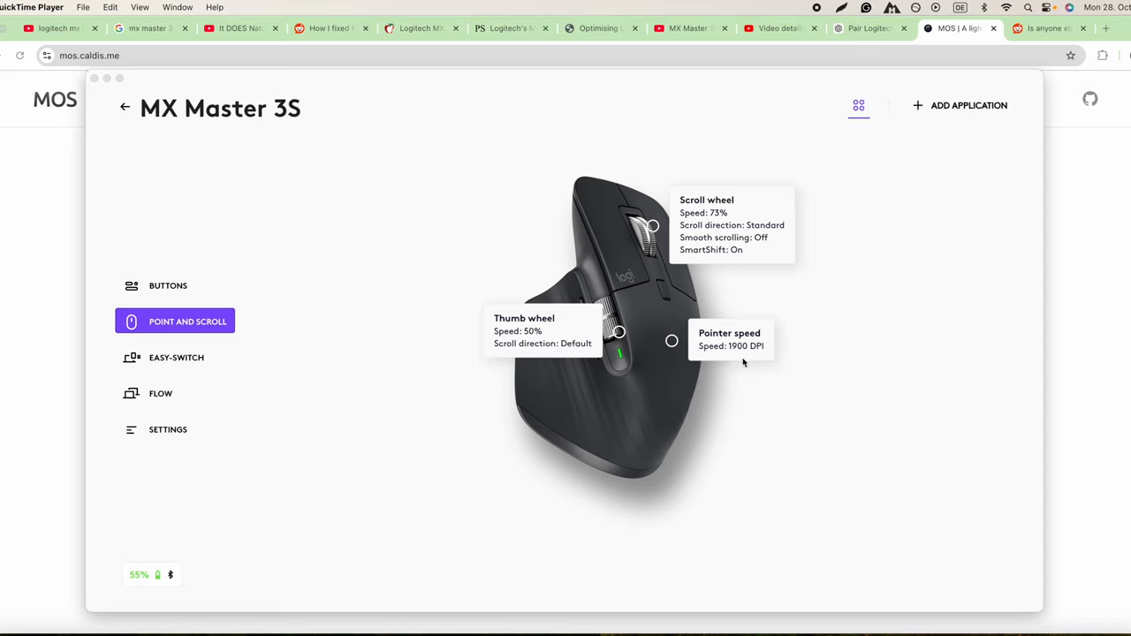
pyautogui.moveTo(729, 362)
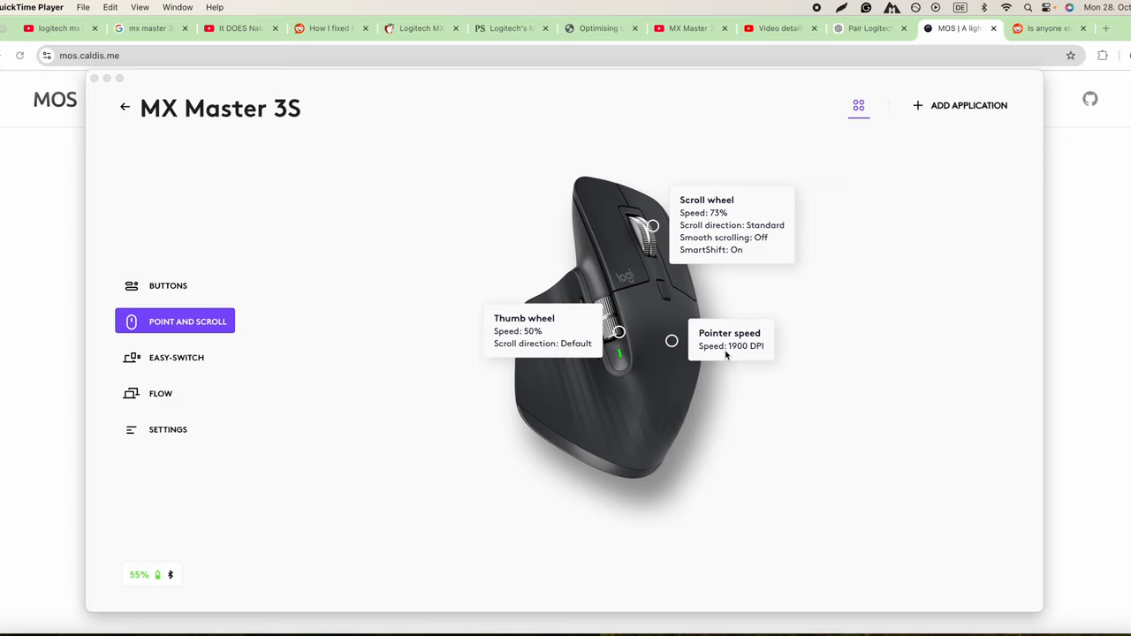
pyautogui.moveTo(752, 355)
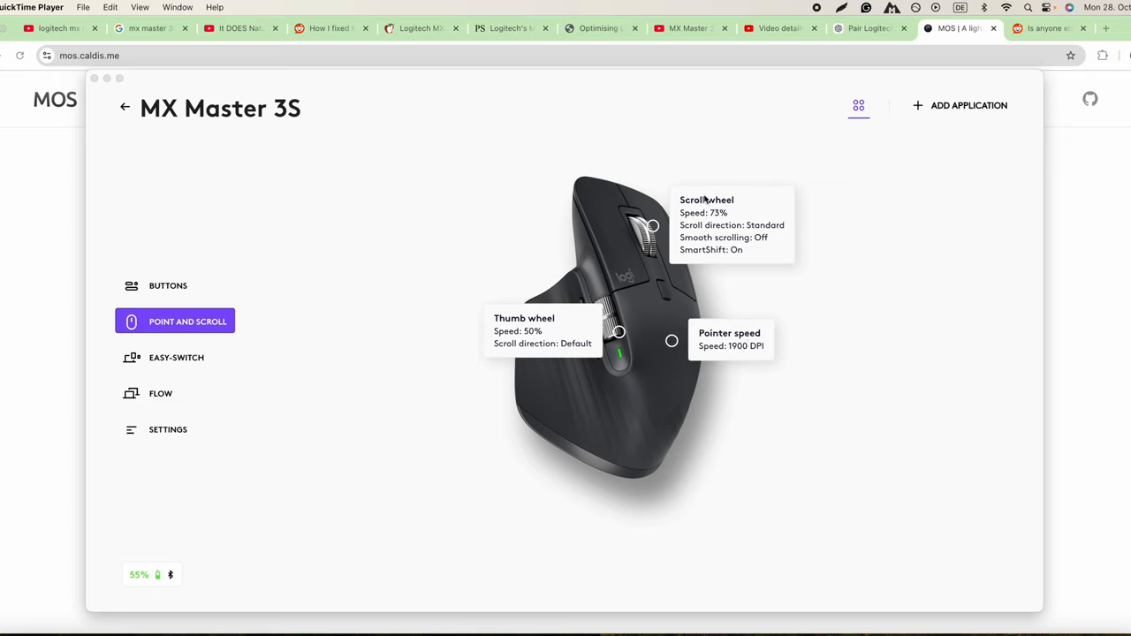
pyautogui.moveTo(774, 266)
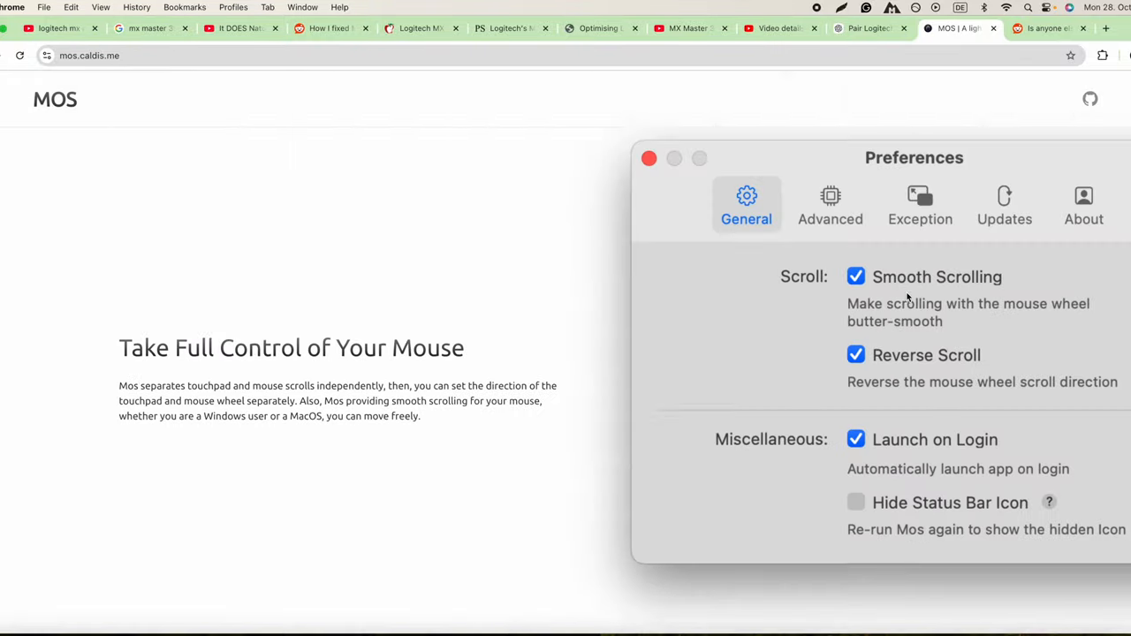
# Review the MX Master 3S scroll wheel settings, keep Standard direction, and close the window
pyautogui.click(649, 158)
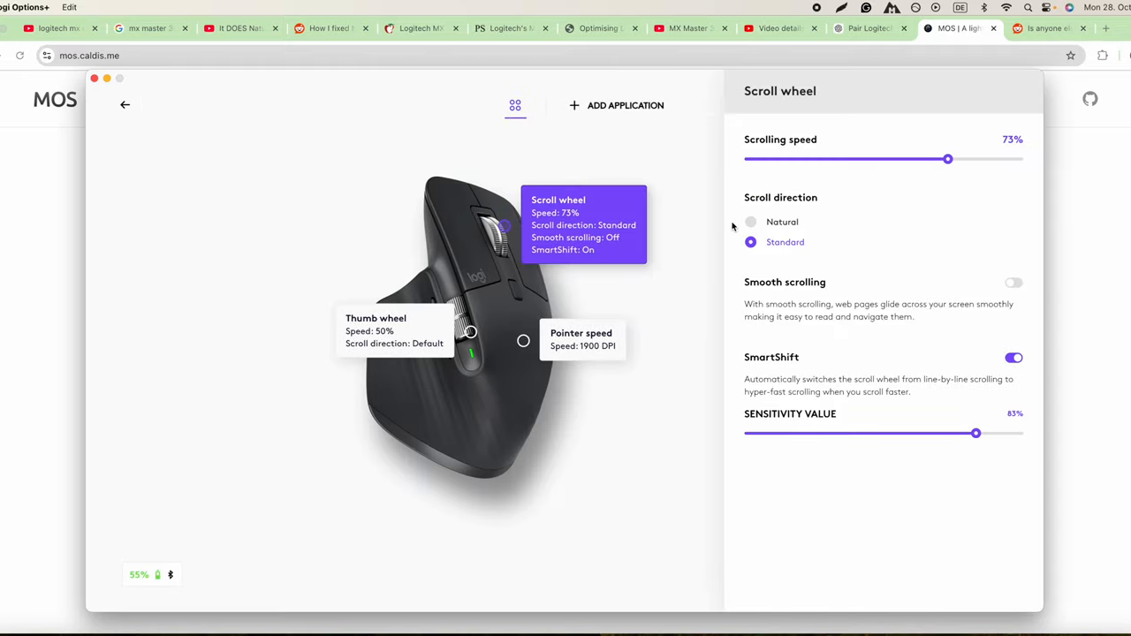
pyautogui.moveTo(888, 191)
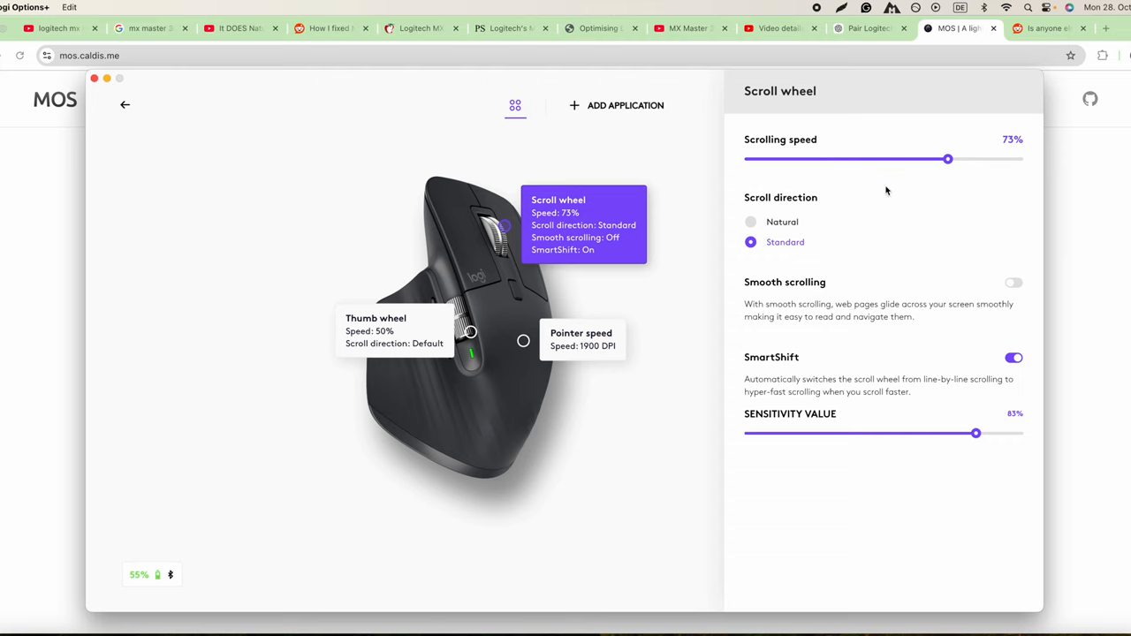
pyautogui.moveTo(750, 241)
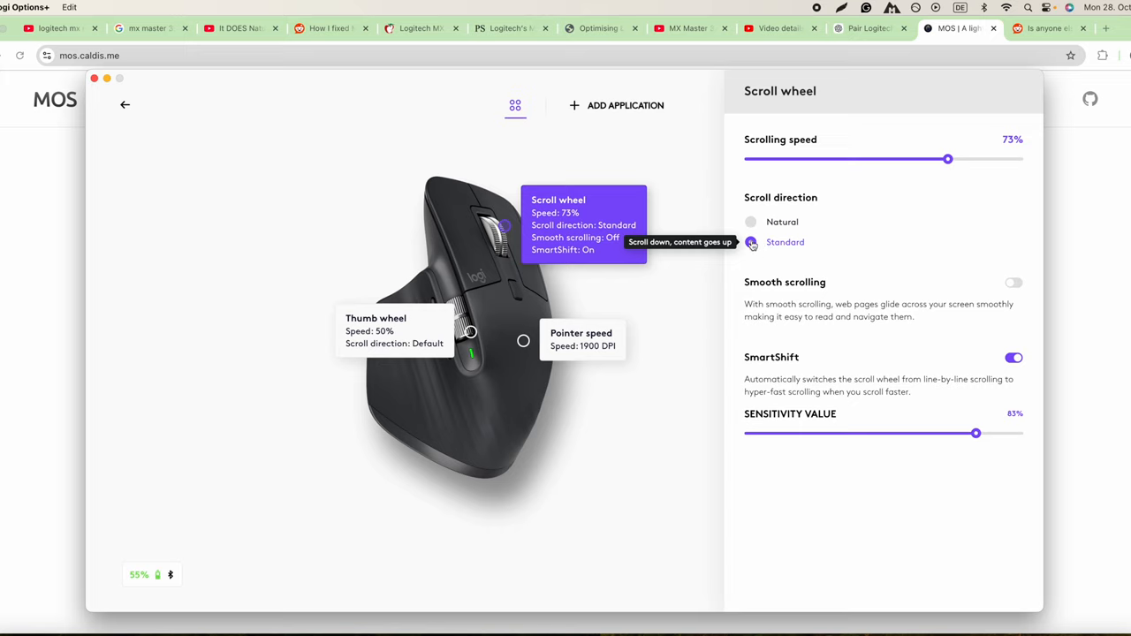
pyautogui.moveTo(751, 222)
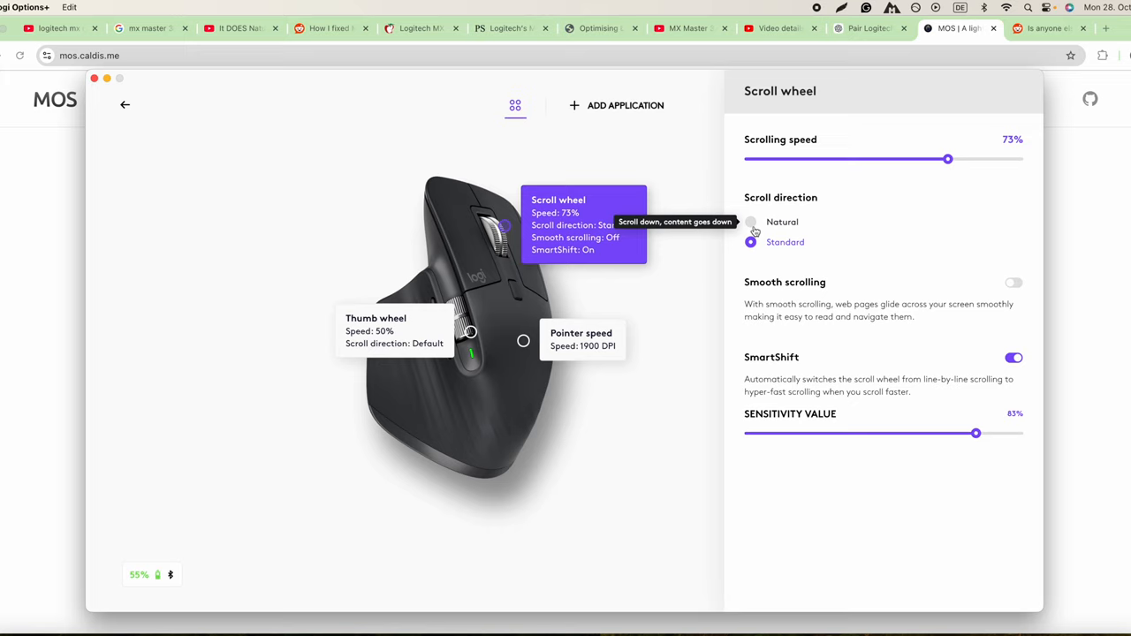
pyautogui.click(750, 241)
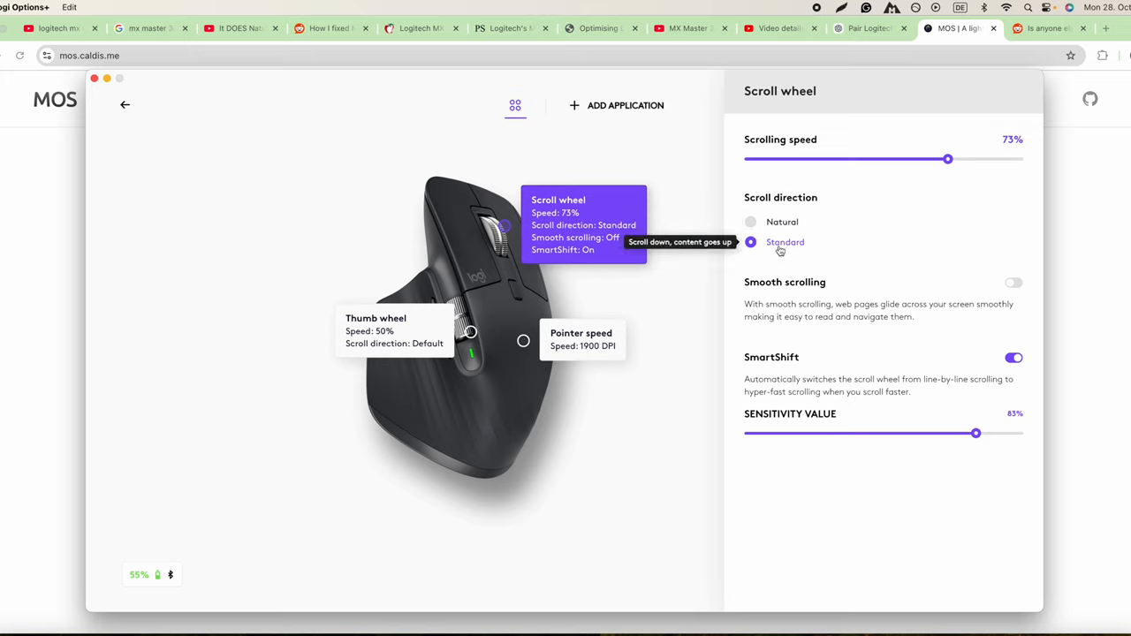
pyautogui.moveTo(785, 250)
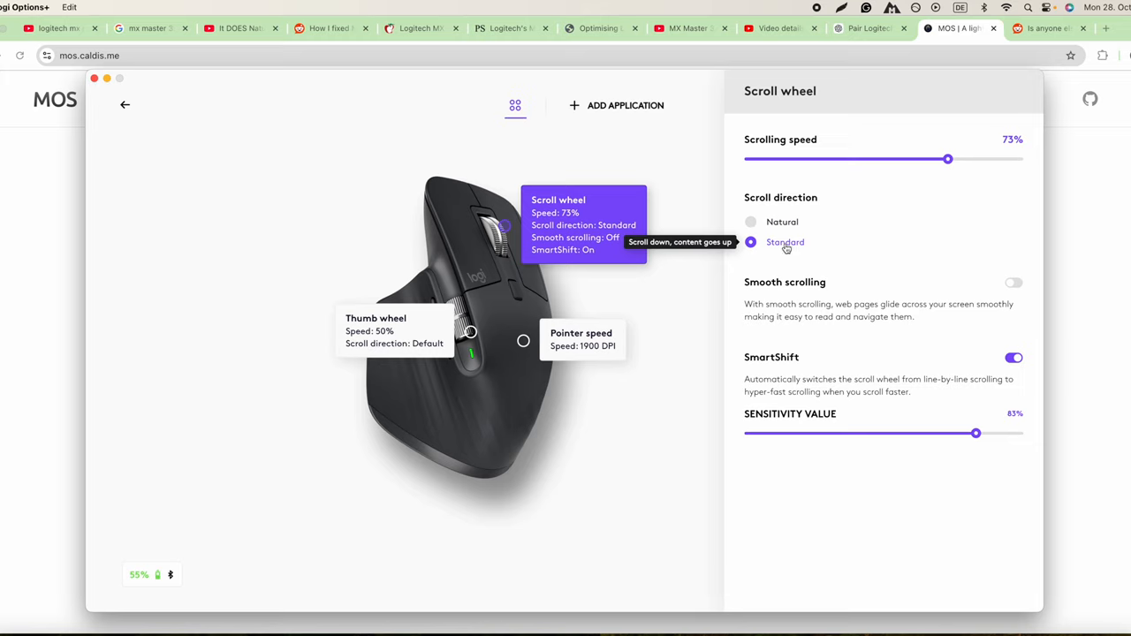
pyautogui.moveTo(831, 307)
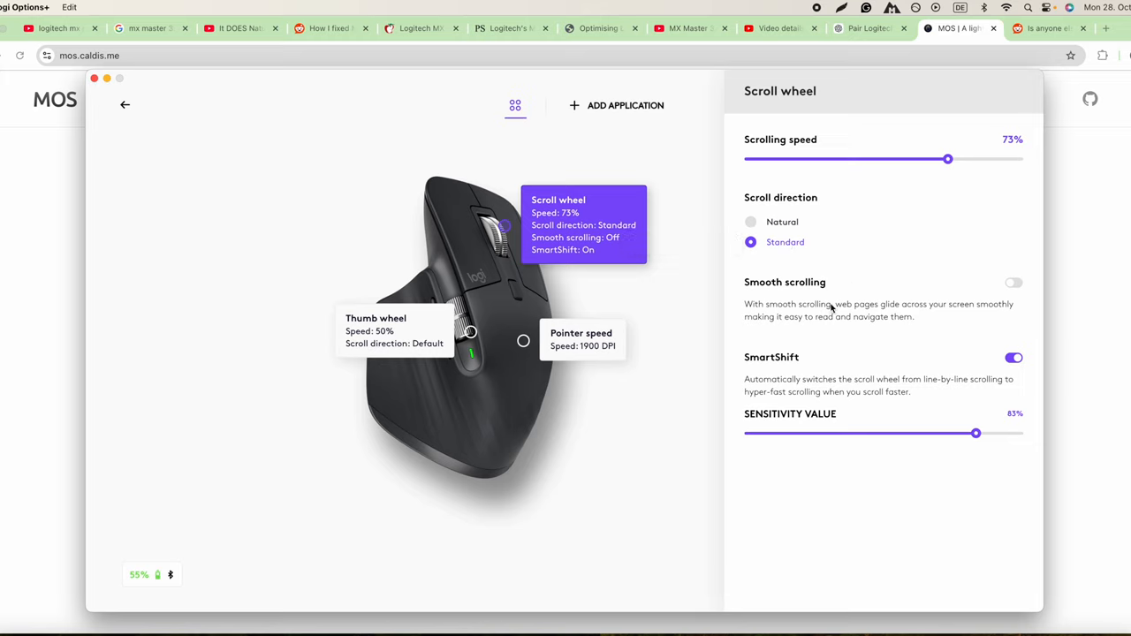
pyautogui.click(1014, 282)
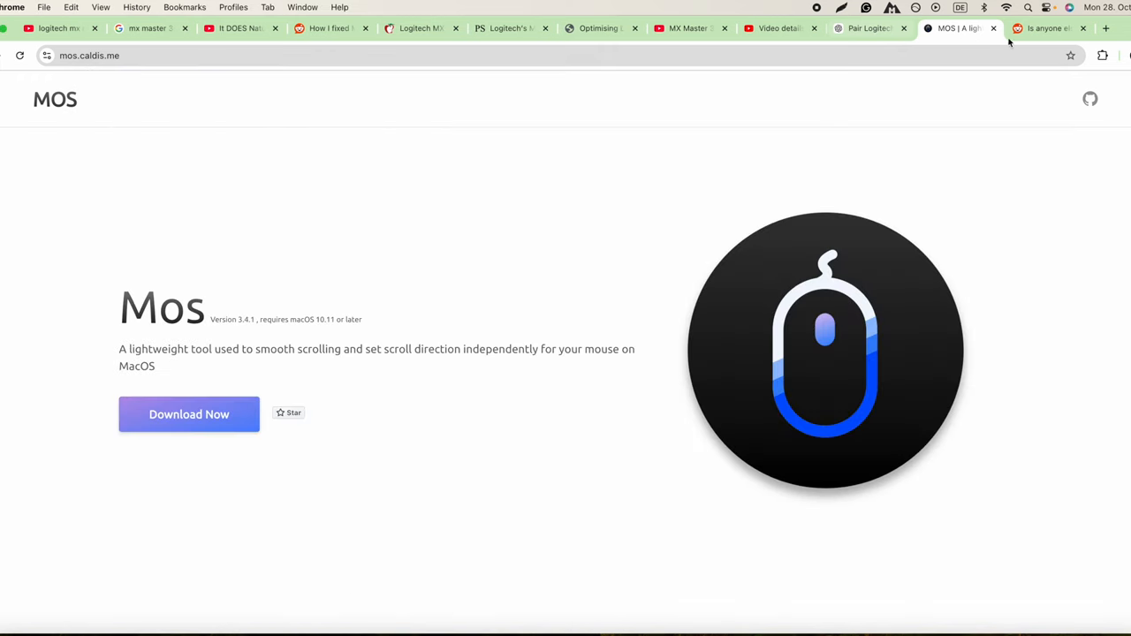
# Glance over the Reddit thread about Mos issues
pyautogui.click(1047, 27)
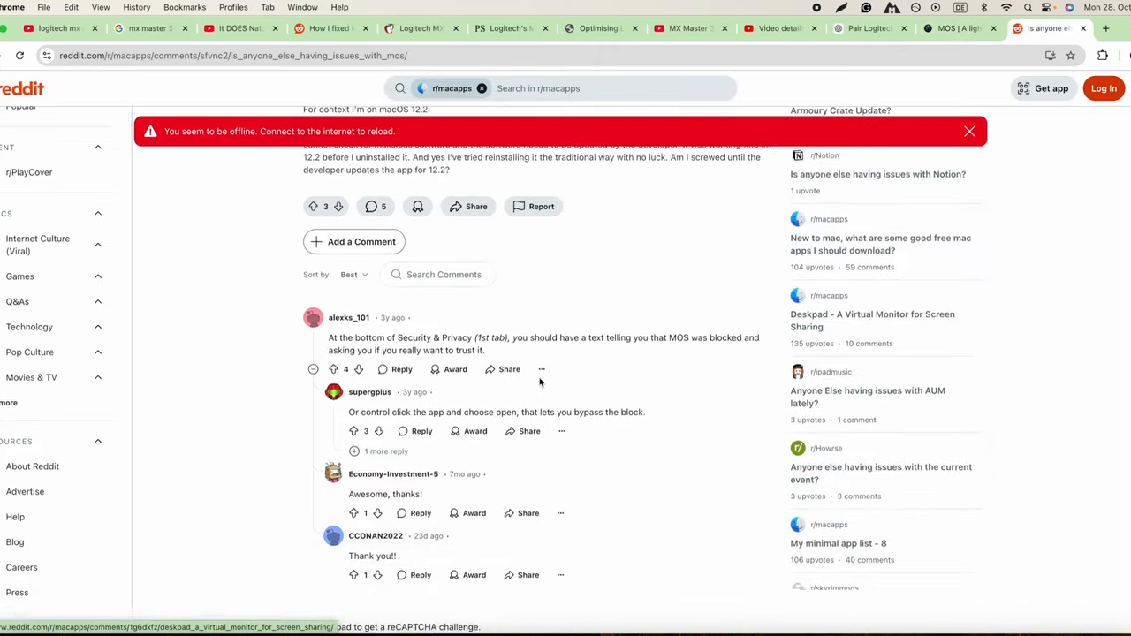
pyautogui.moveTo(604, 360)
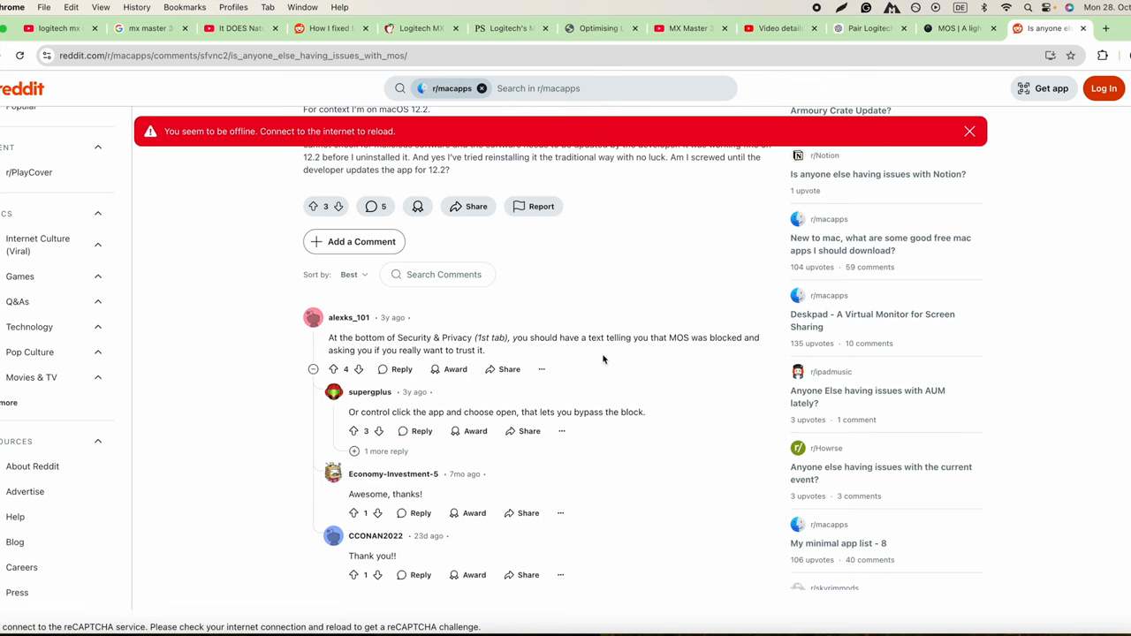
pyautogui.scroll(3)
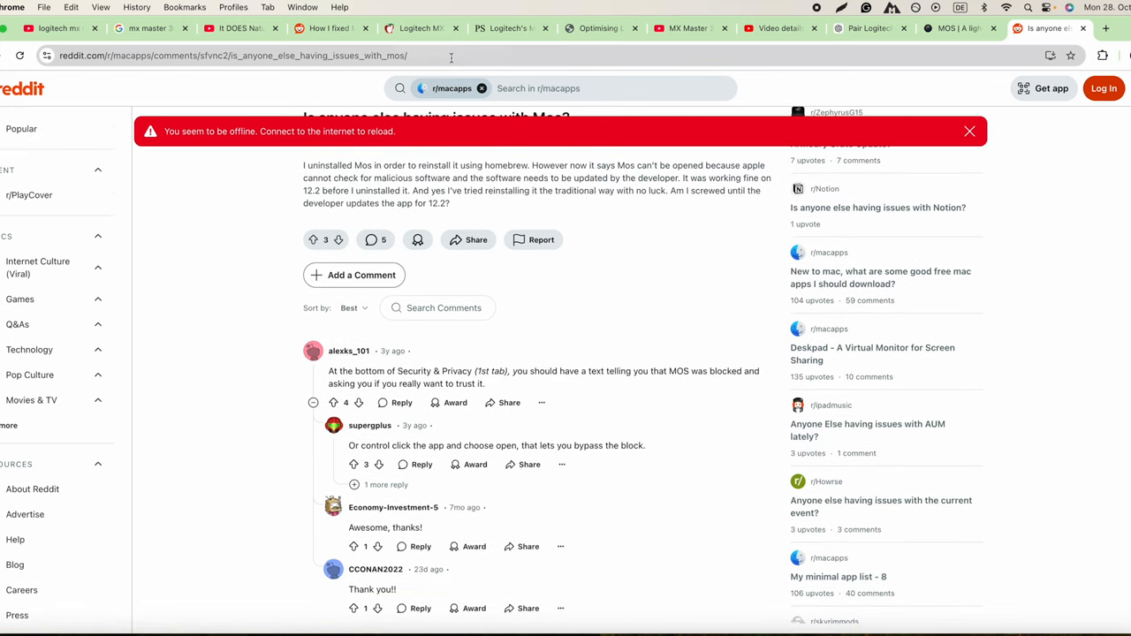
# Read through the MacRumors 'Logitech MX Master 3S scrolling sucks?' thread and its replies
pyautogui.click(420, 28)
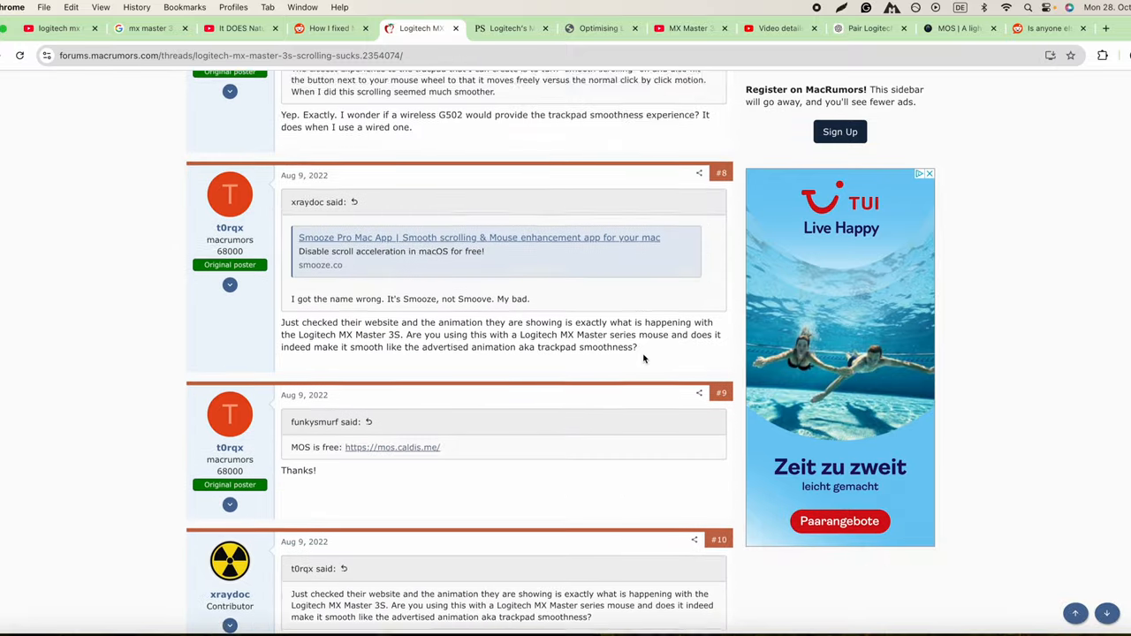
pyautogui.scroll(3)
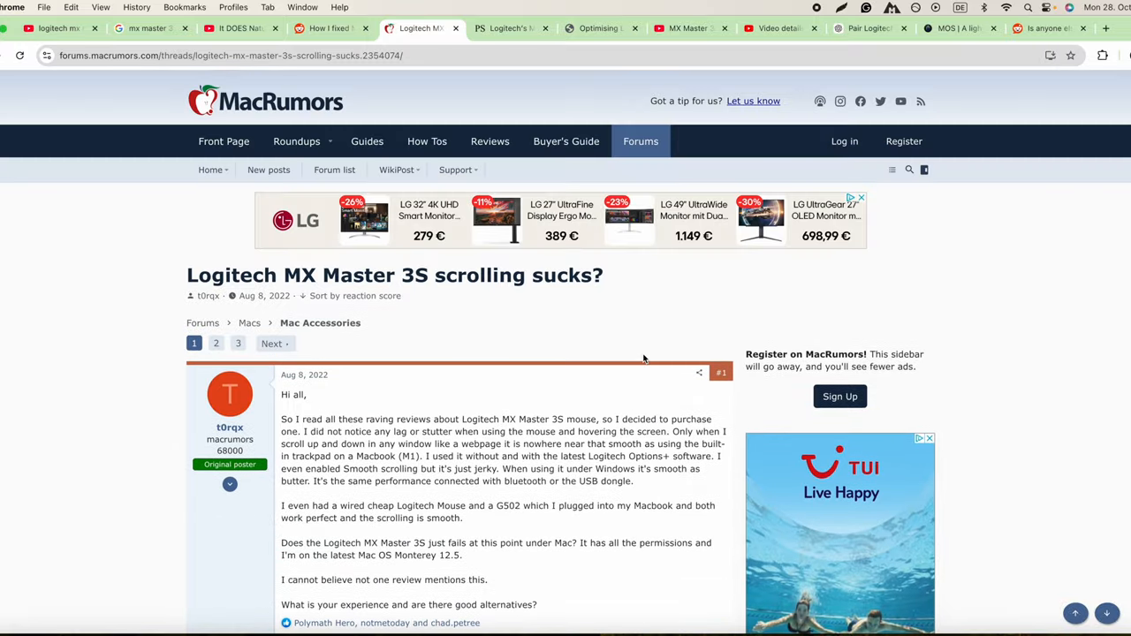
pyautogui.scroll(-3)
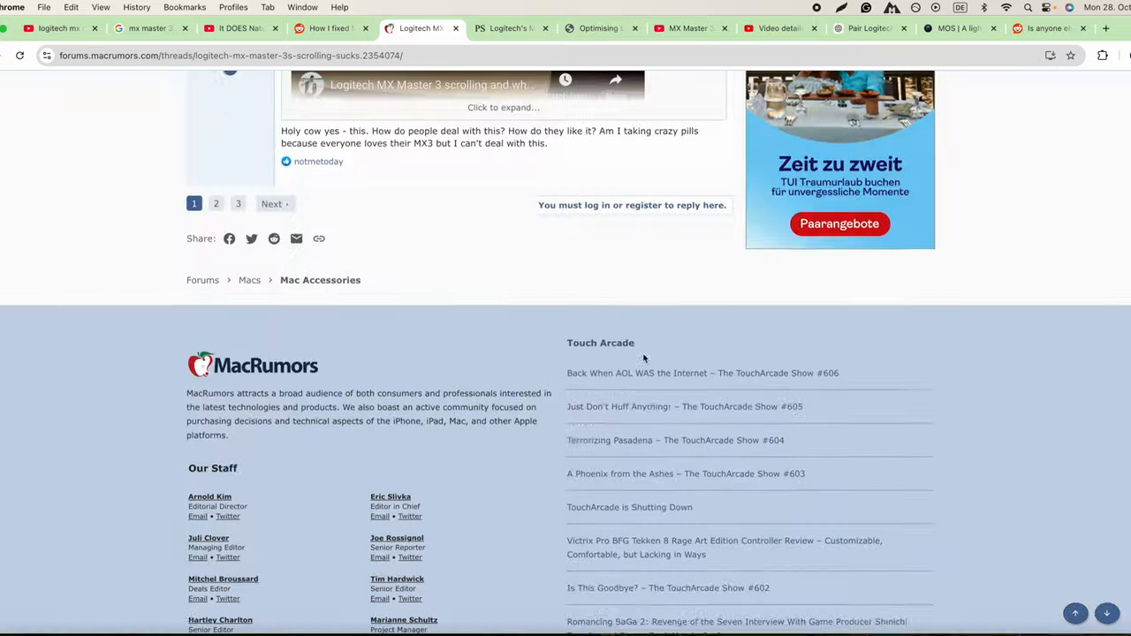
pyautogui.scroll(3)
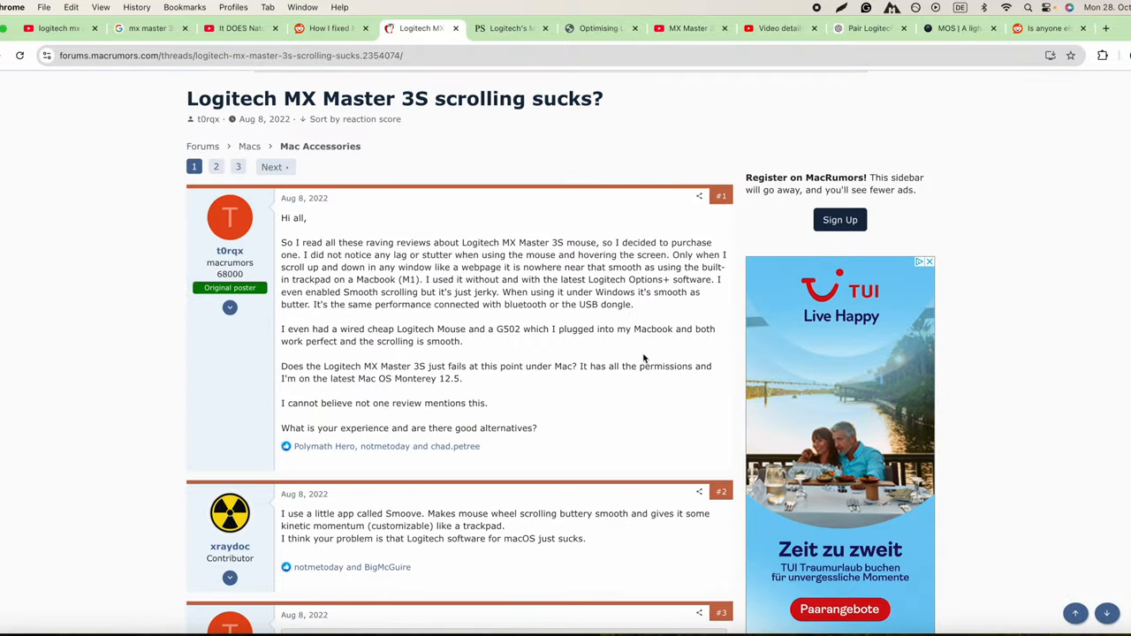
pyautogui.scroll(-3)
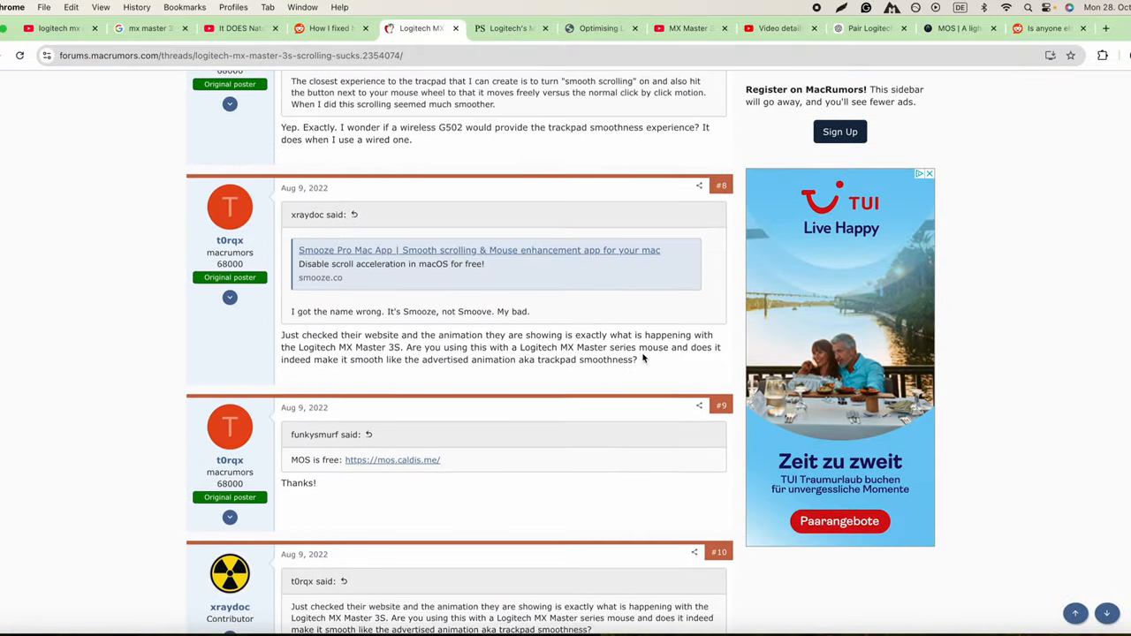
pyautogui.scroll(3)
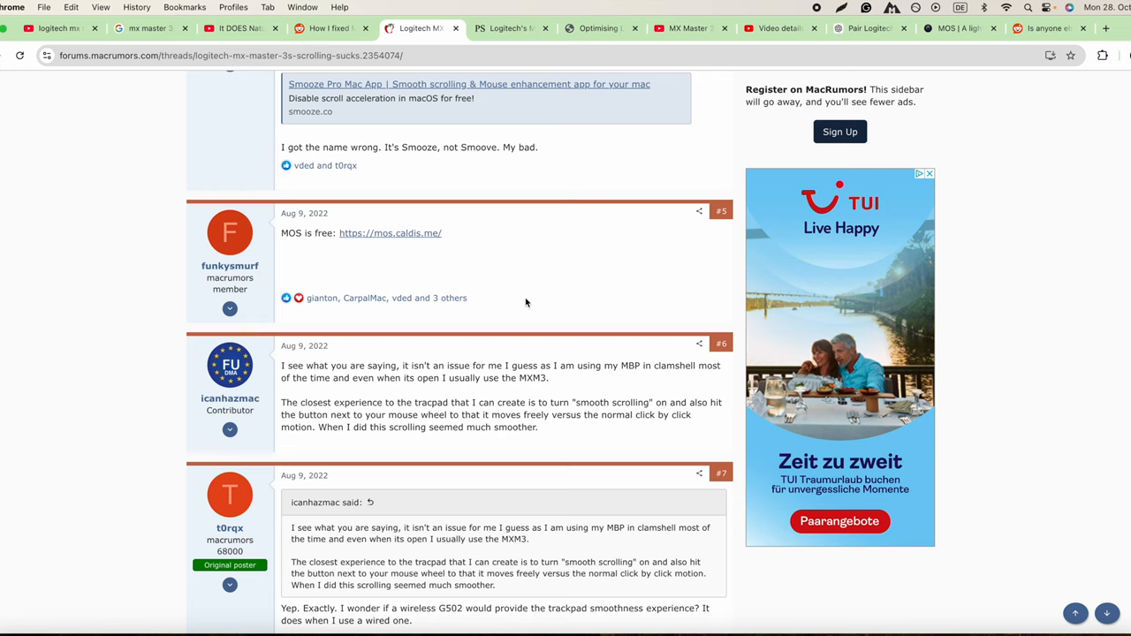
pyautogui.scroll(3)
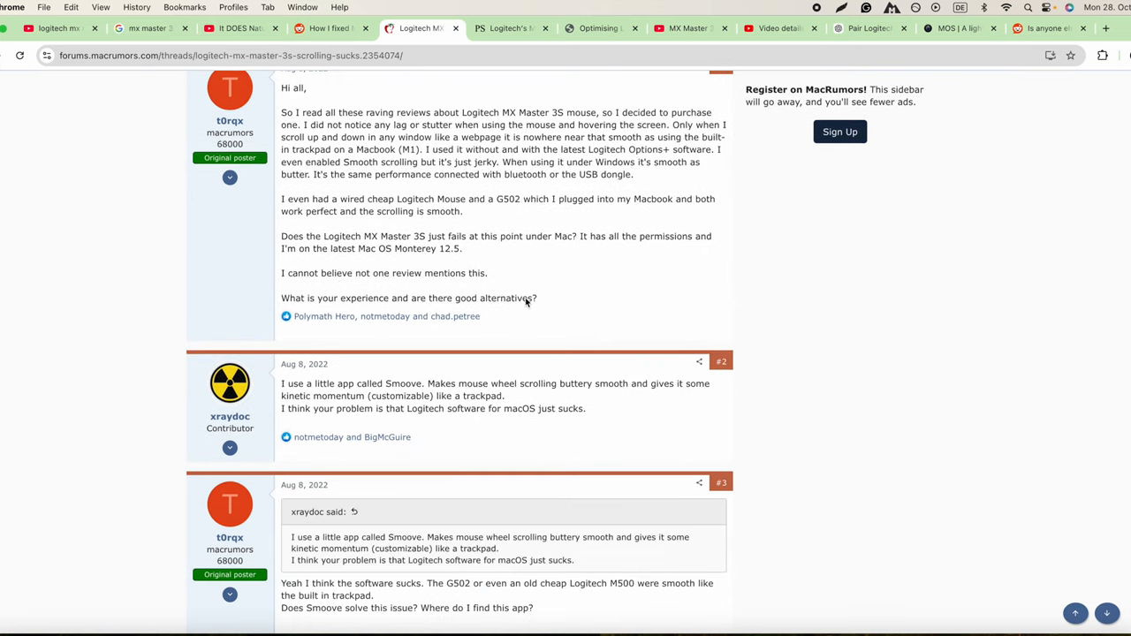
pyautogui.scroll(-3)
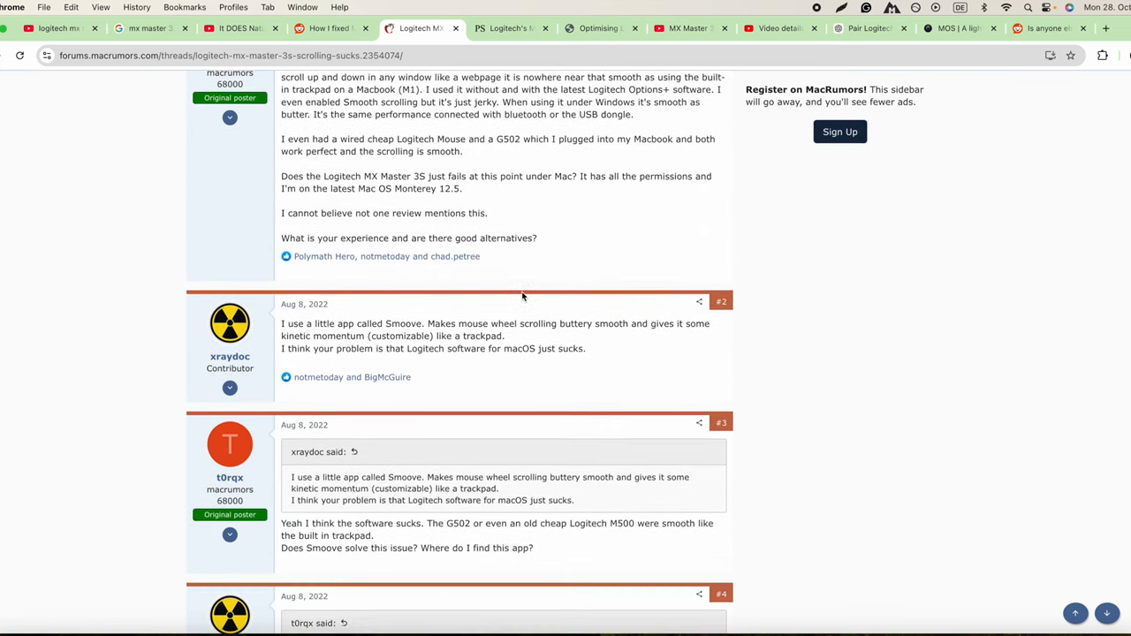
pyautogui.click(325, 28)
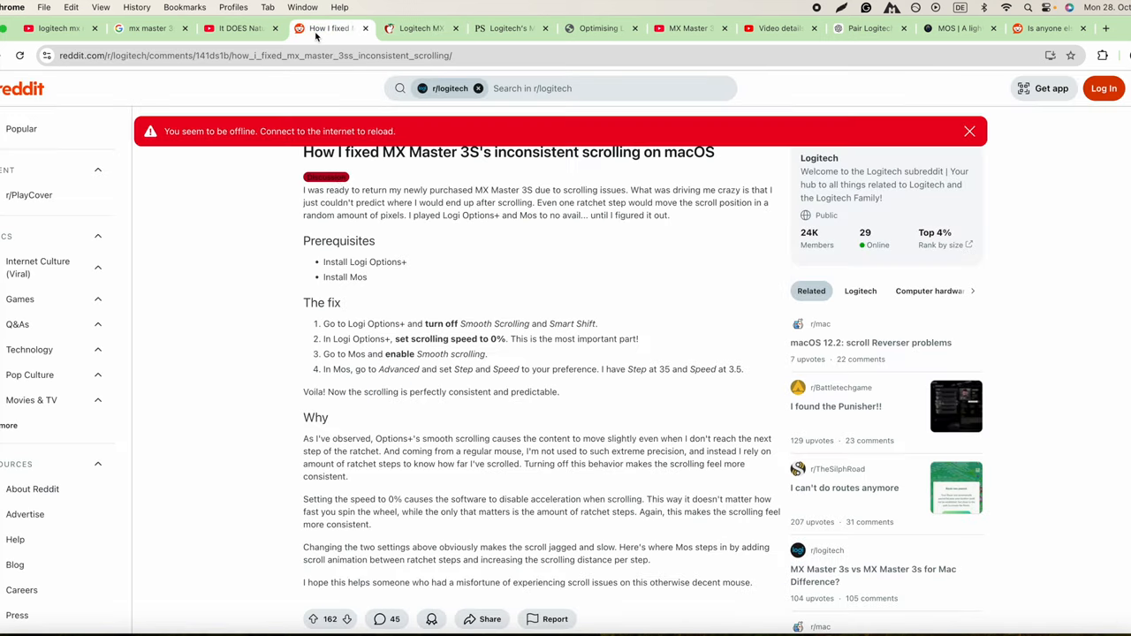
pyautogui.scroll(-3)
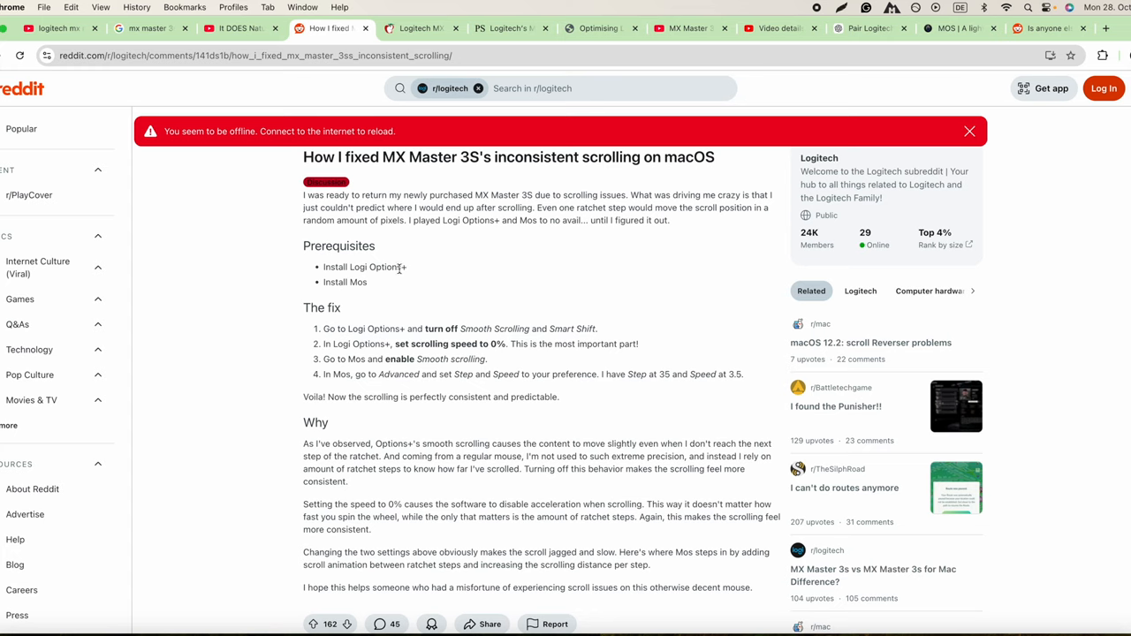
pyautogui.moveTo(366, 296)
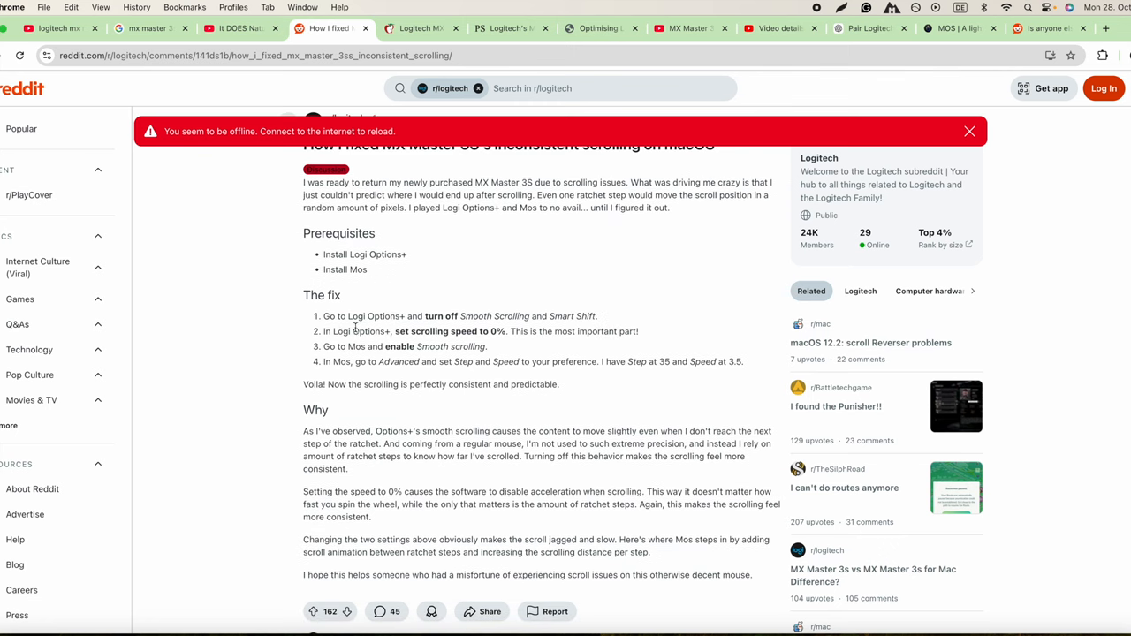
pyautogui.moveTo(420, 318)
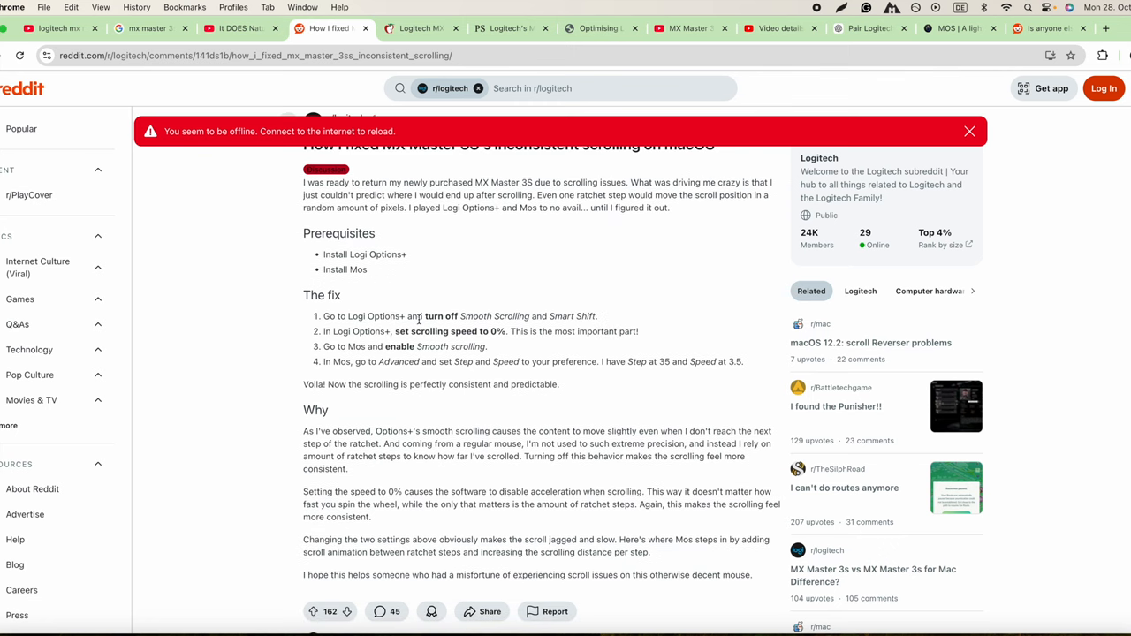
pyautogui.moveTo(787, 314)
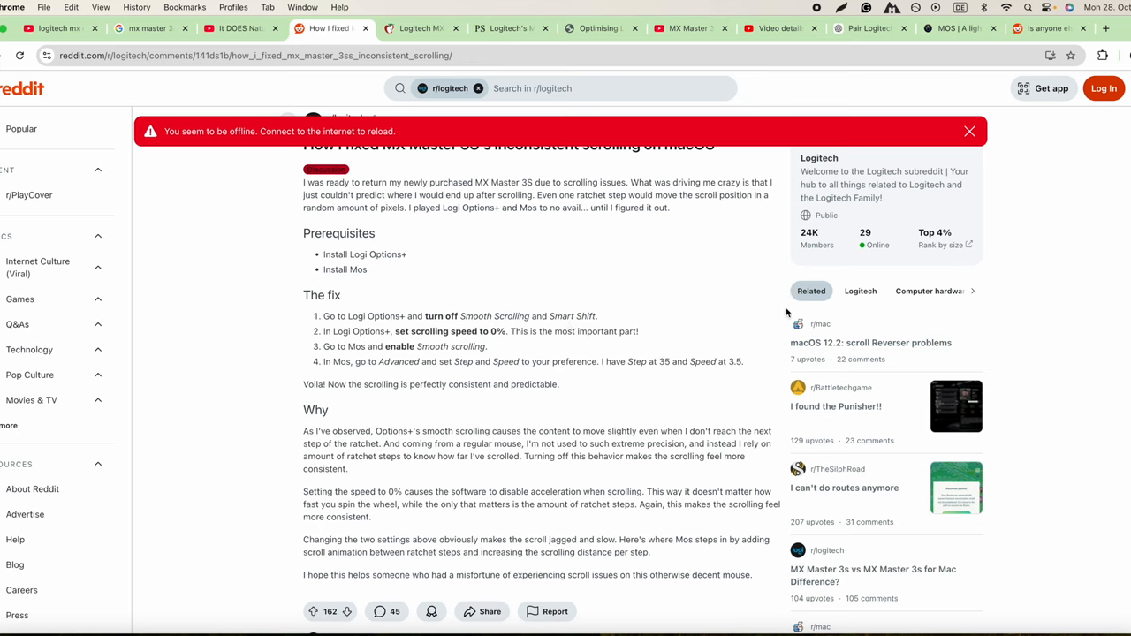
pyautogui.moveTo(331, 281)
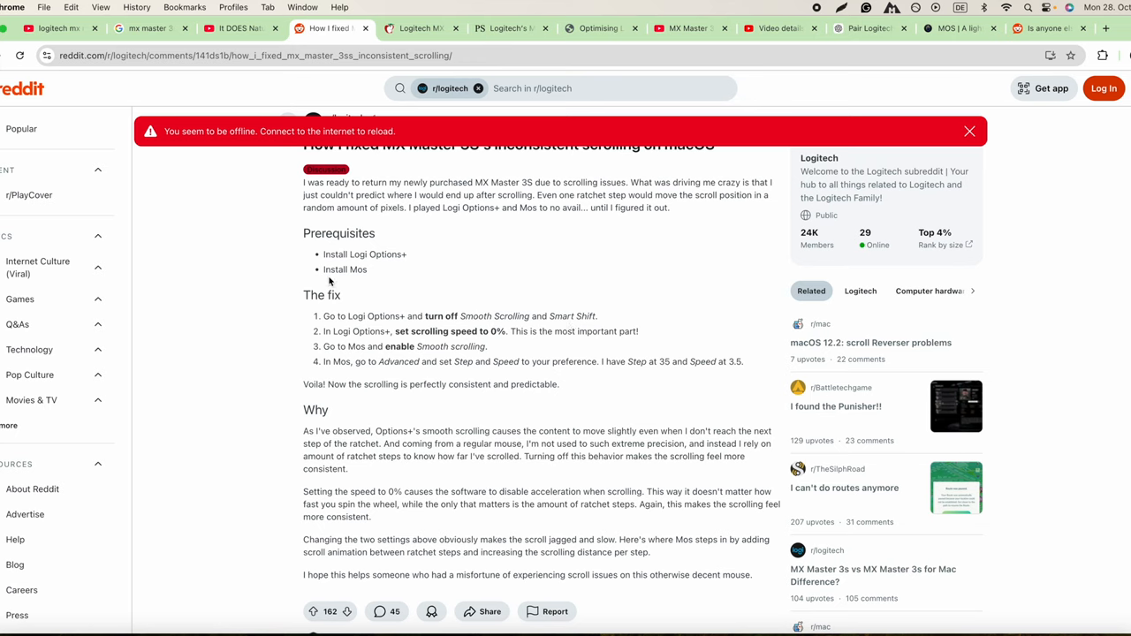
pyautogui.moveTo(413, 282)
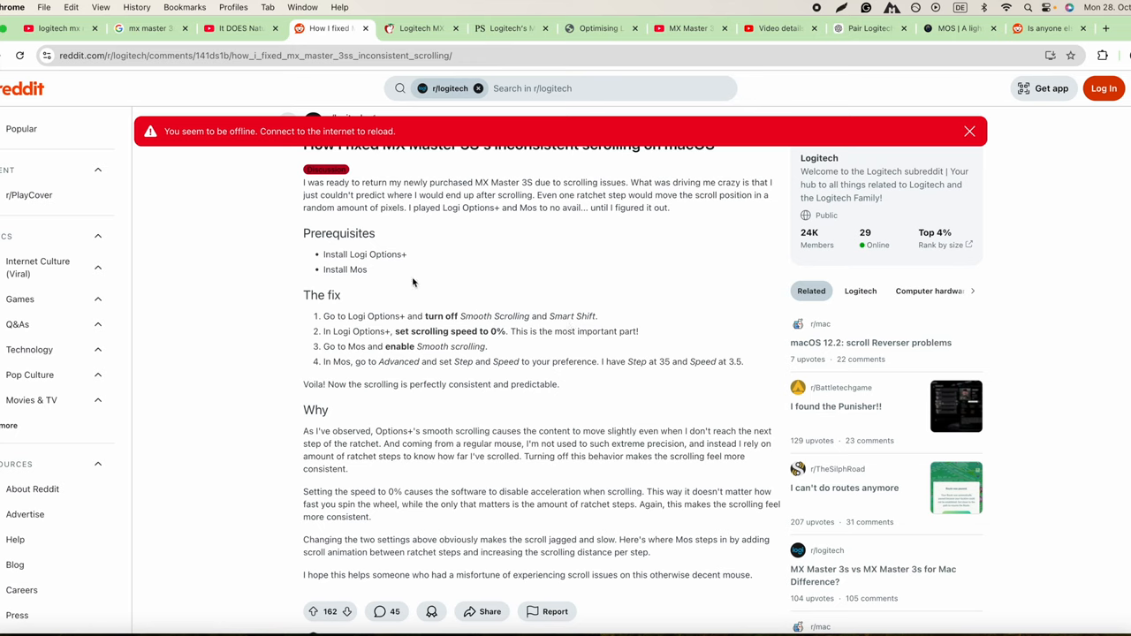
pyautogui.moveTo(502, 236)
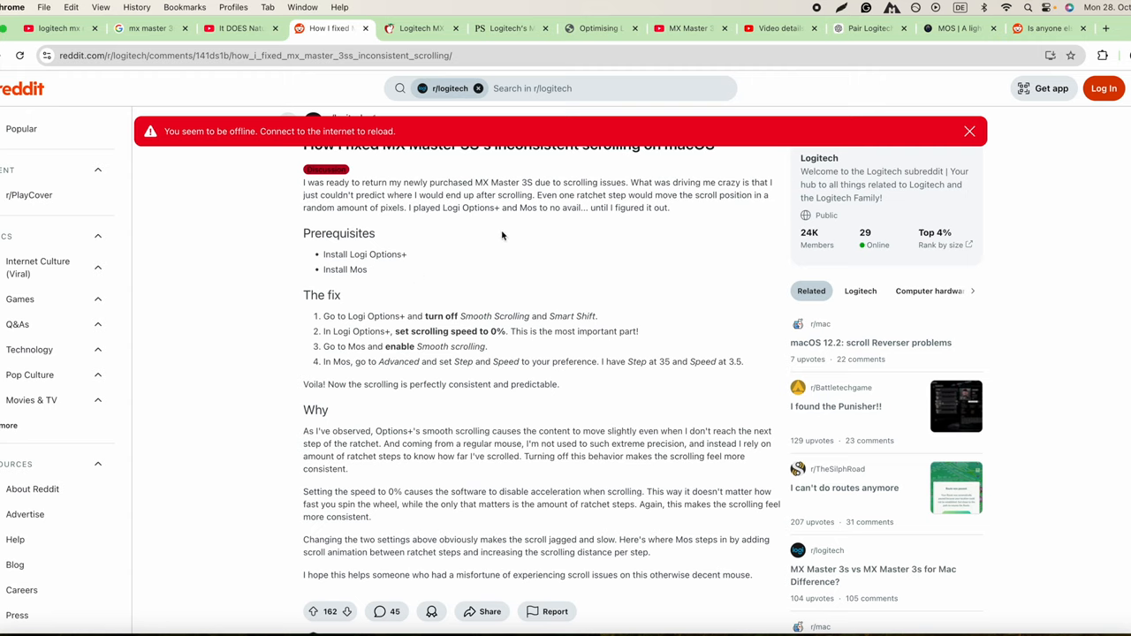
pyautogui.moveTo(372, 281)
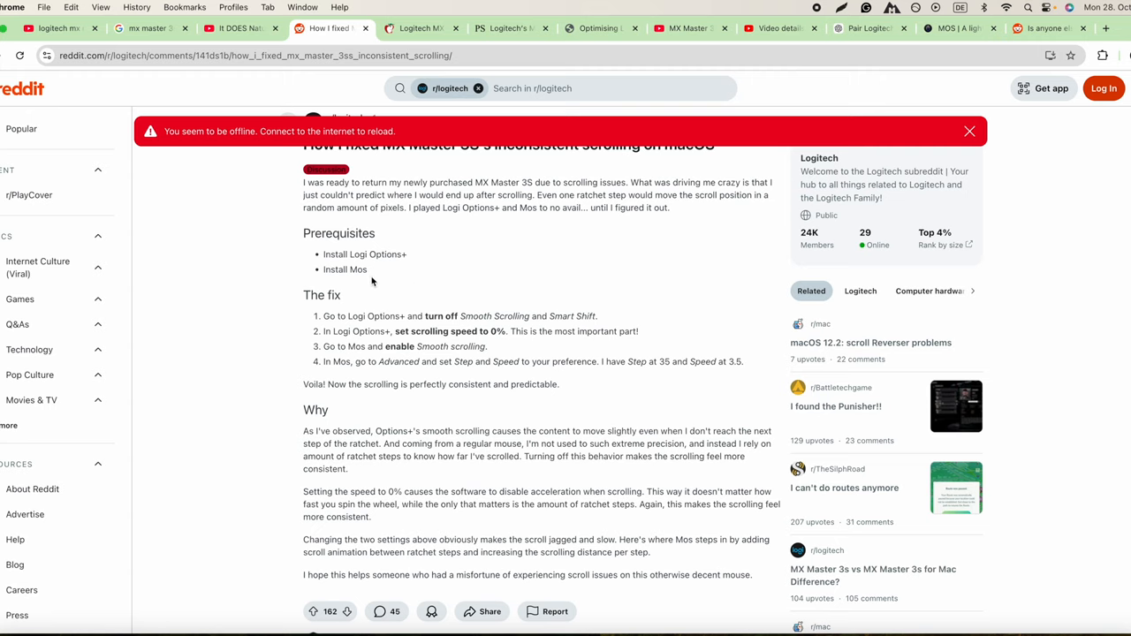
pyautogui.moveTo(949, 50)
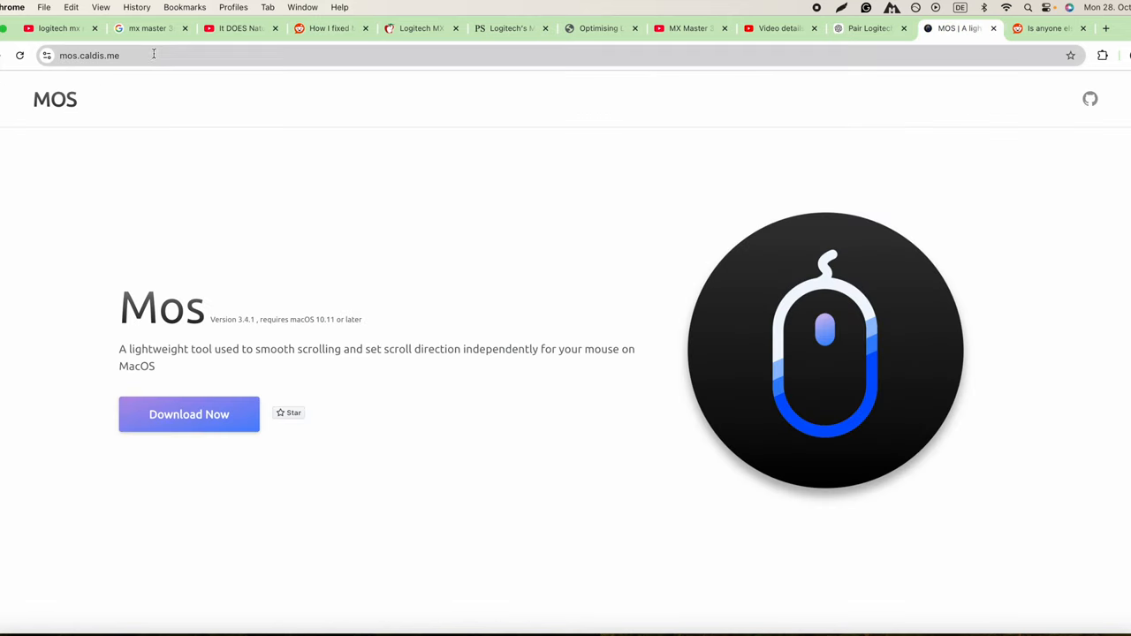
pyautogui.moveTo(408, 213)
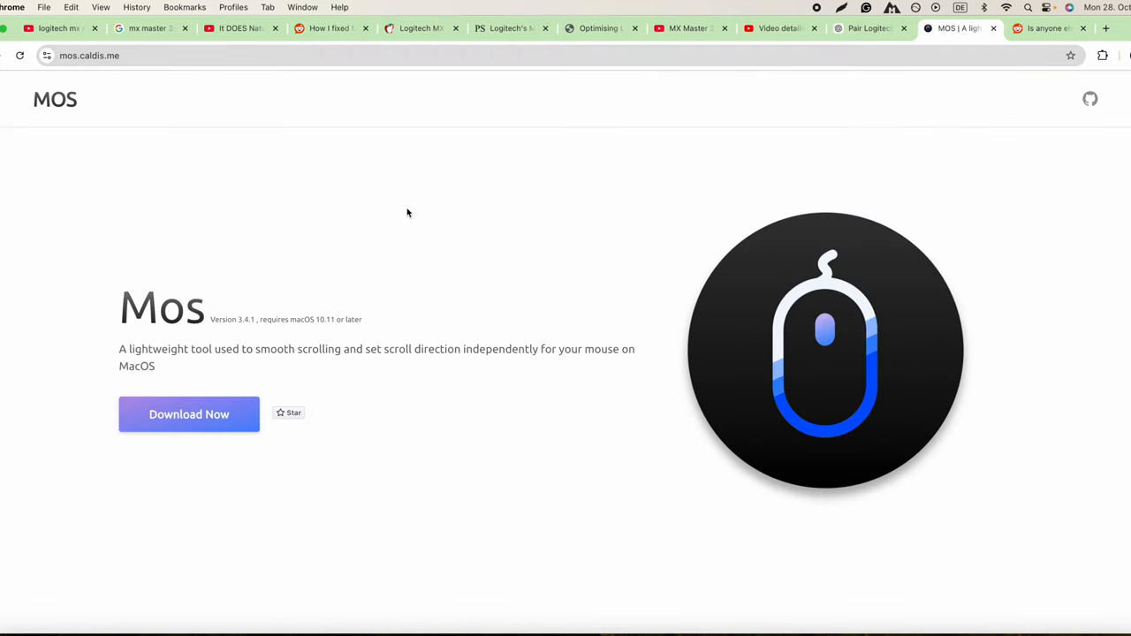
# Download the Mos installer from mos.caldis.me and open the .dmg disk image
pyautogui.click(1102, 56)
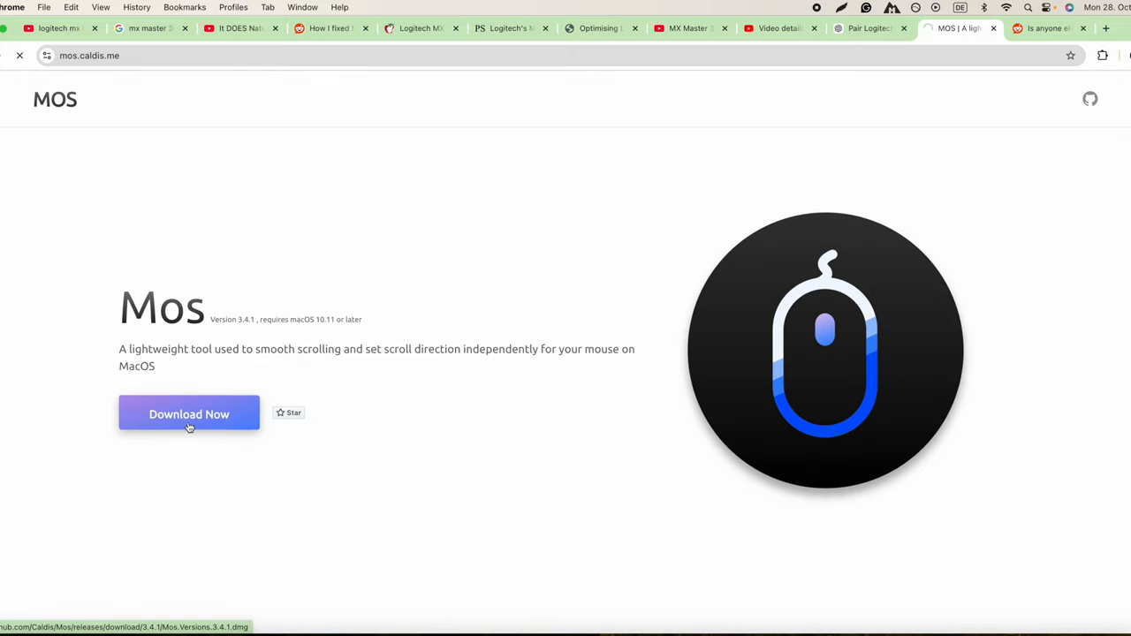
pyautogui.moveTo(485, 274)
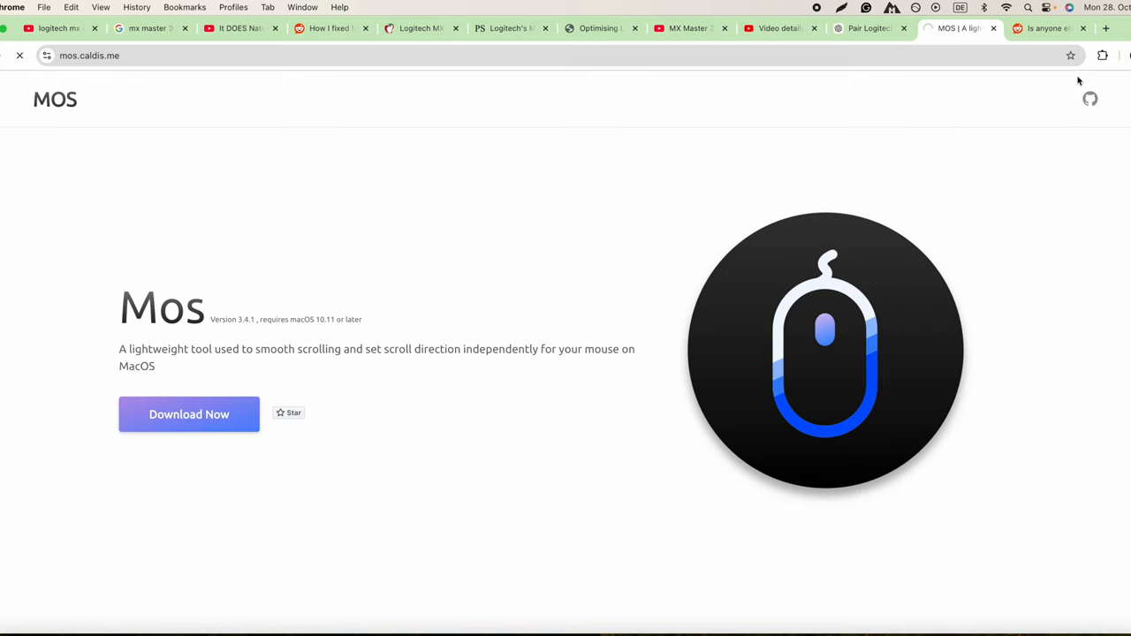
pyautogui.moveTo(1084, 84)
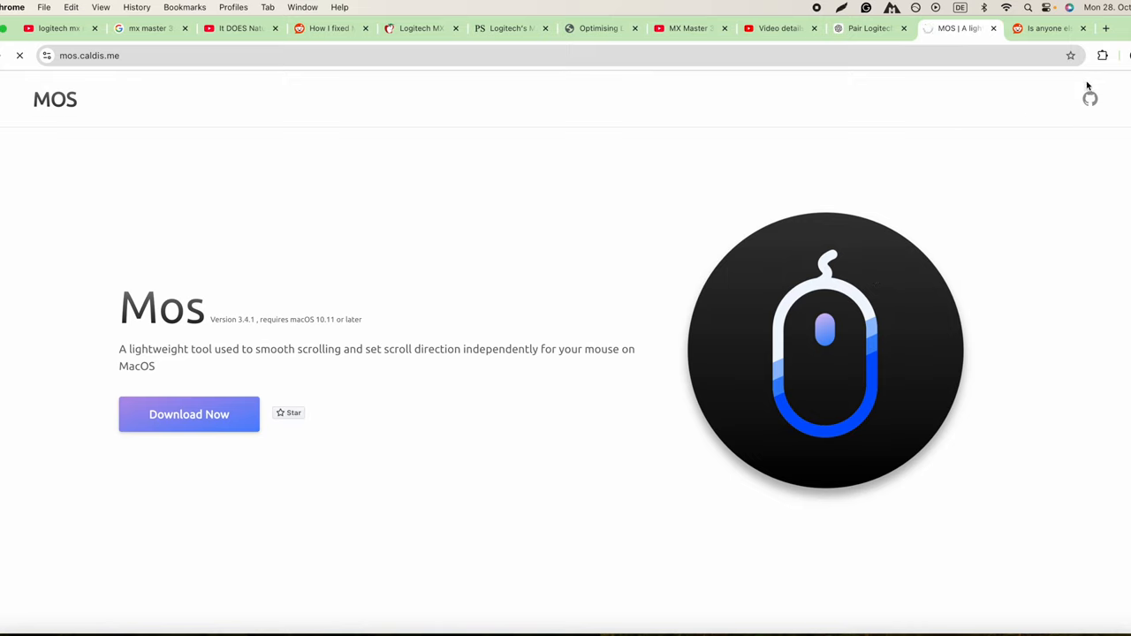
pyautogui.moveTo(217, 76)
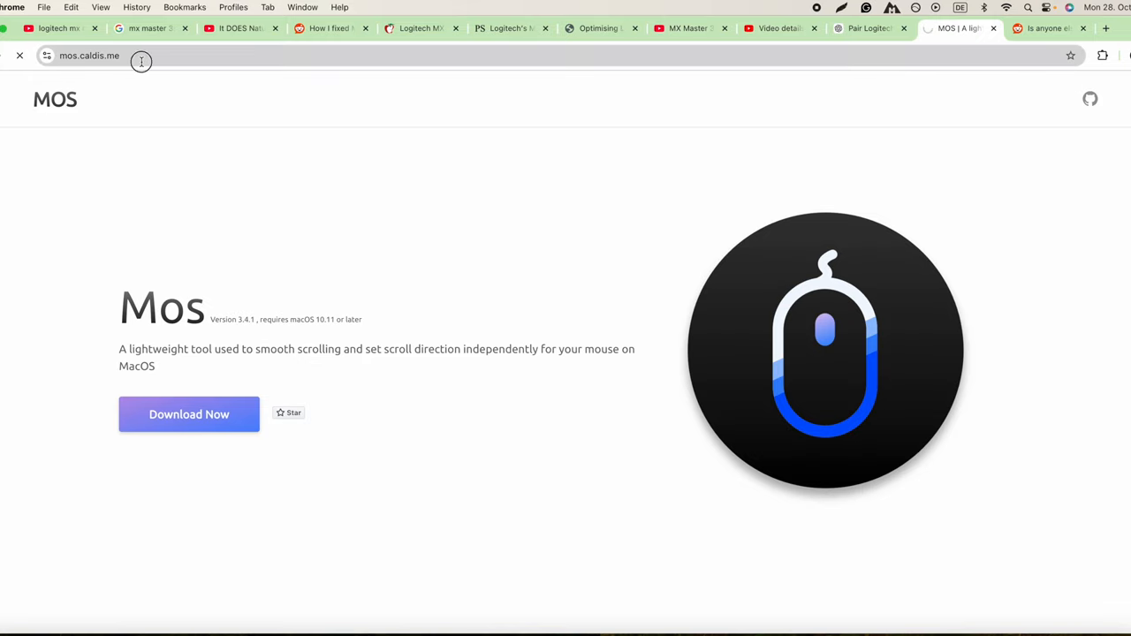
pyautogui.click(1113, 54)
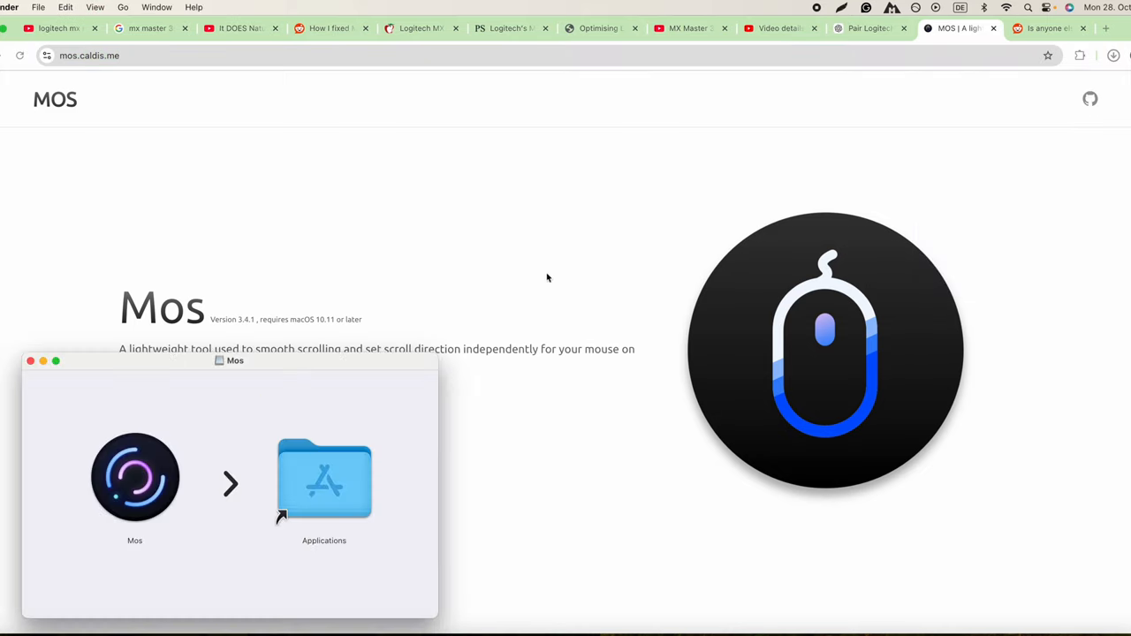
# Install Mos into Applications and launch it via Spotlight, hitting the Gatekeeper block
pyautogui.click(134, 477)
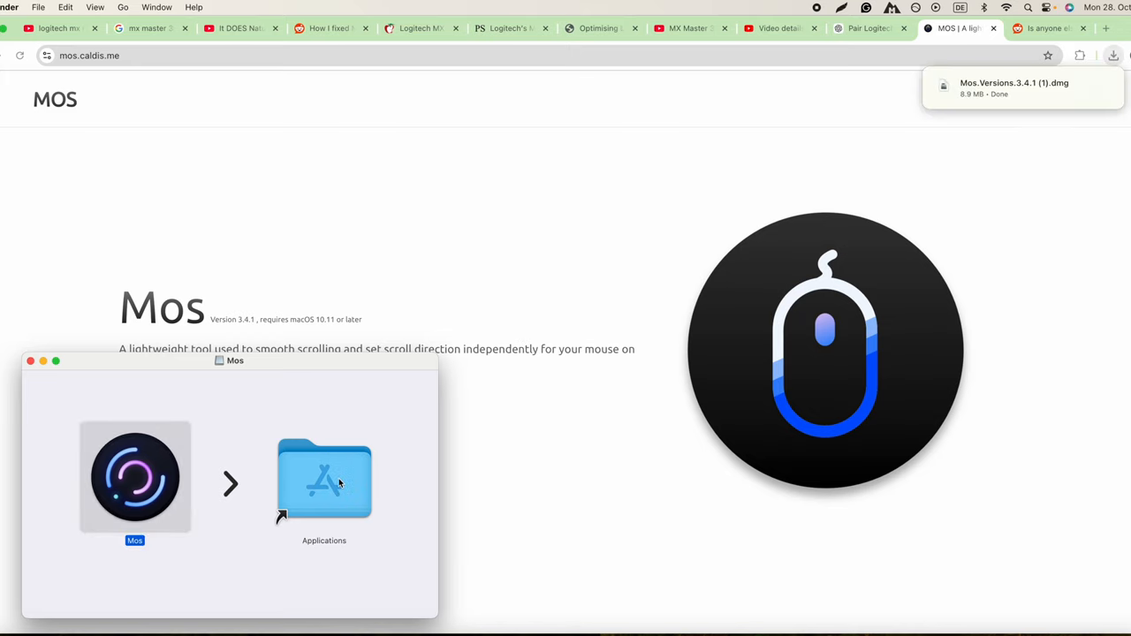
pyautogui.moveTo(555, 470)
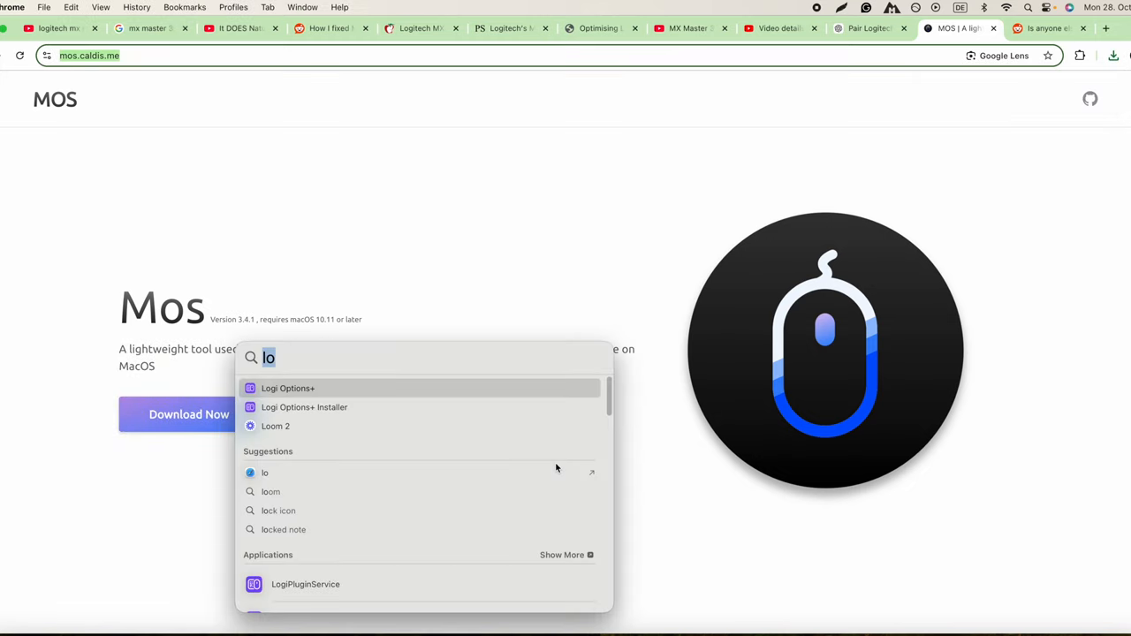
pyautogui.write('mos')
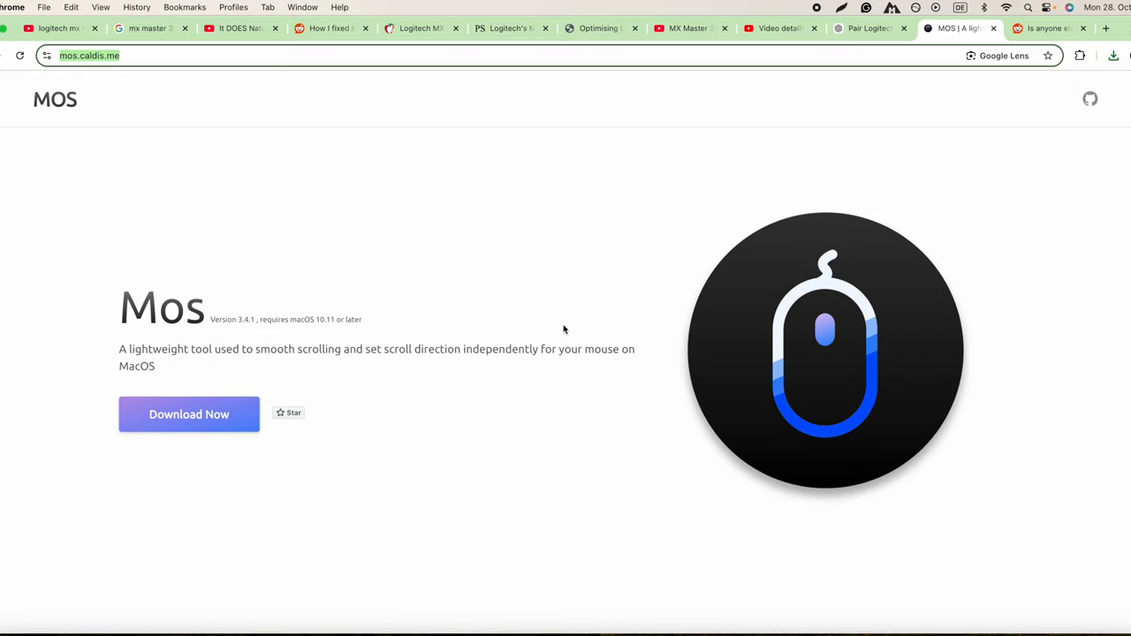
pyautogui.moveTo(701, 391)
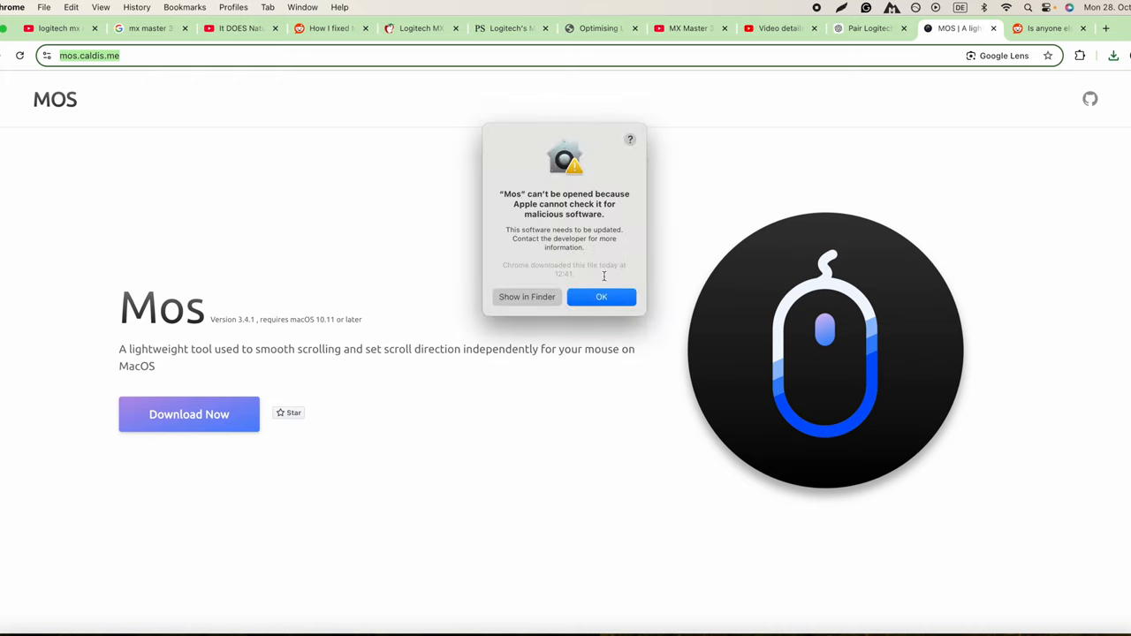
pyautogui.moveTo(542, 227)
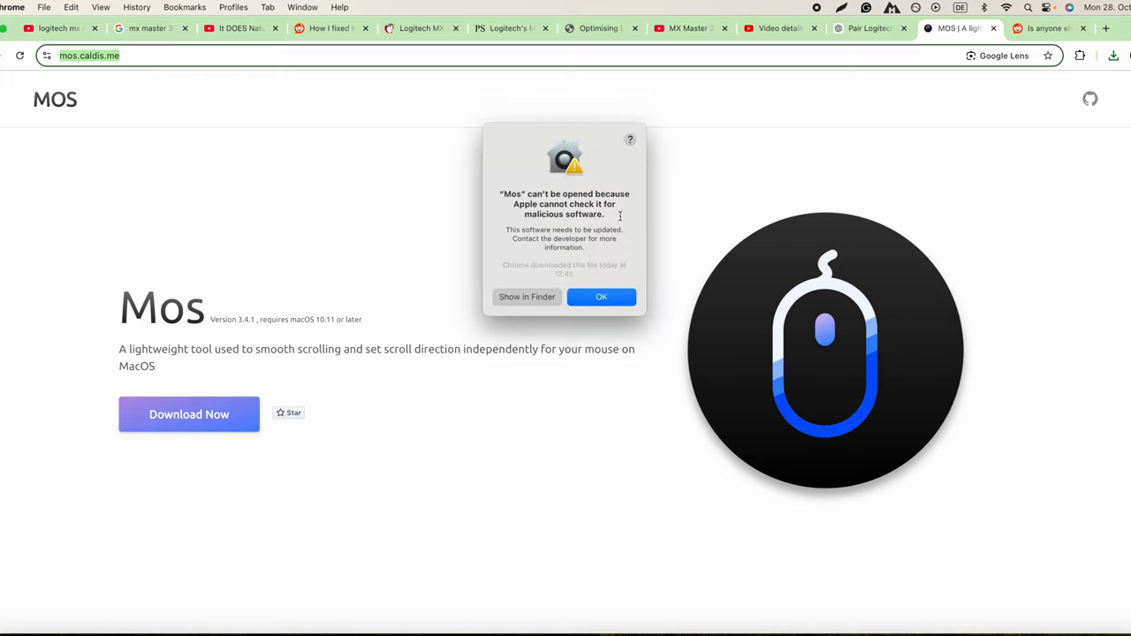
pyautogui.moveTo(538, 279)
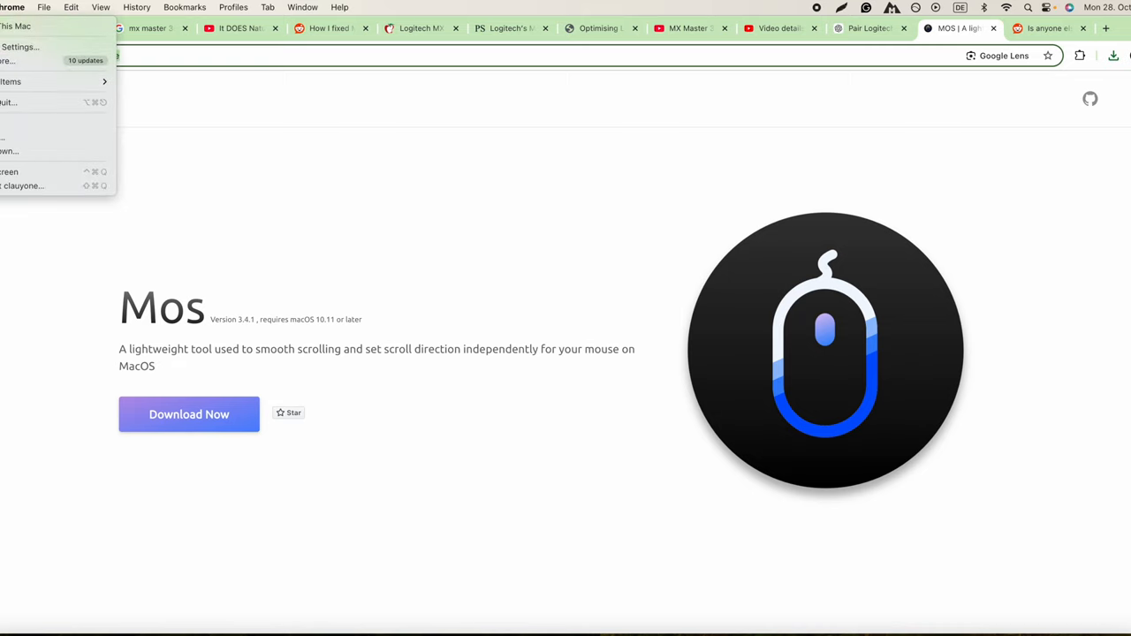
pyautogui.moveTo(22, 46)
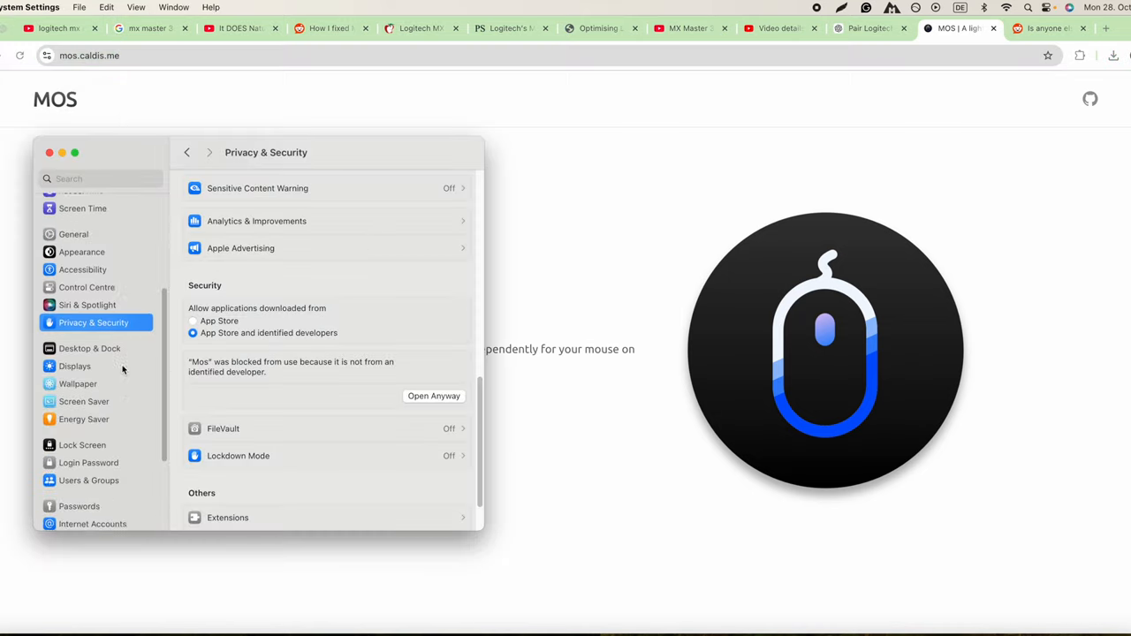
# Scroll Privacy & Security down to the notice that Mos was blocked from opening
pyautogui.scroll(3)
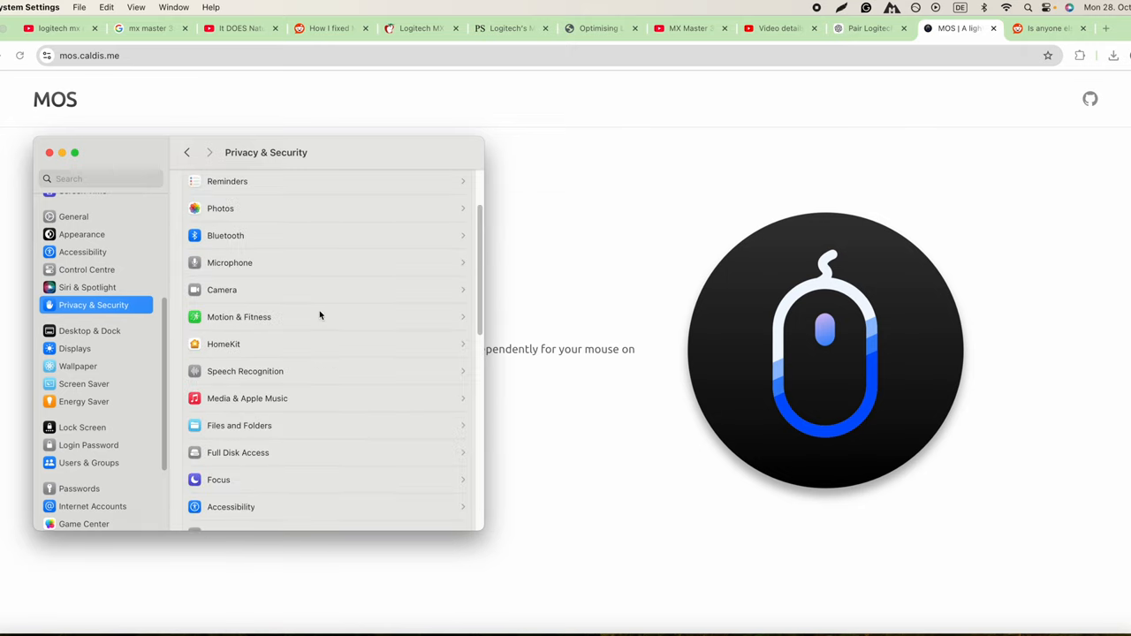
pyautogui.scroll(-3)
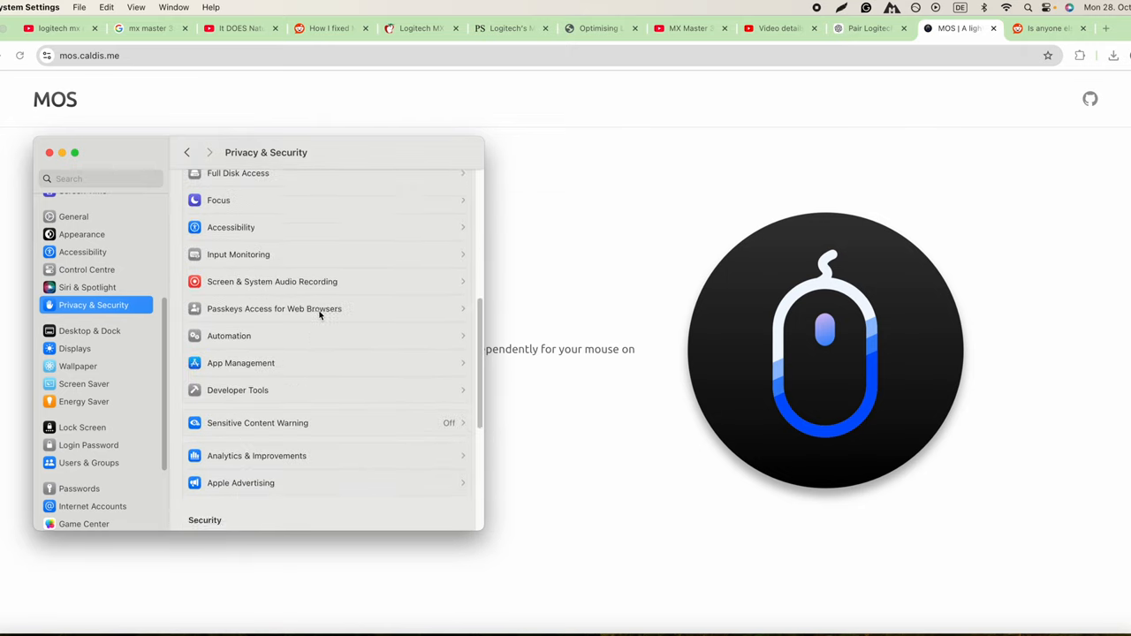
pyautogui.scroll(-3)
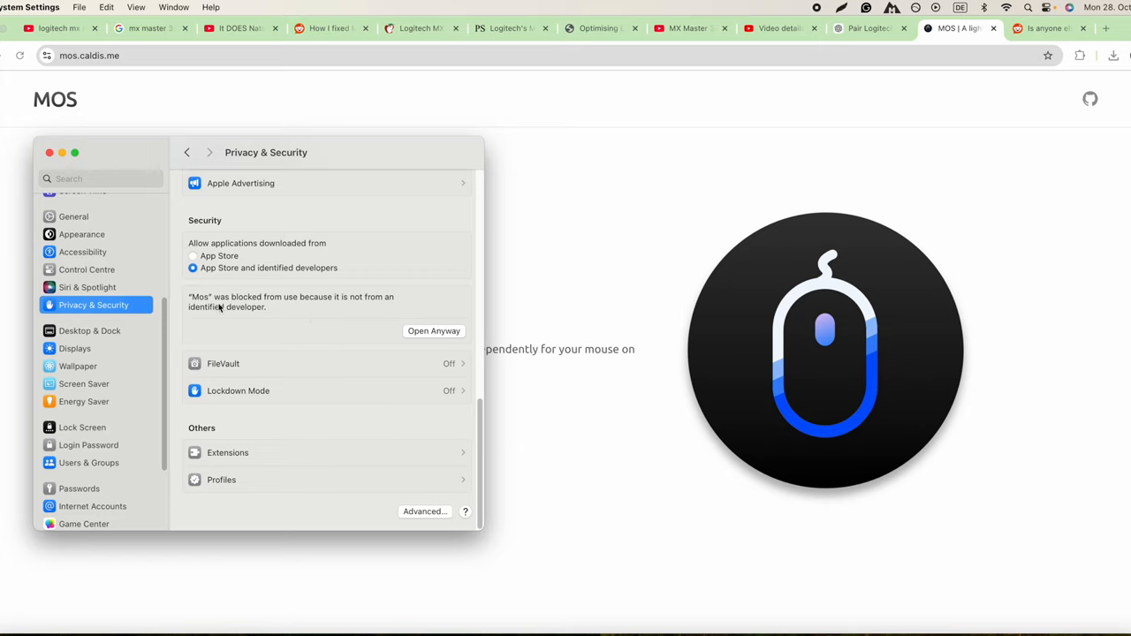
pyautogui.moveTo(298, 310)
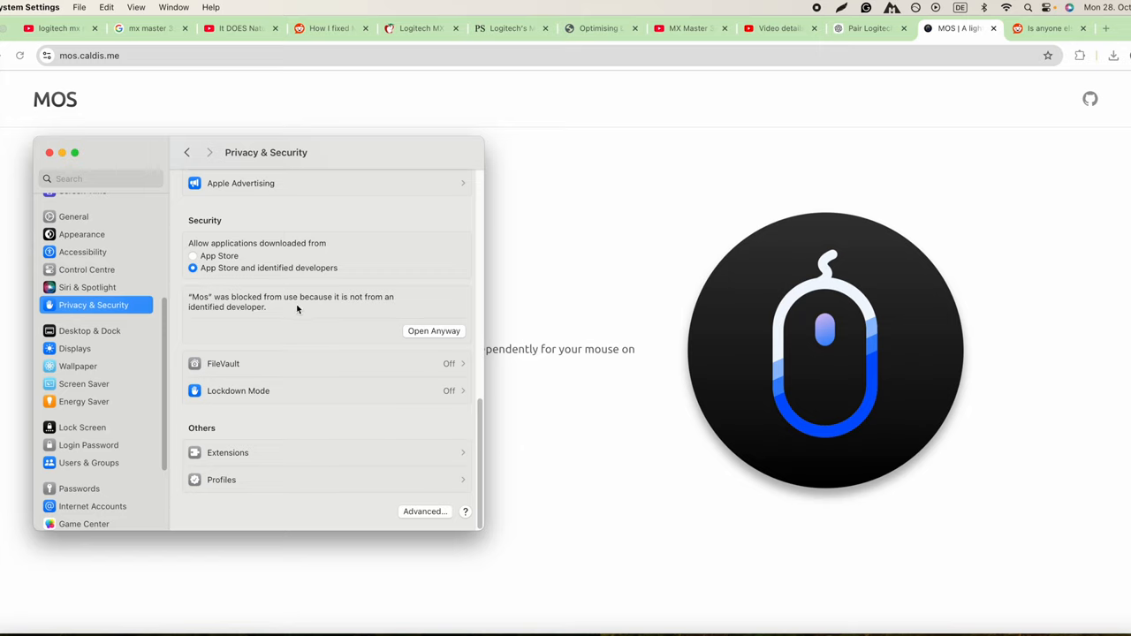
pyautogui.moveTo(217, 312)
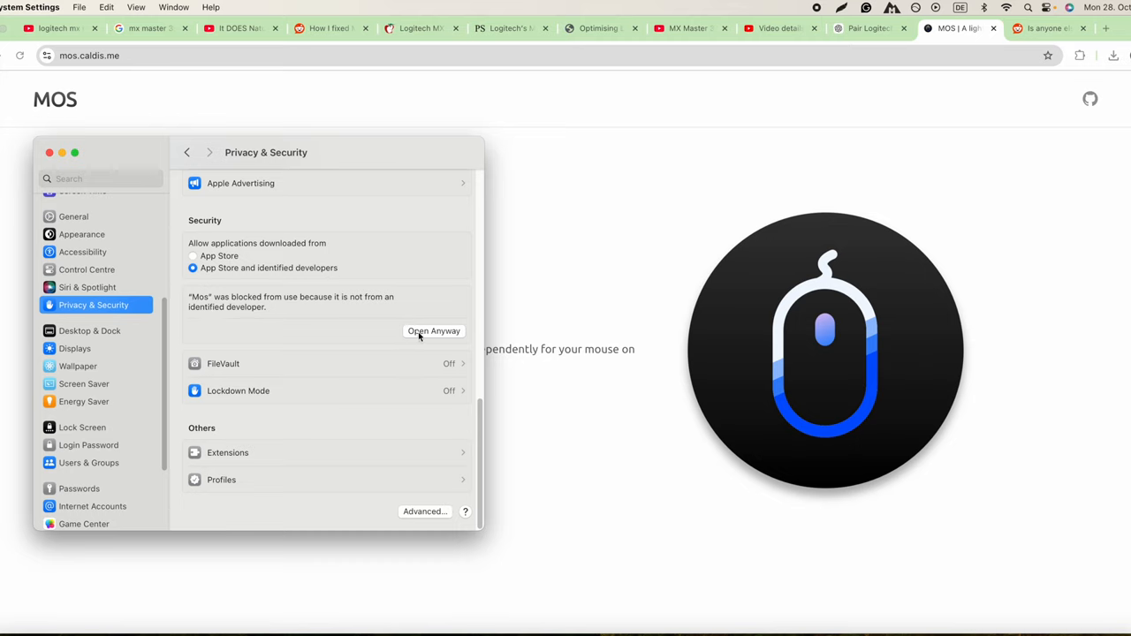
# Allow Mos with Open Anyway and advance its setup wizard to the 'Do some checks' page
pyautogui.click(434, 331)
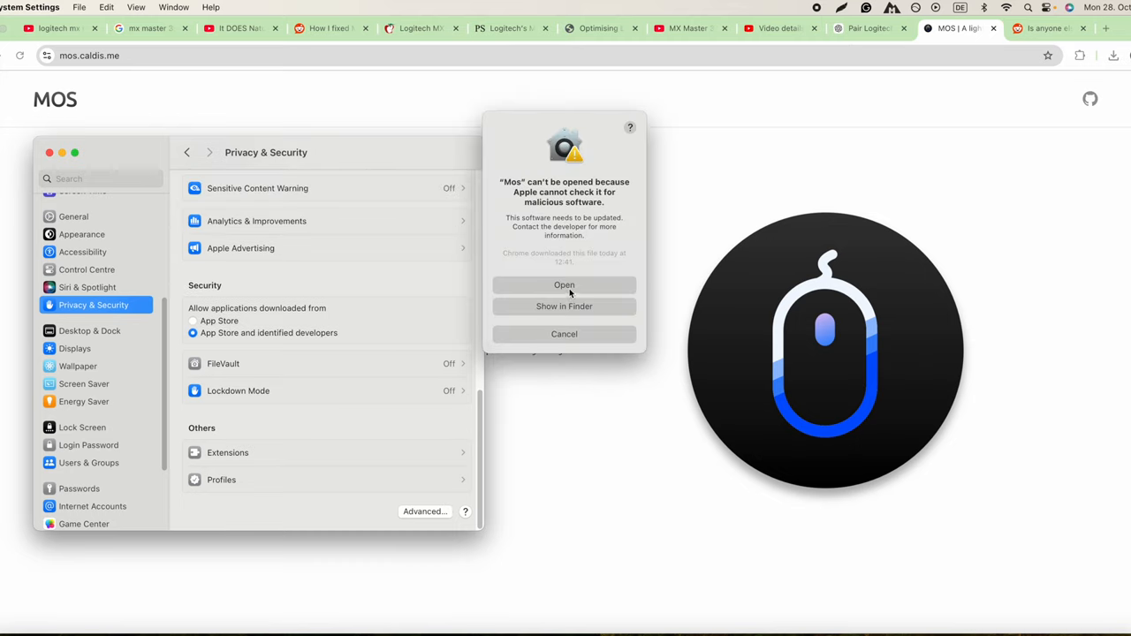
pyautogui.click(564, 285)
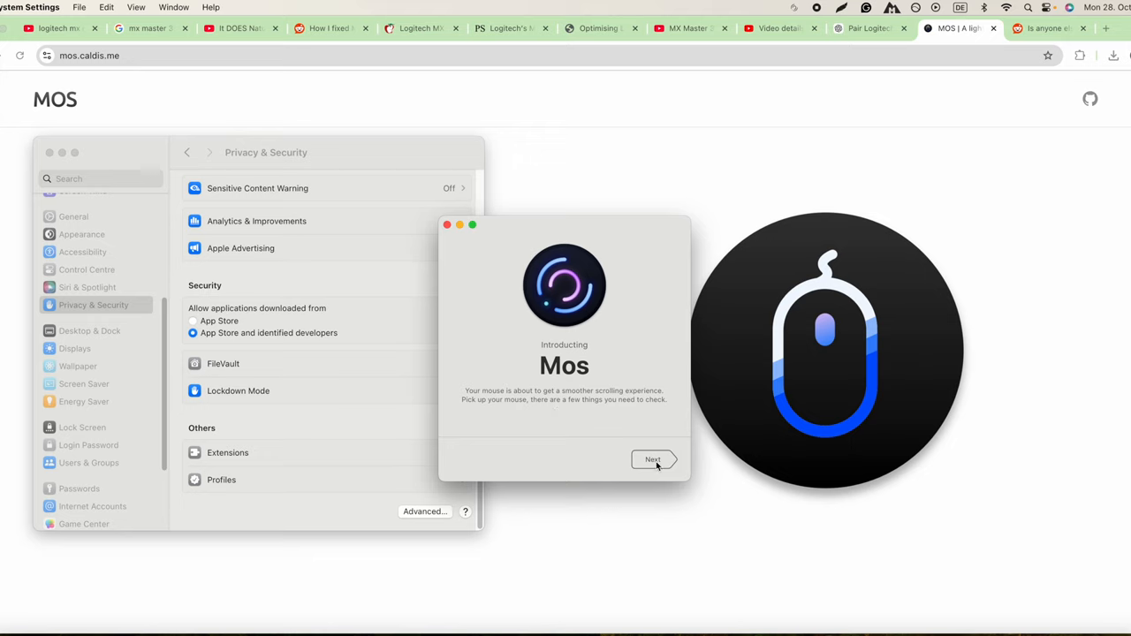
pyautogui.moveTo(614, 400)
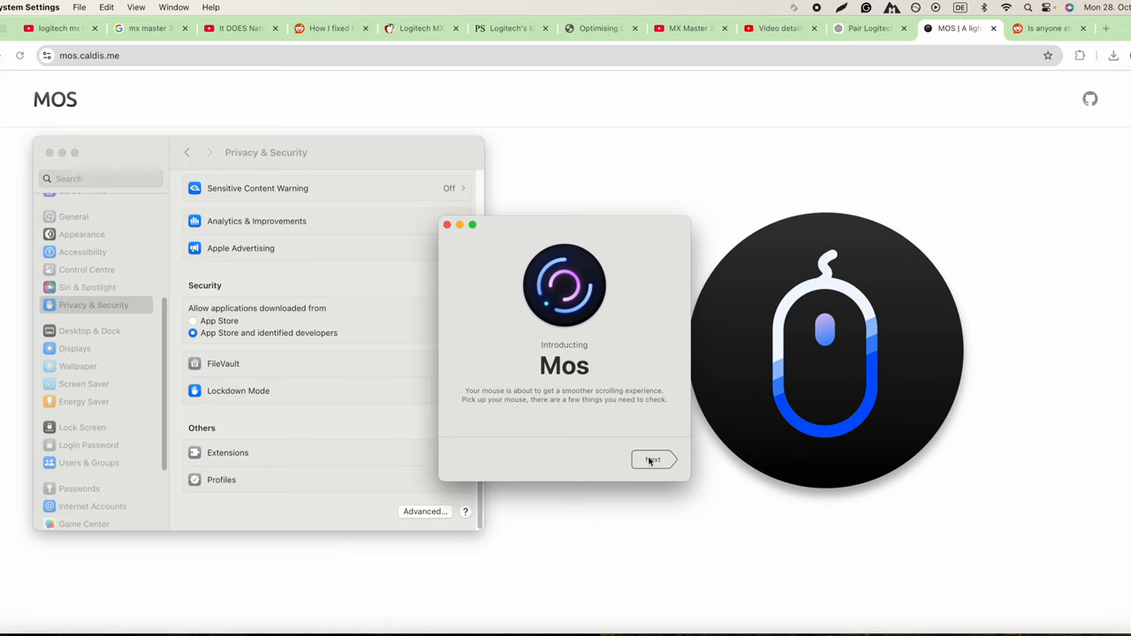
pyautogui.click(653, 460)
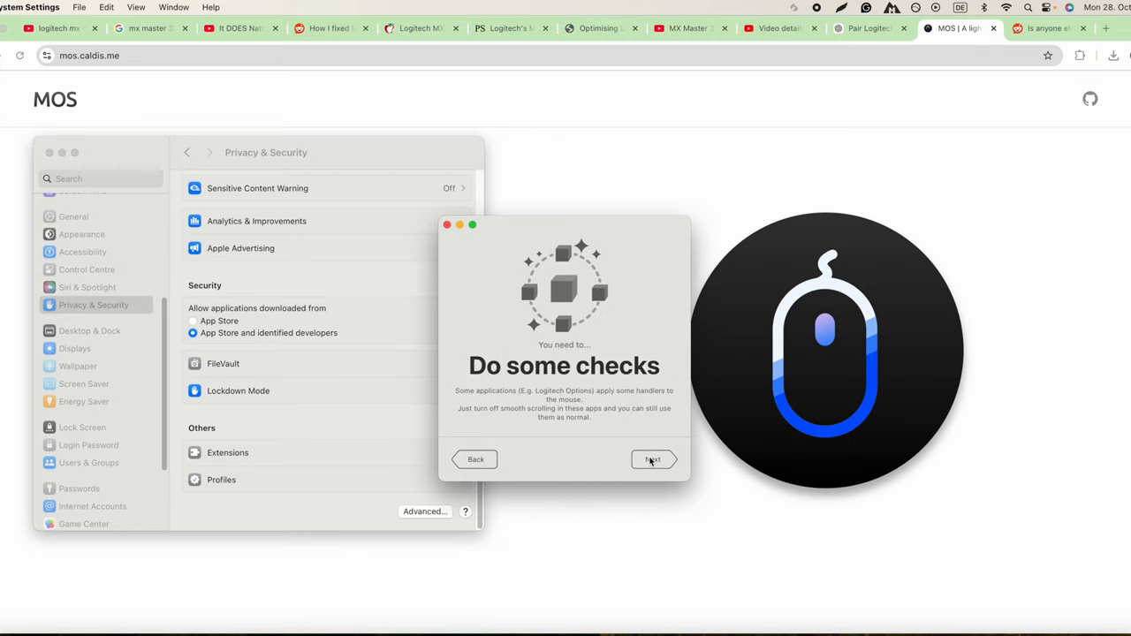
pyautogui.moveTo(481, 402)
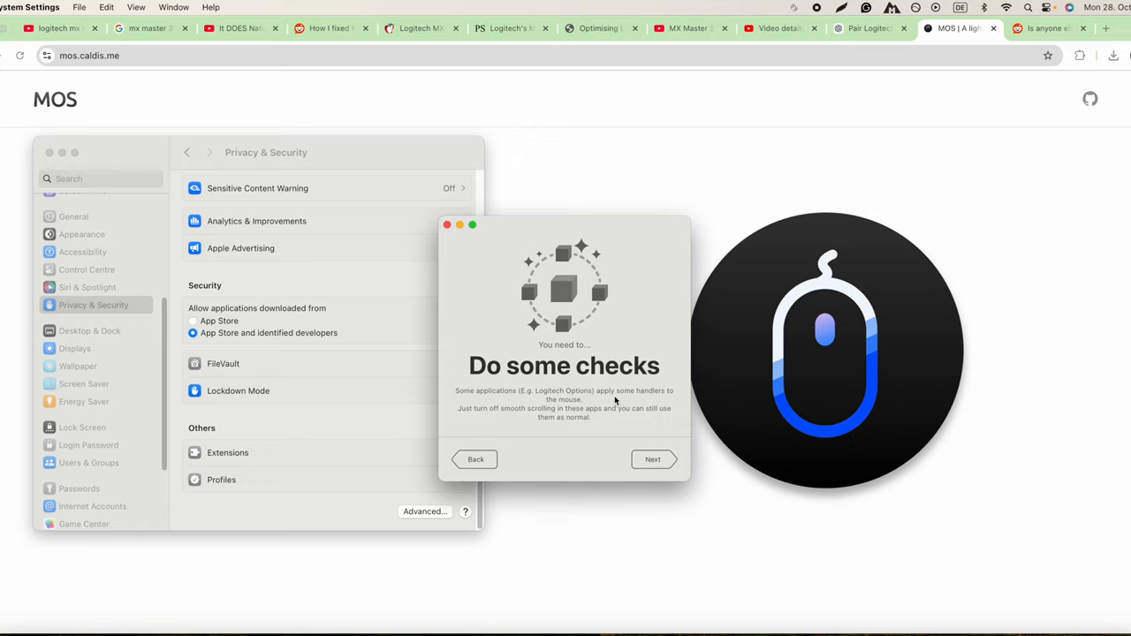
pyautogui.moveTo(486, 421)
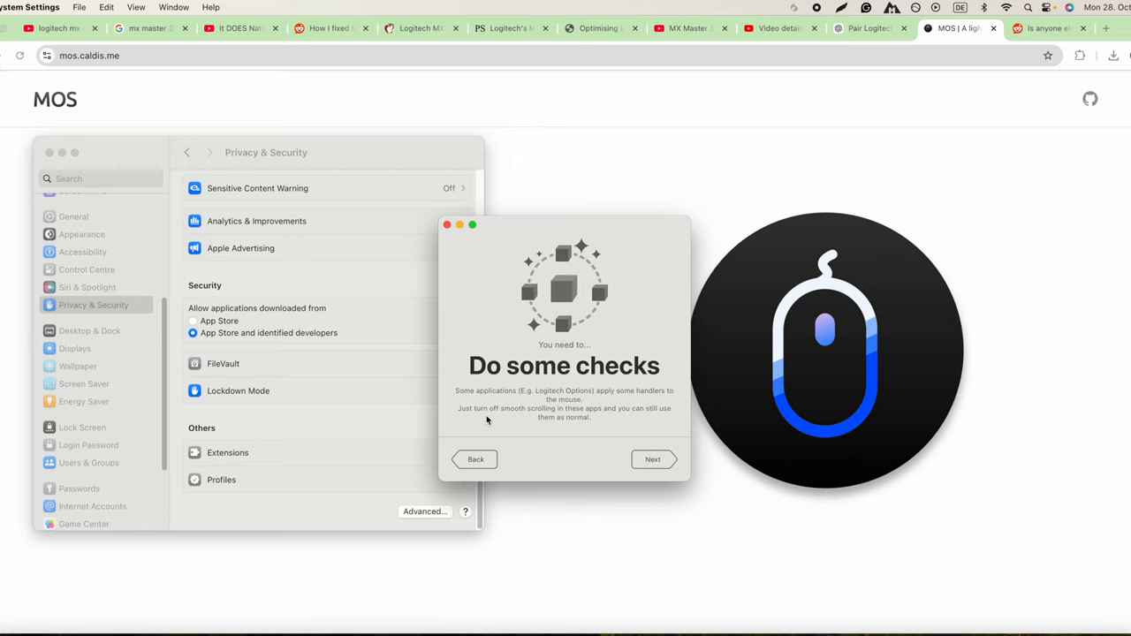
pyautogui.moveTo(591, 419)
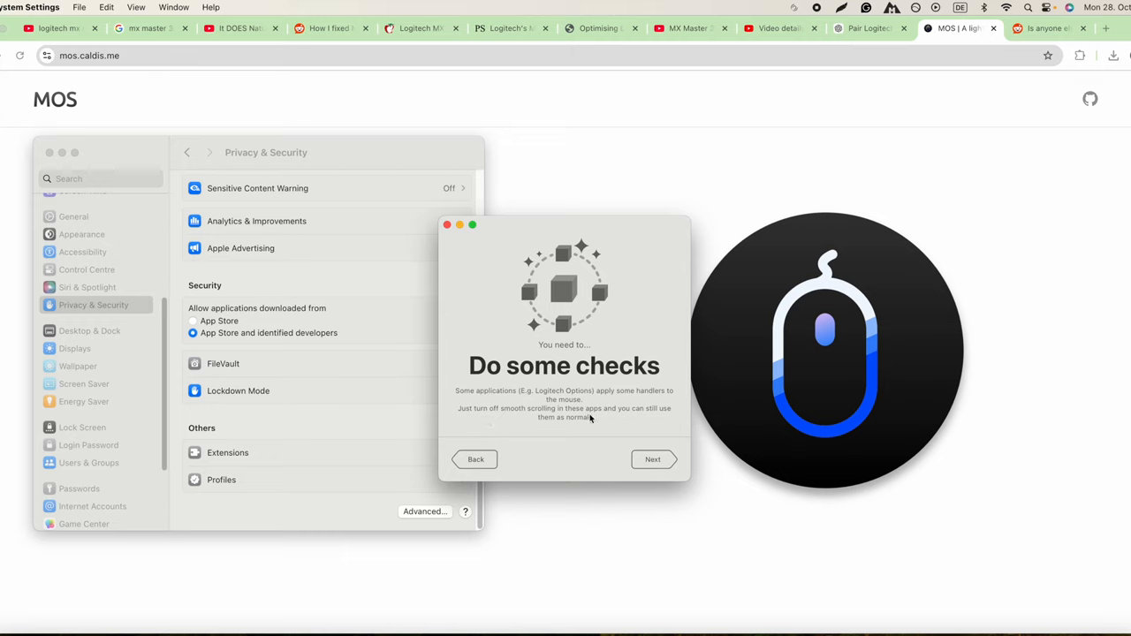
pyautogui.moveTo(567, 431)
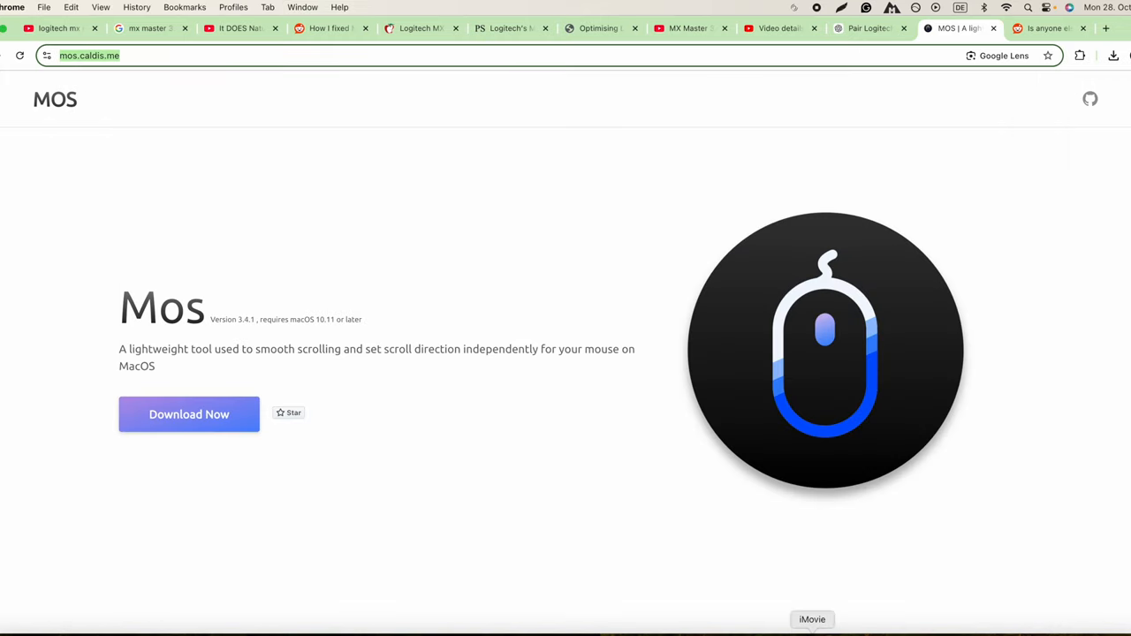
pyautogui.moveTo(550, 506)
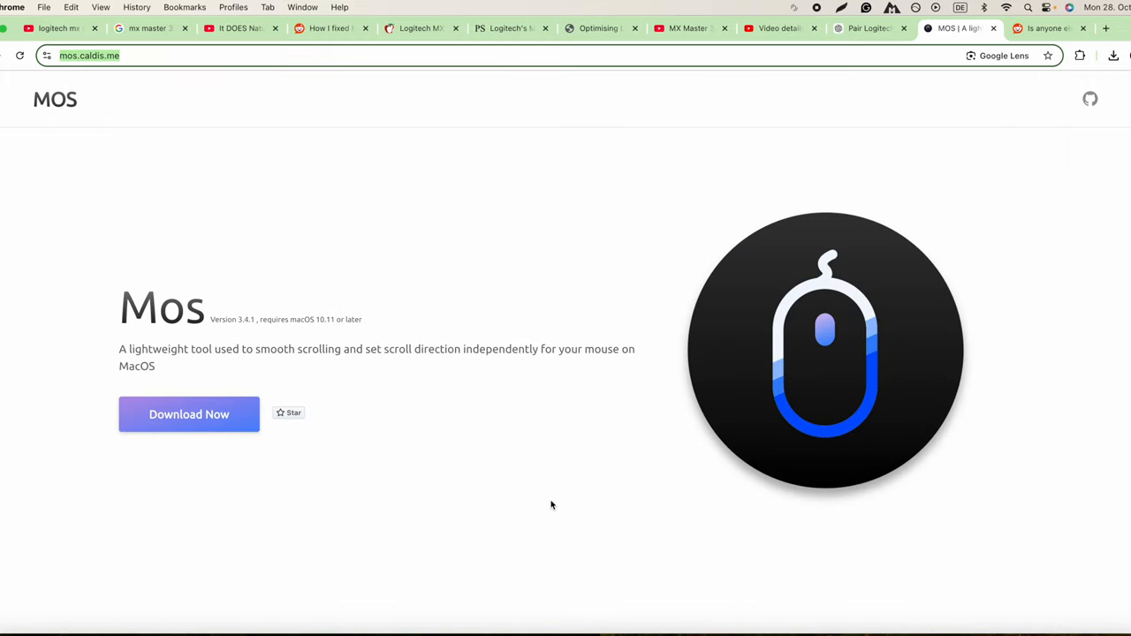
pyautogui.moveTo(170, 104)
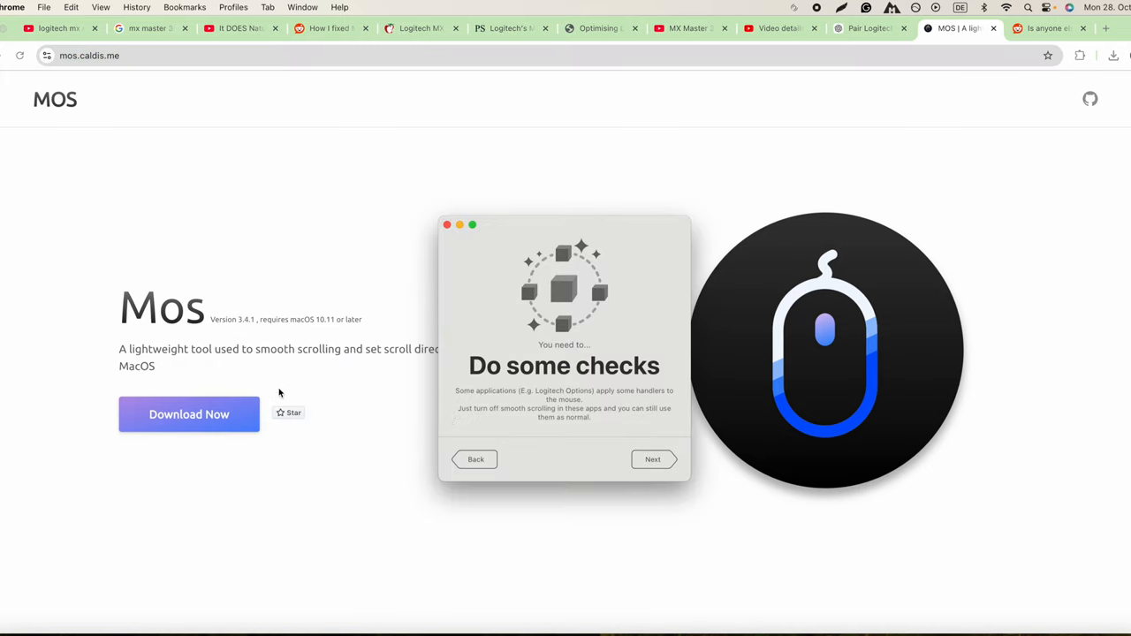
pyautogui.moveTo(666, 466)
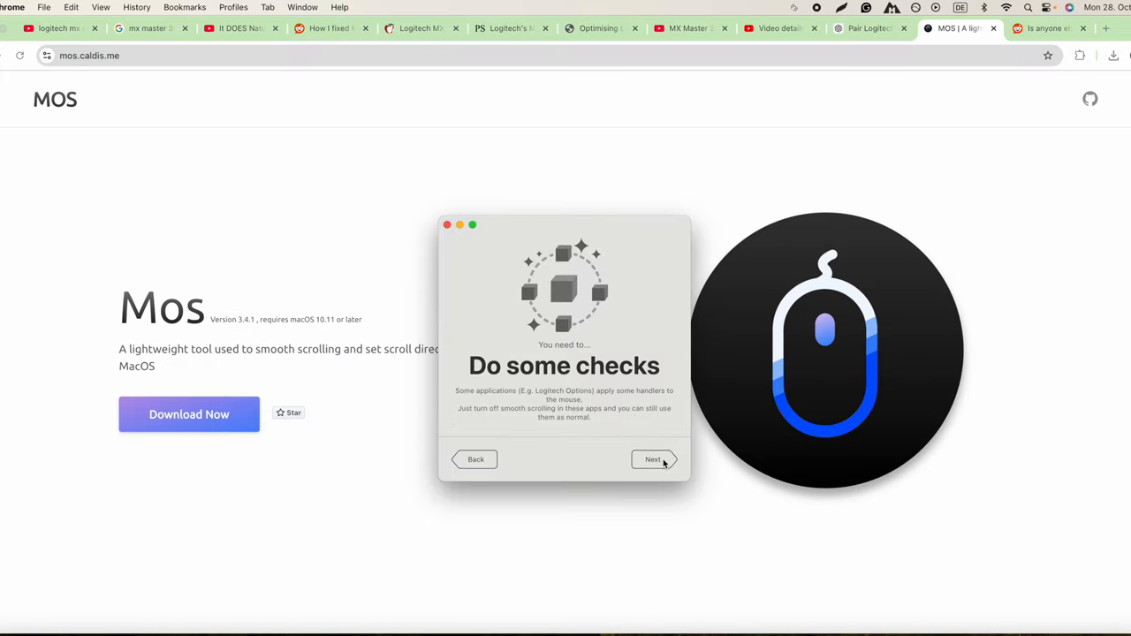
# Grant Mos Accessibility access in System Settings and put the settings window away
pyautogui.click(653, 459)
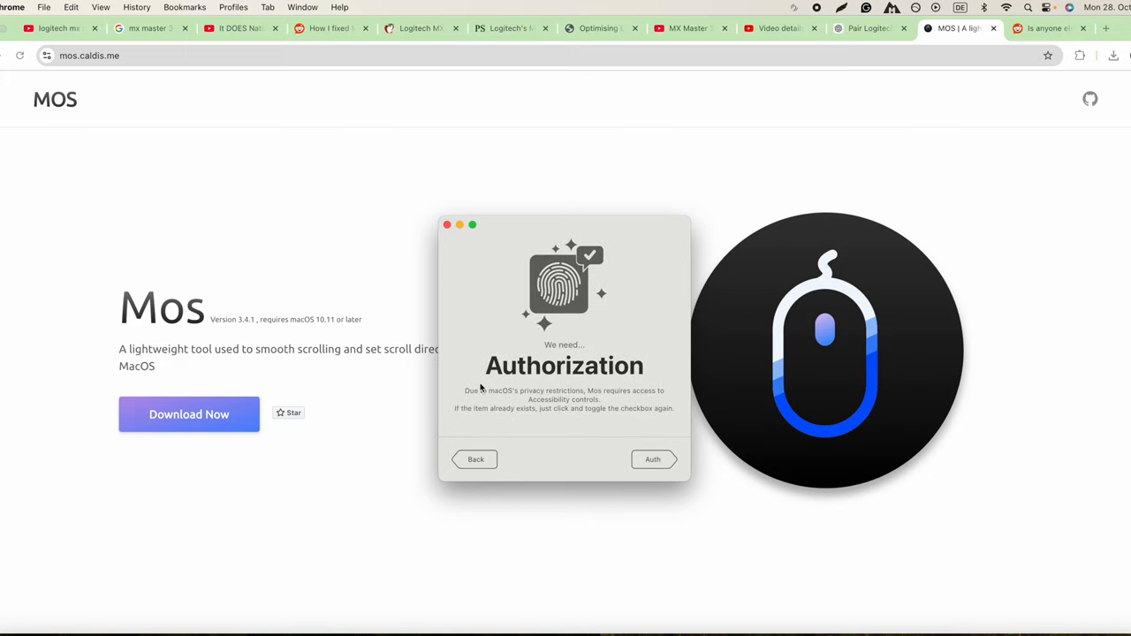
pyautogui.click(653, 459)
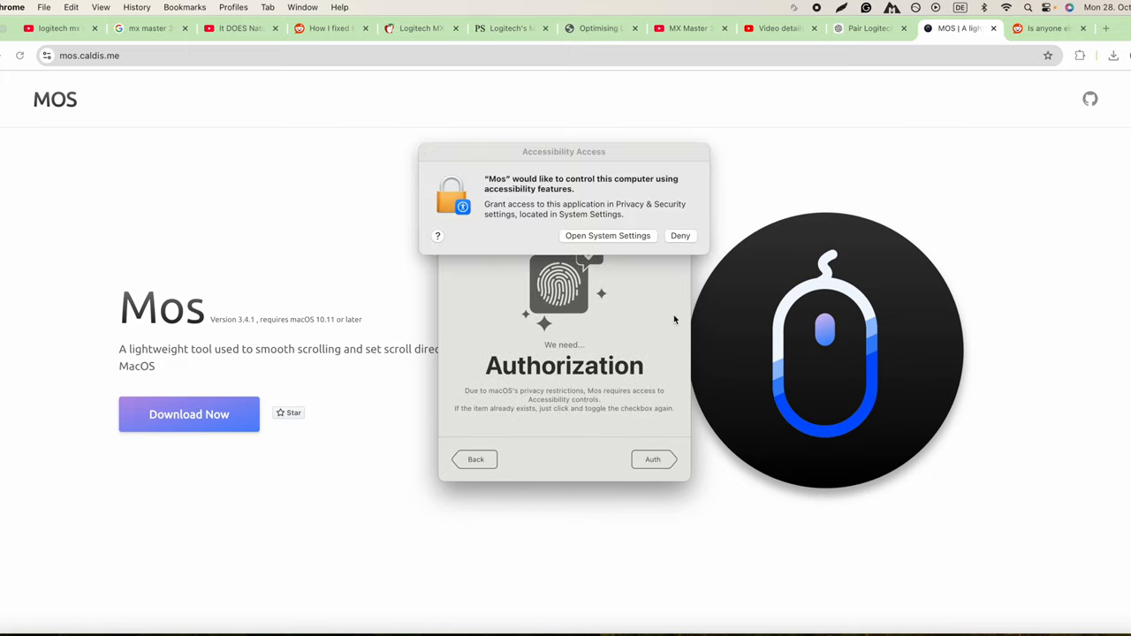
pyautogui.click(607, 235)
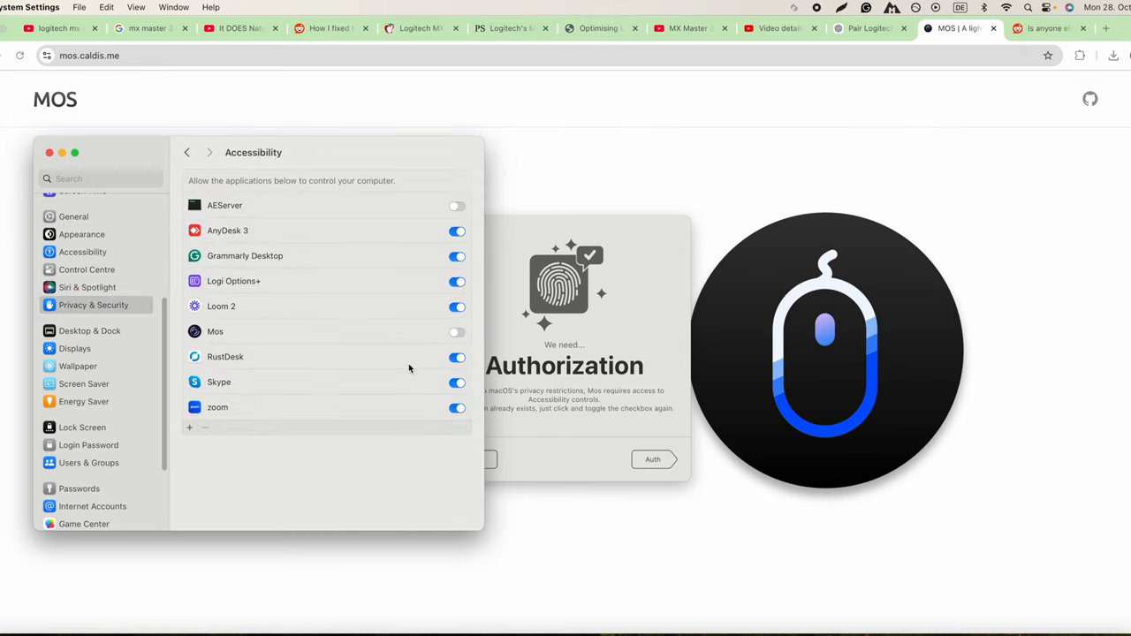
pyautogui.click(457, 331)
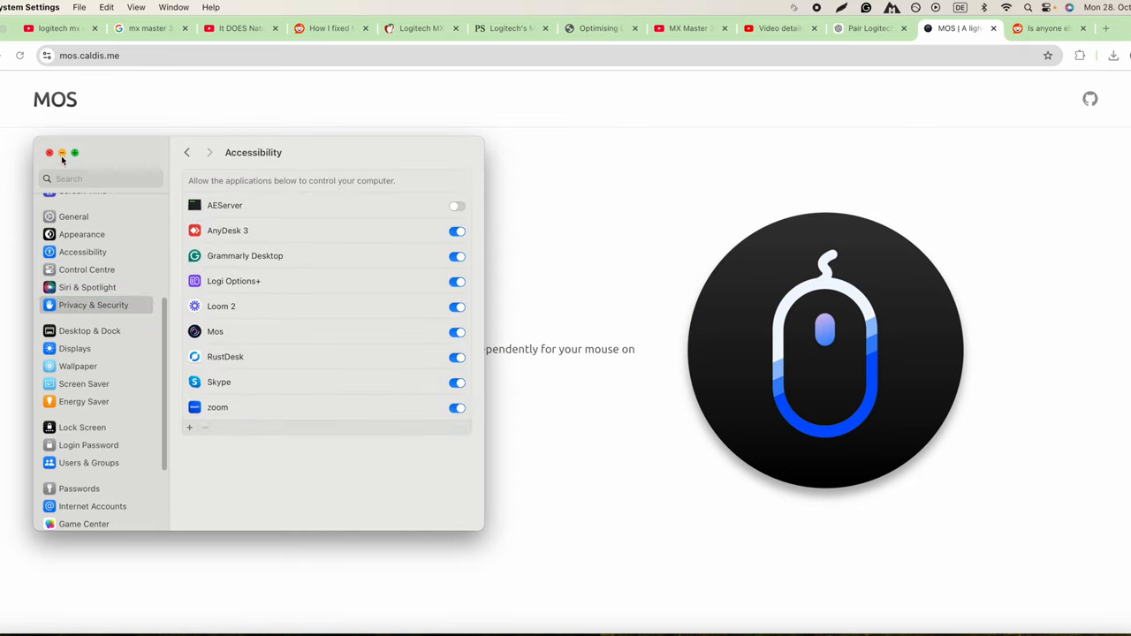
pyautogui.click(49, 153)
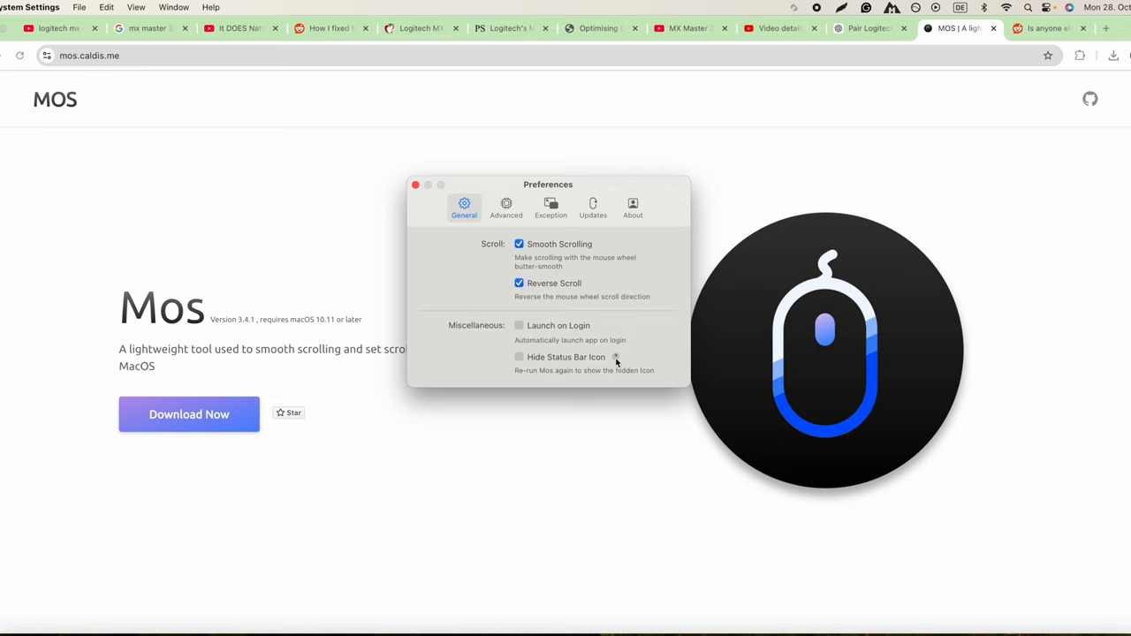
pyautogui.moveTo(491, 296)
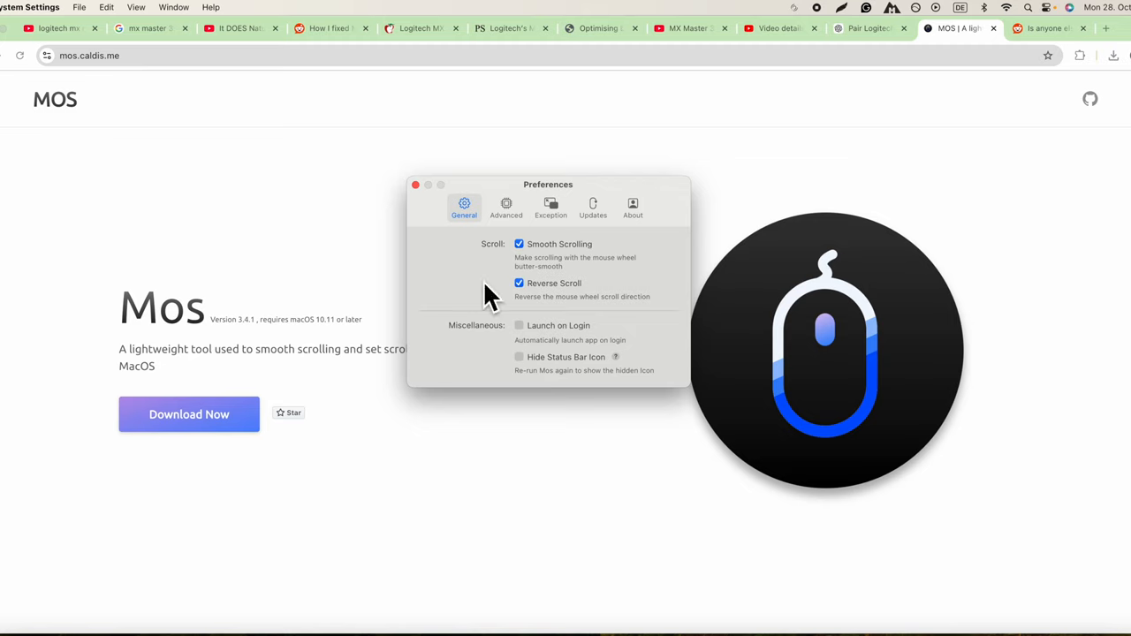
pyautogui.moveTo(585, 208)
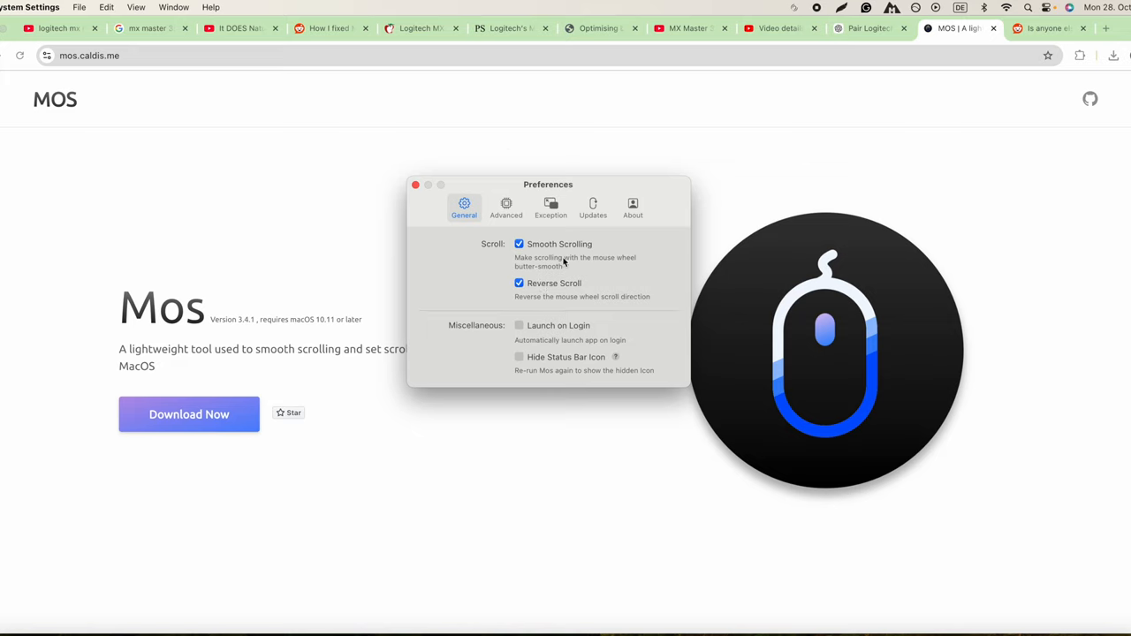
pyautogui.moveTo(639, 293)
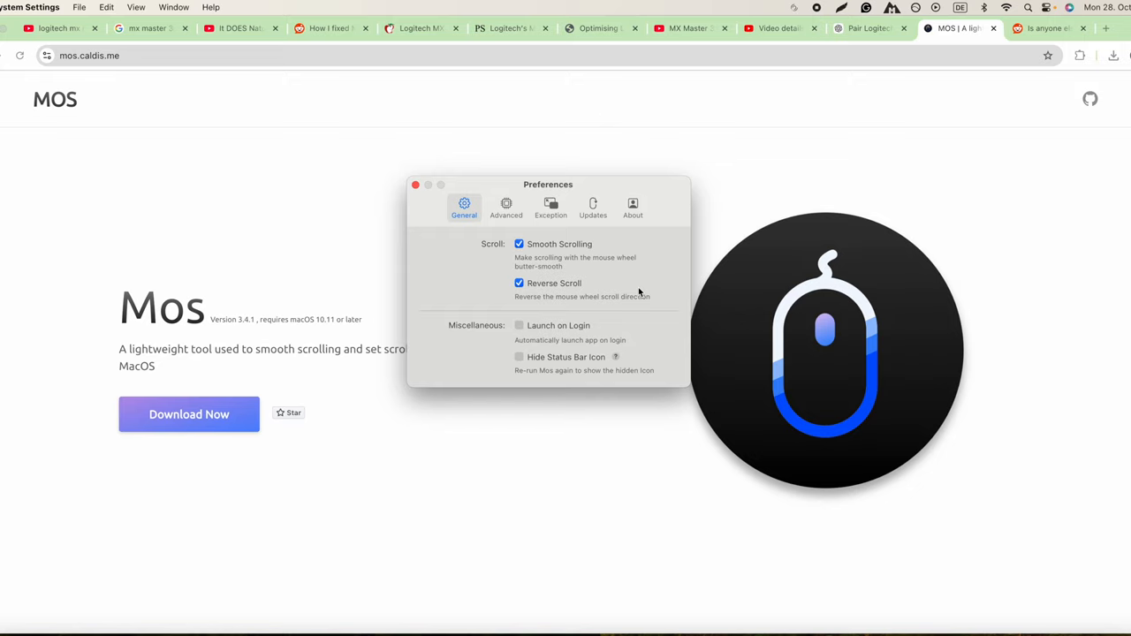
# Return to the Reddit post describing the MX Master 3S scrolling fix
pyautogui.click(327, 28)
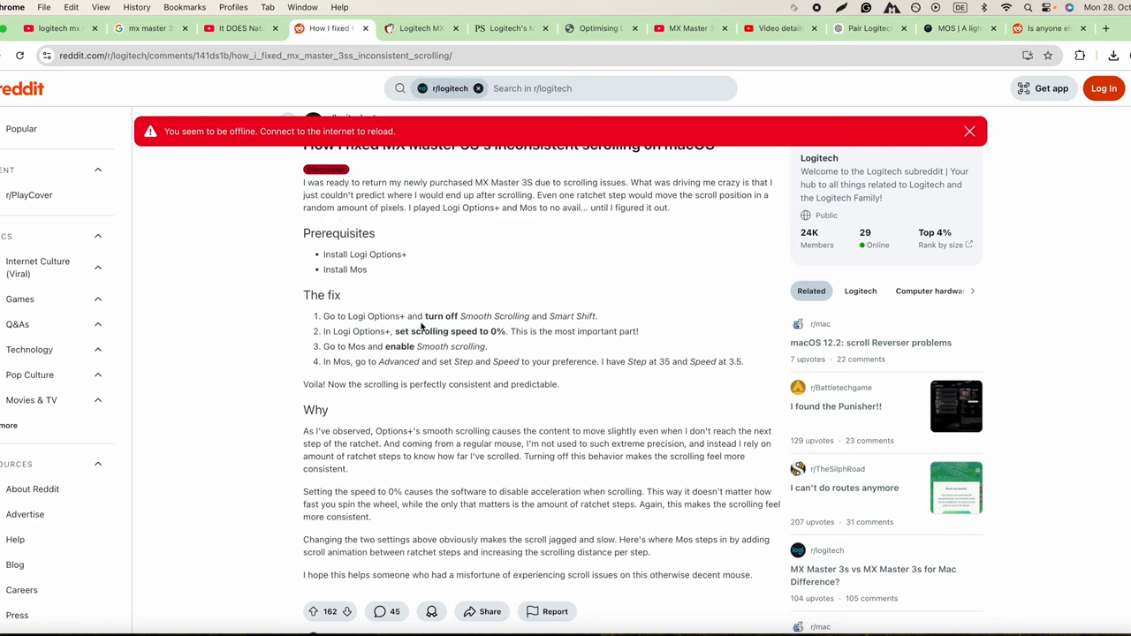
pyautogui.moveTo(567, 328)
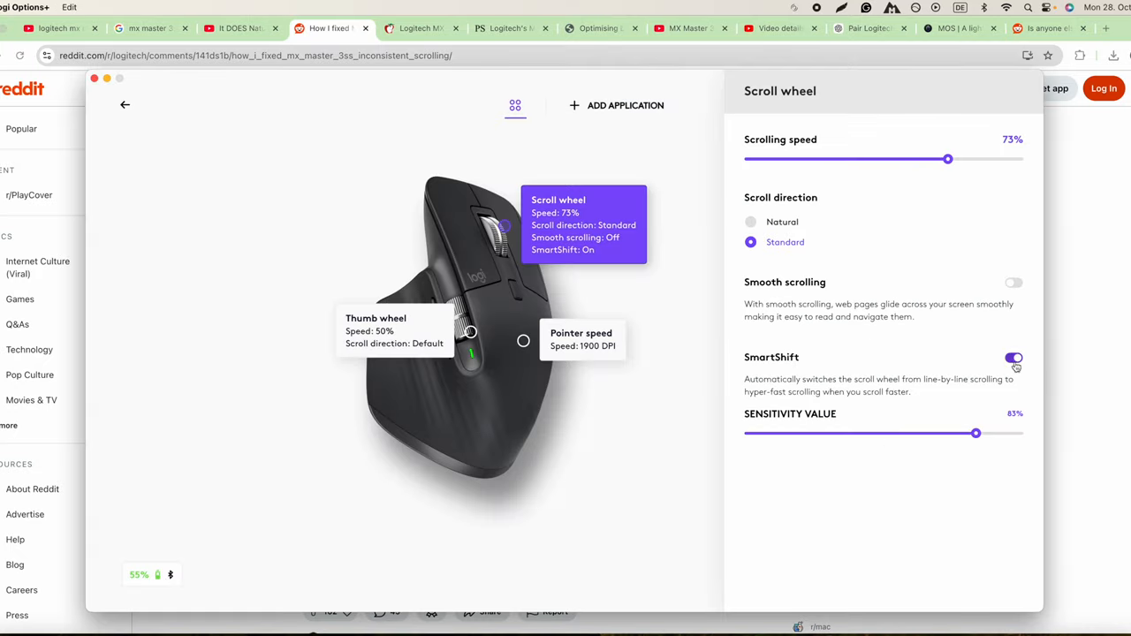
# Switch SmartShift off for the scroll wheel alongside smooth scrolling
pyautogui.click(1014, 358)
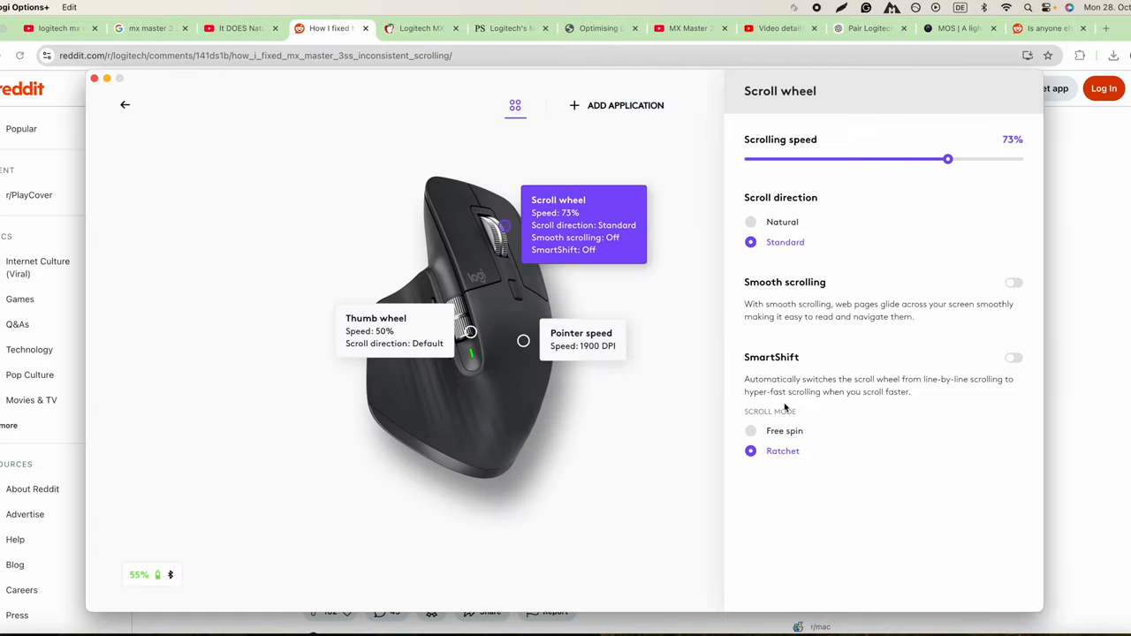
pyautogui.moveTo(782, 461)
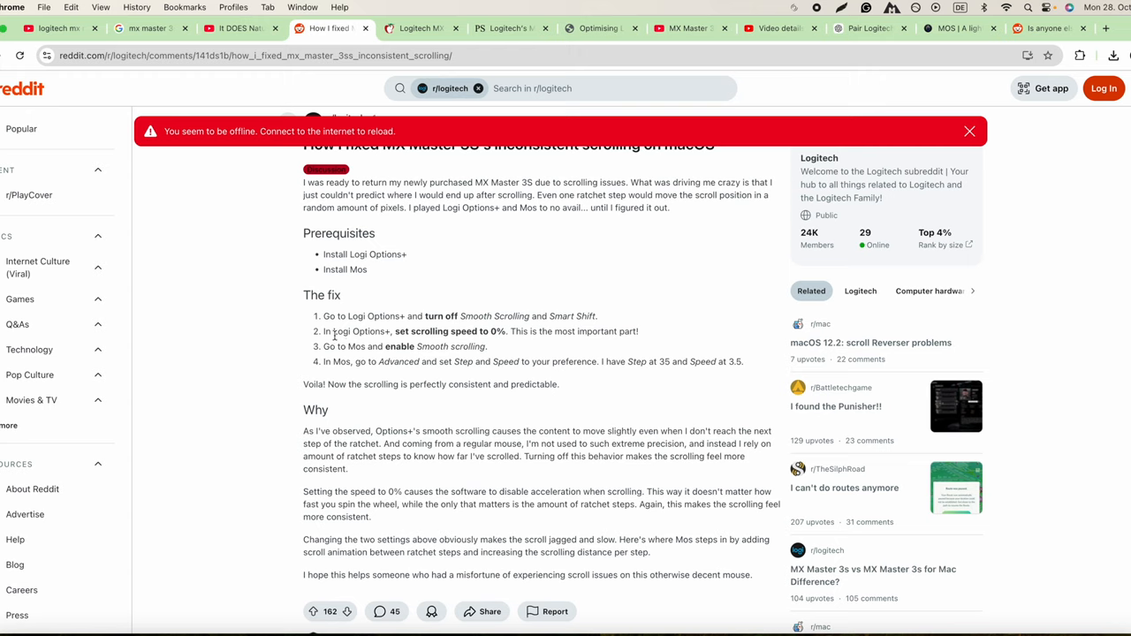
pyautogui.moveTo(376, 345)
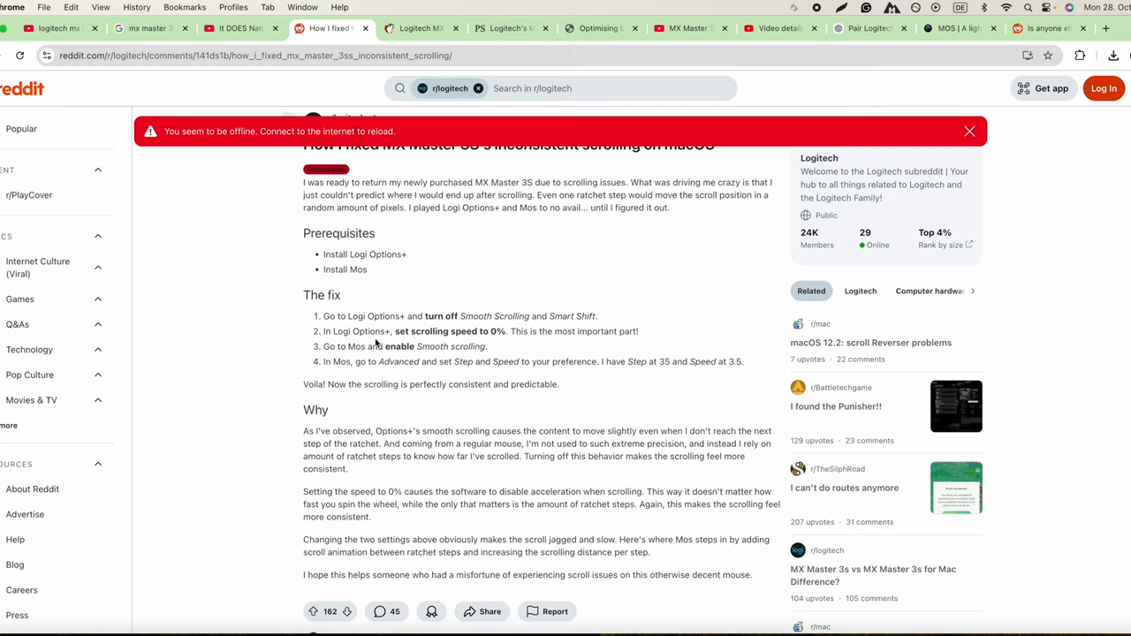
pyautogui.moveTo(495, 336)
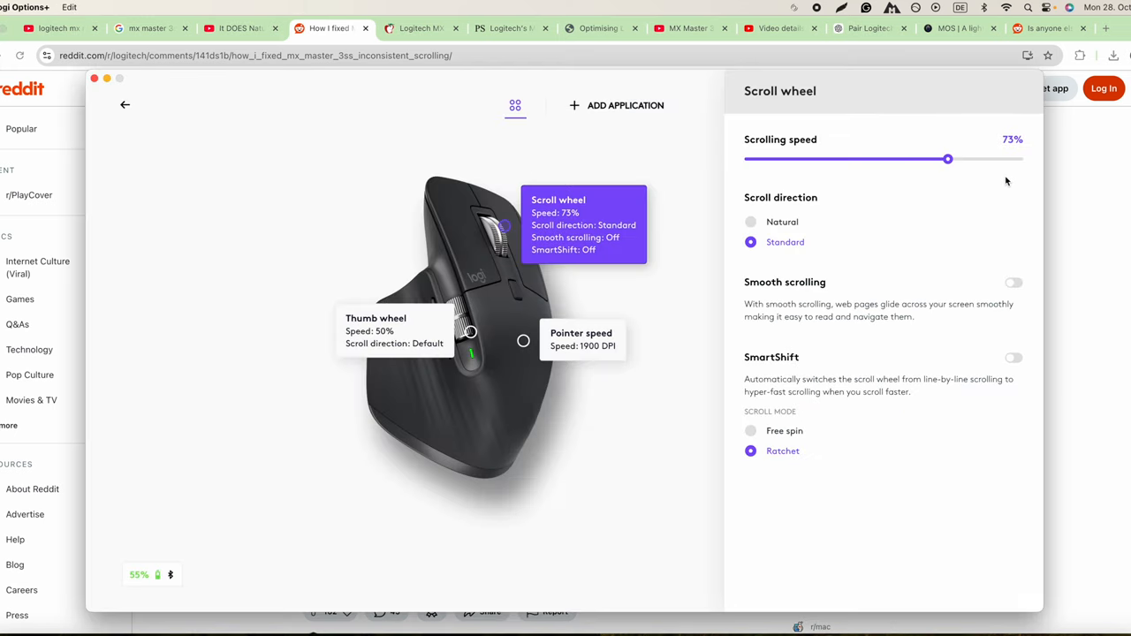
# Lower the scroll wheel's scrolling speed slider all the way to 0%
pyautogui.moveTo(948, 159); pyautogui.dragTo(757, 159)
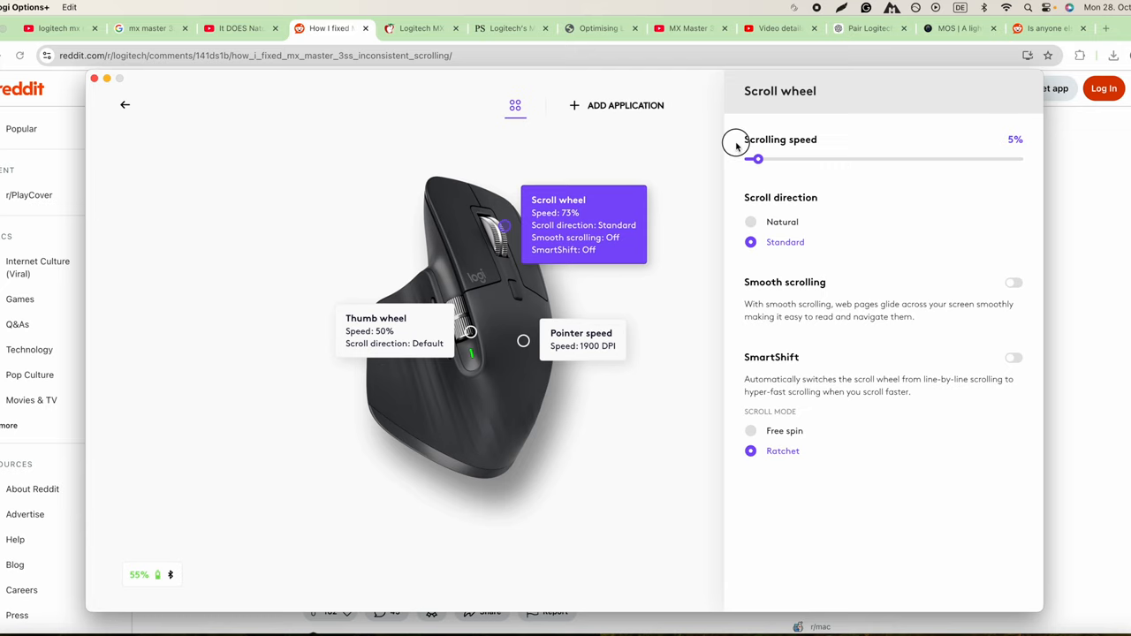
pyautogui.moveTo(757, 159); pyautogui.dragTo(746, 159)
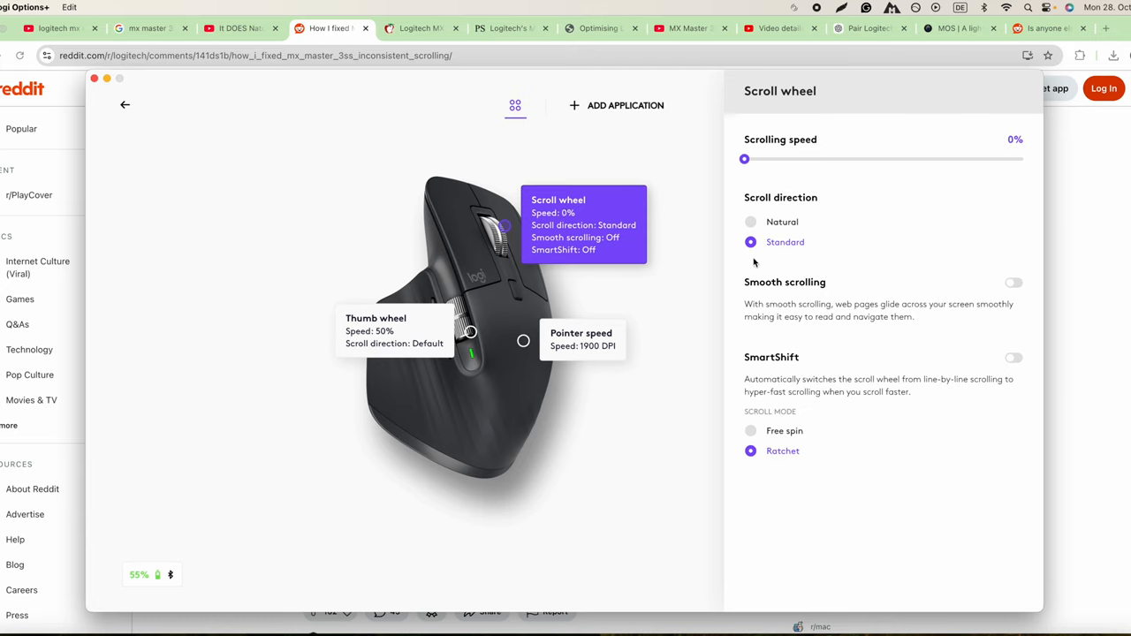
pyautogui.moveTo(1073, 212)
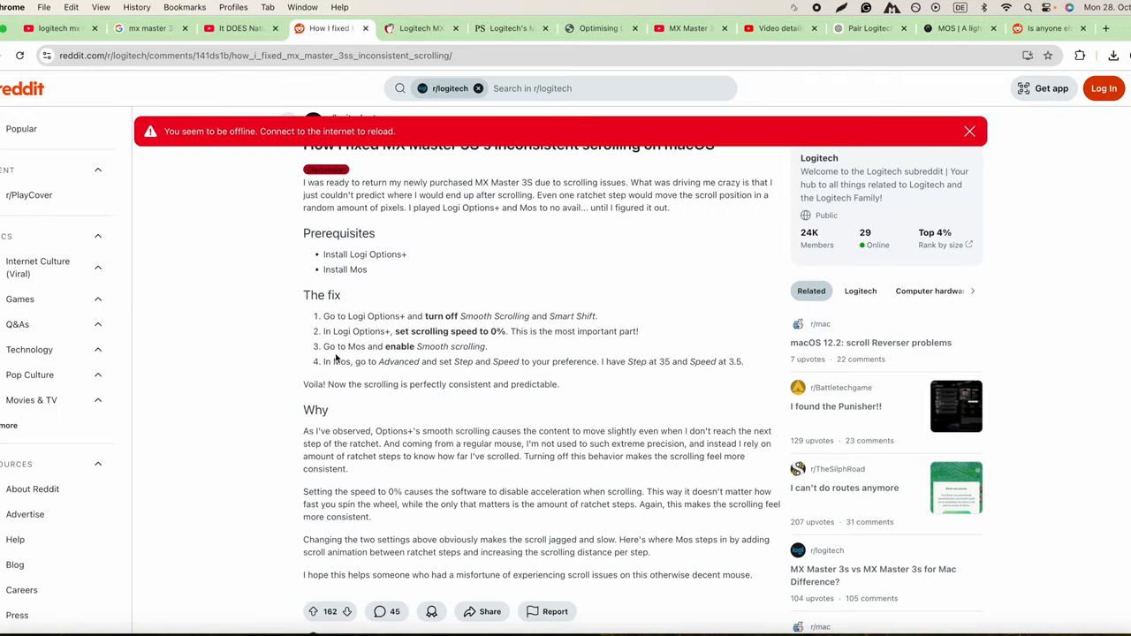
pyautogui.moveTo(608, 405)
pyautogui.write('mo')
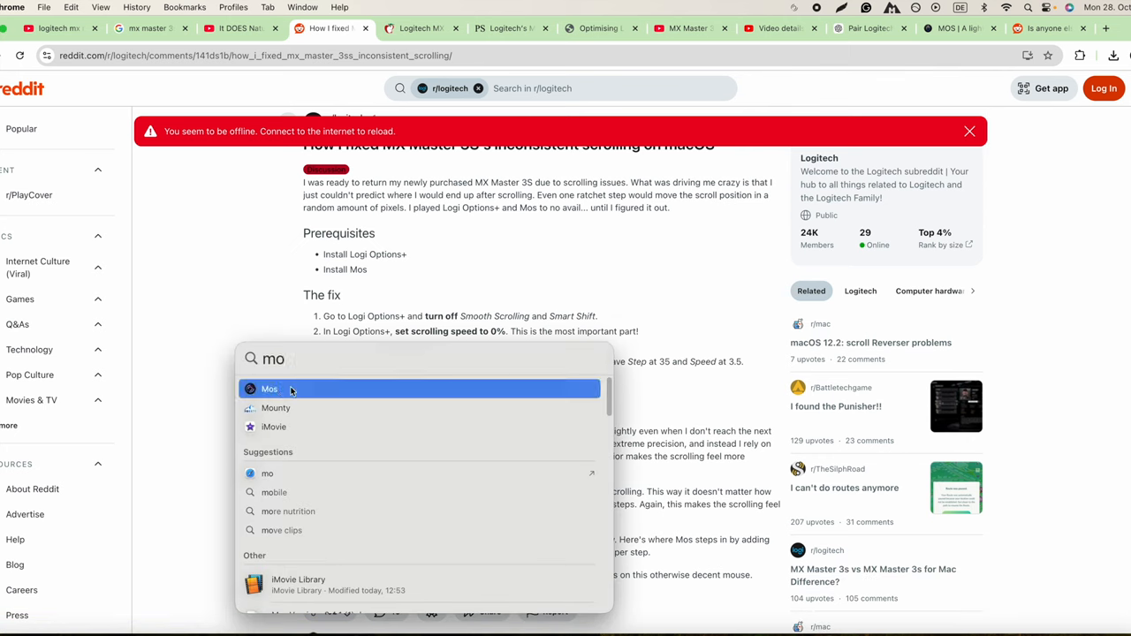
# Relaunch Mos, move its Preferences window aside and enable Smooth Scrolling on the General tab
pyautogui.click(270, 389)
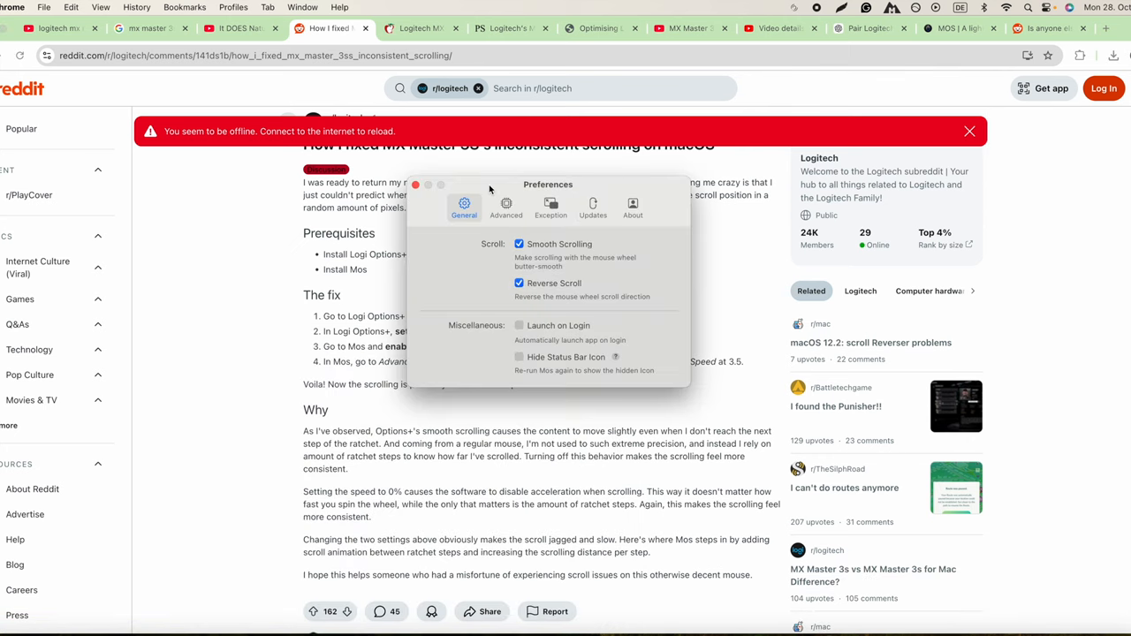
pyautogui.moveTo(548, 184); pyautogui.dragTo(775, 195)
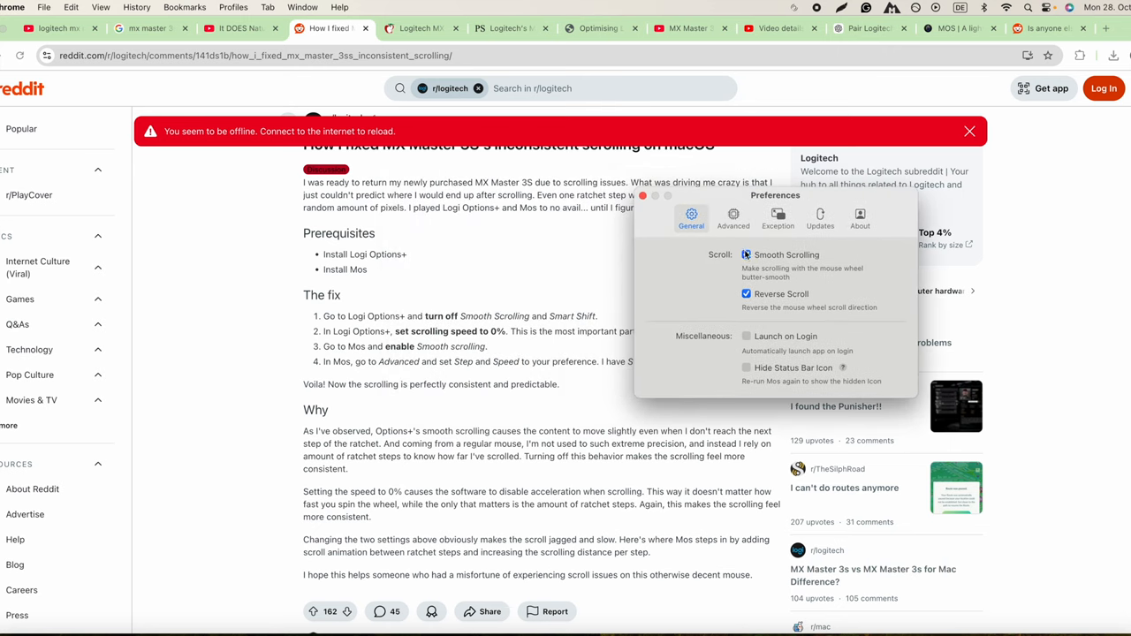
pyautogui.click(746, 255)
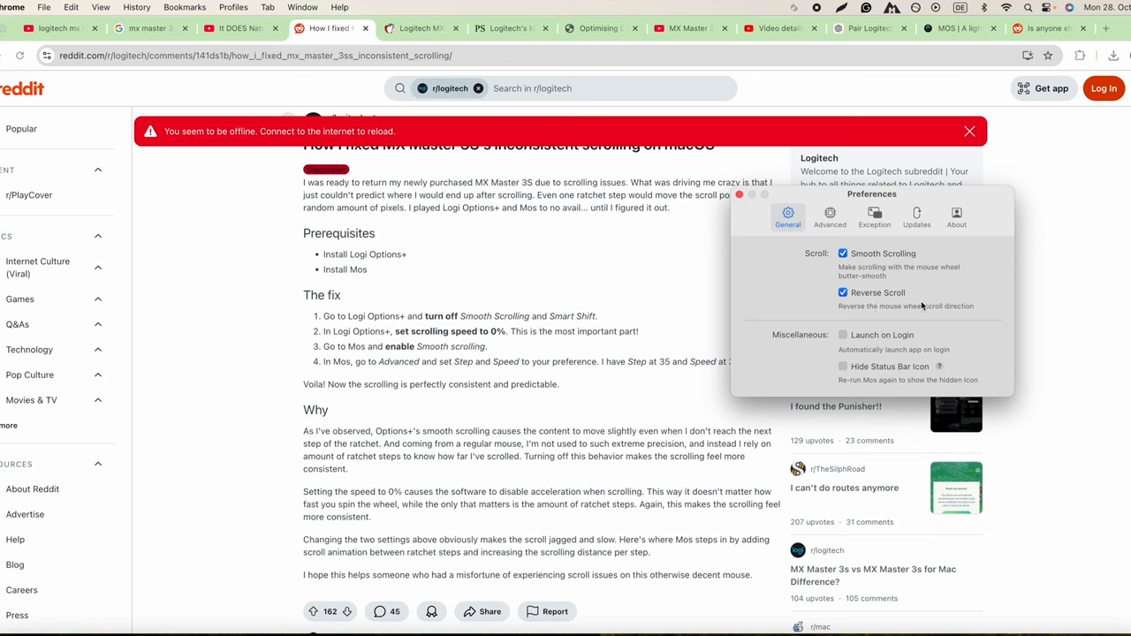
pyautogui.moveTo(853, 315)
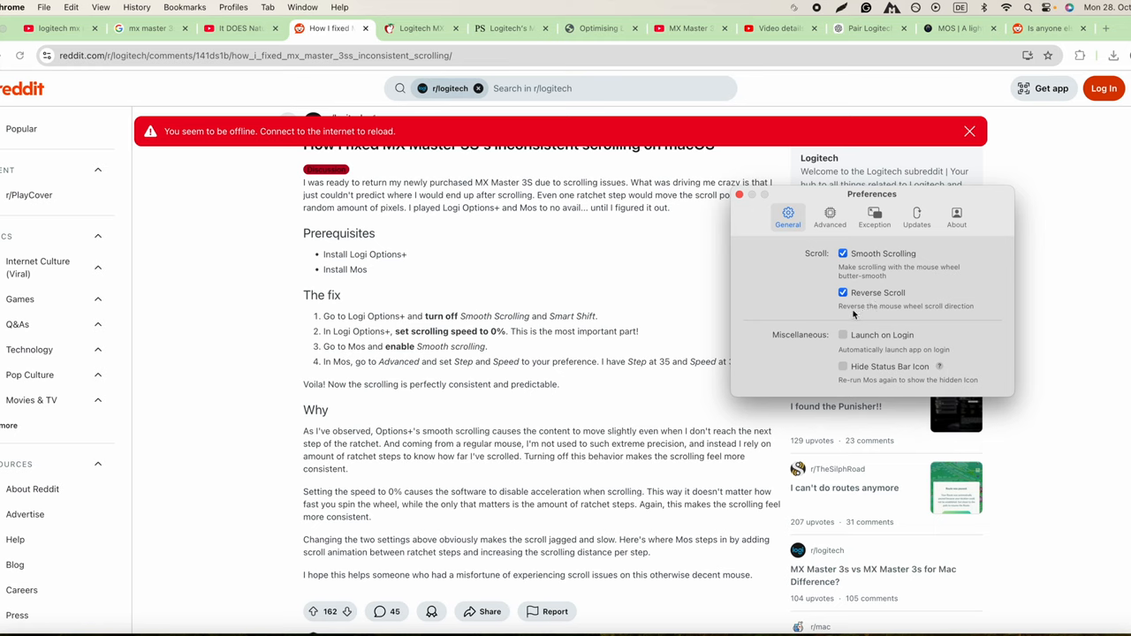
pyautogui.moveTo(967, 315)
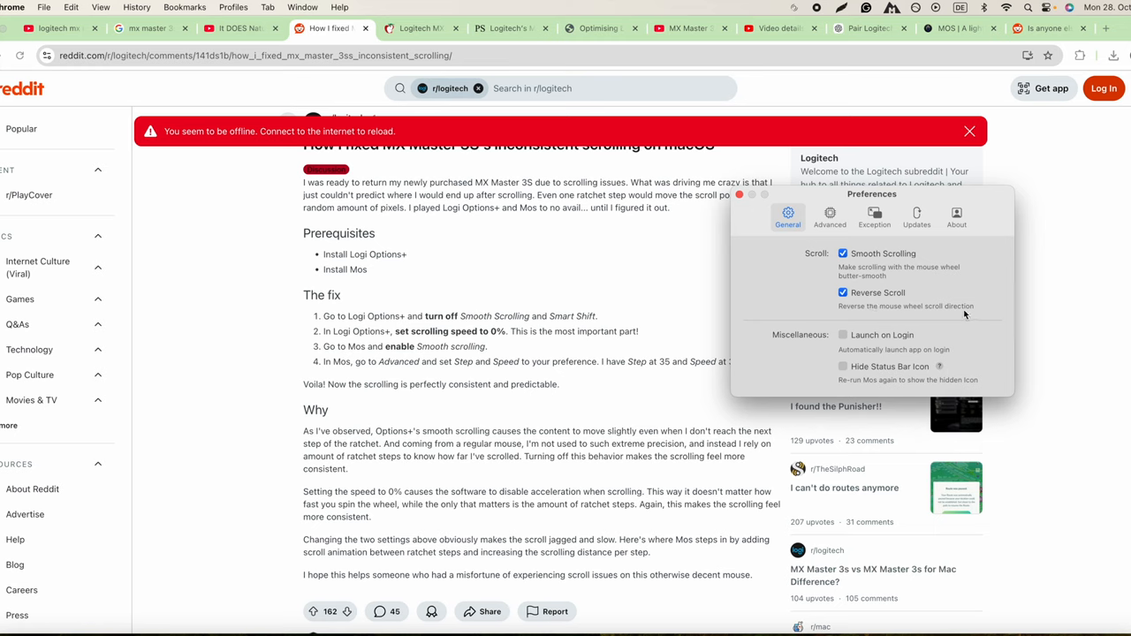
pyautogui.moveTo(830, 216)
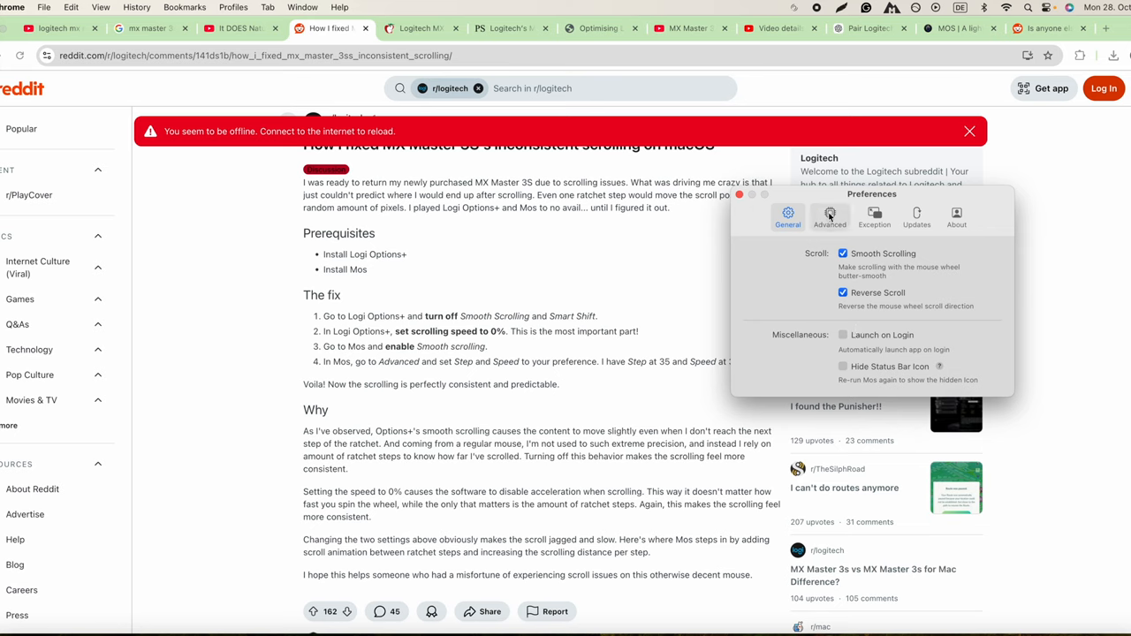
# In Mos Advanced settings, keep Step at 35.00 and raise Speed to 3.50
pyautogui.click(829, 216)
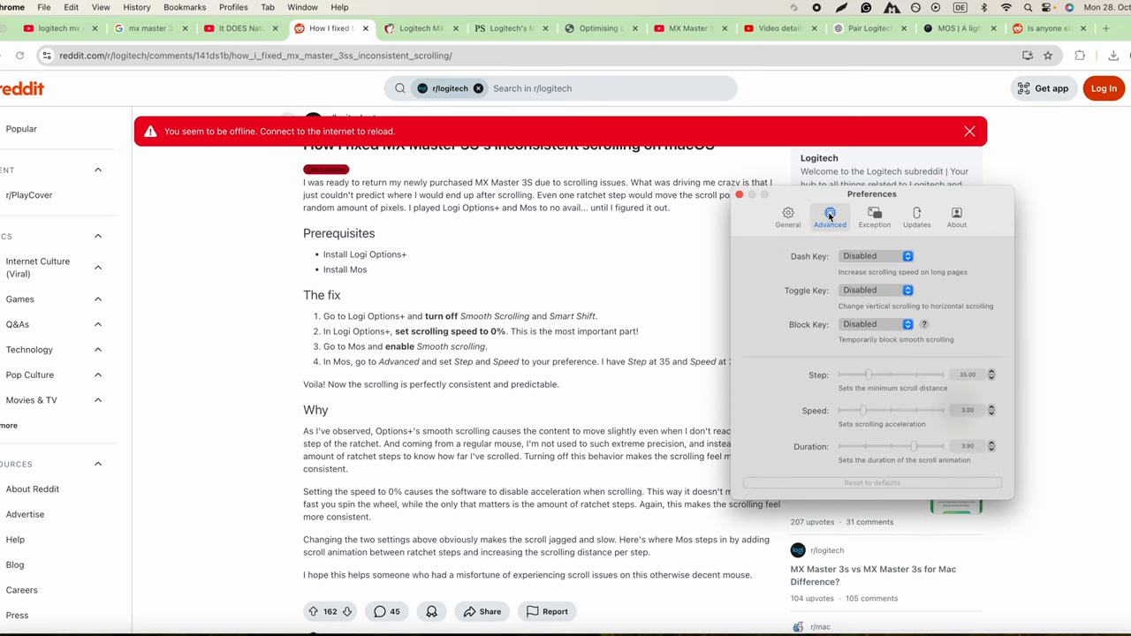
pyautogui.moveTo(930, 196)
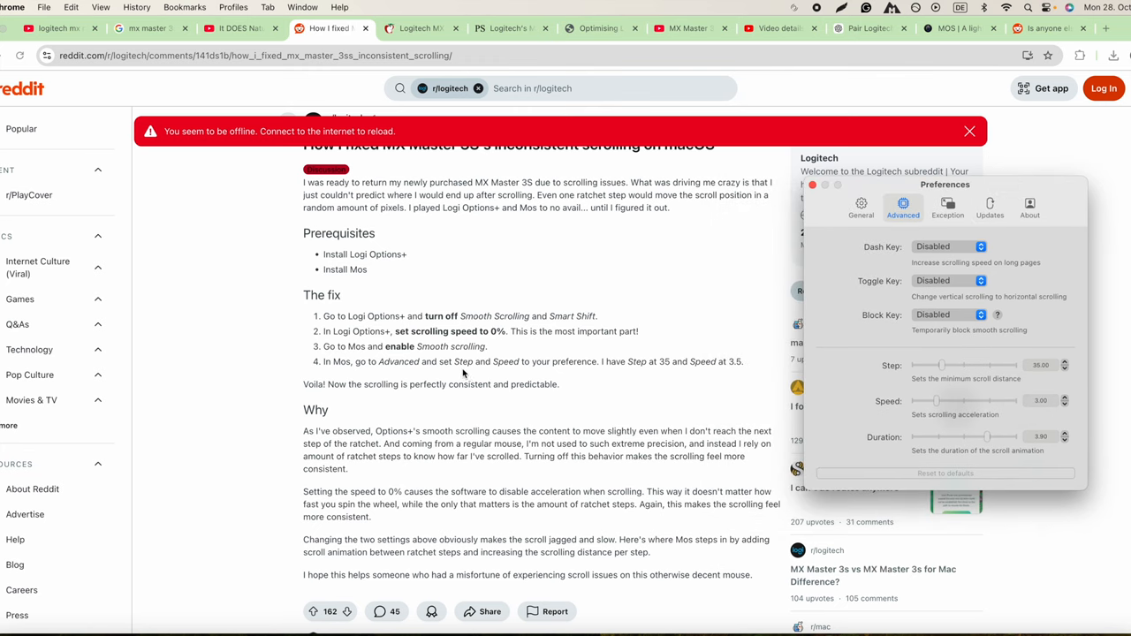
pyautogui.moveTo(547, 376)
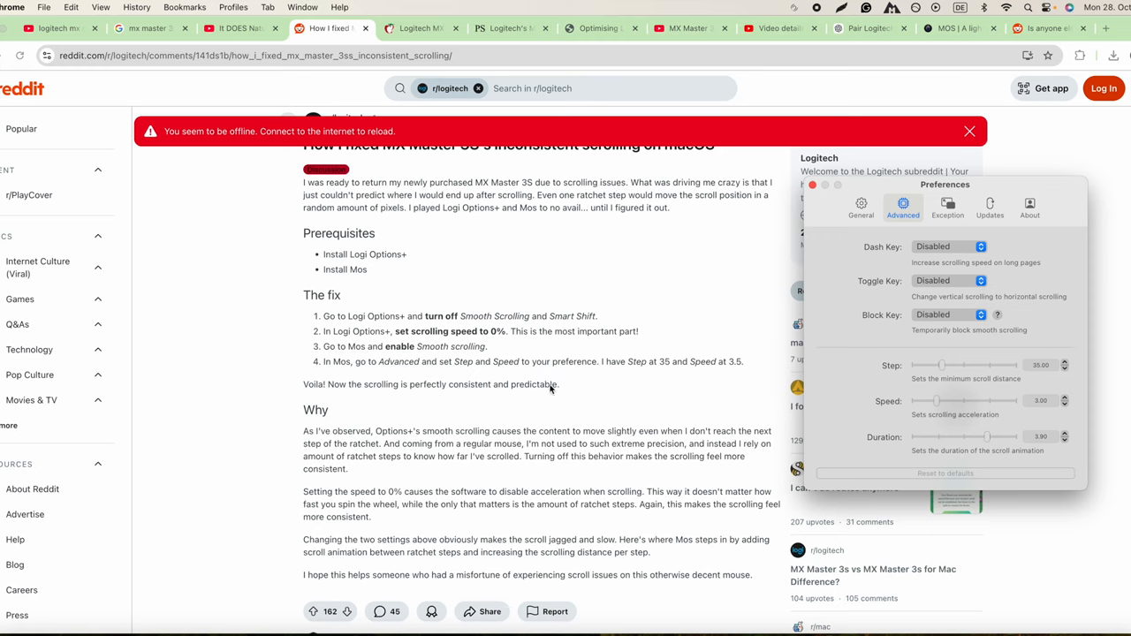
pyautogui.moveTo(1065, 365)
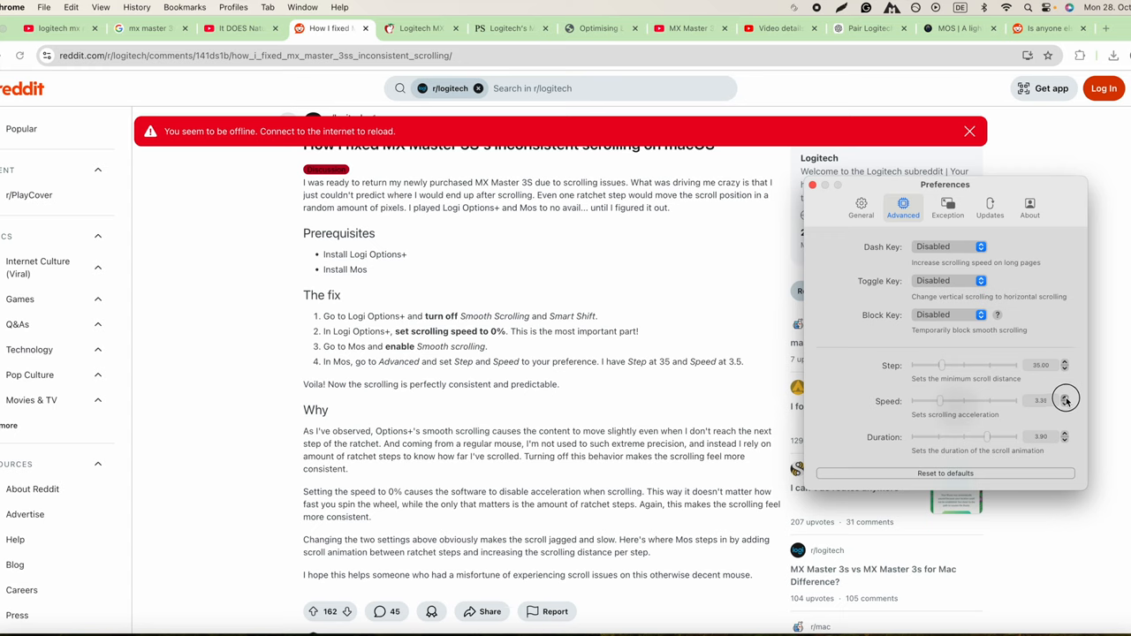
pyautogui.click(1065, 396)
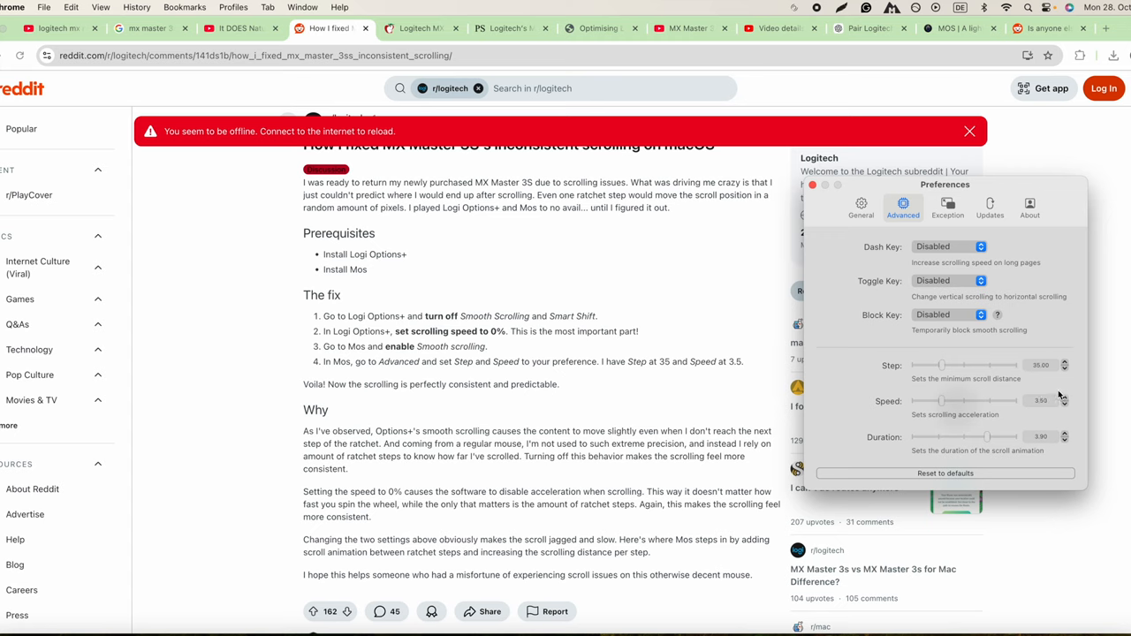
pyautogui.moveTo(403, 400)
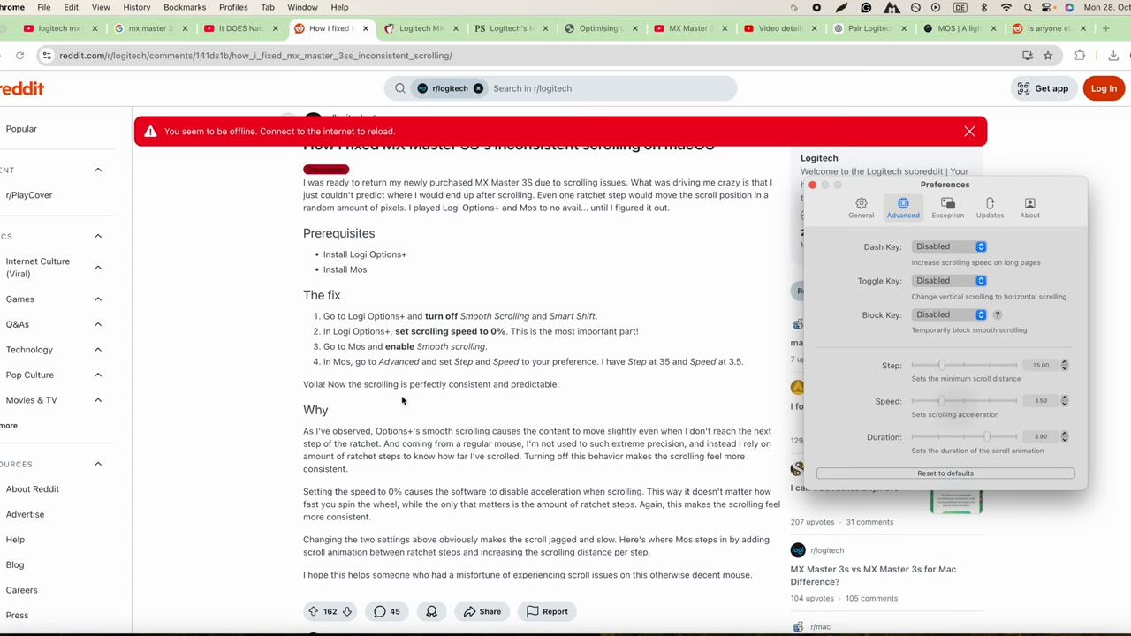
pyautogui.moveTo(660, 391)
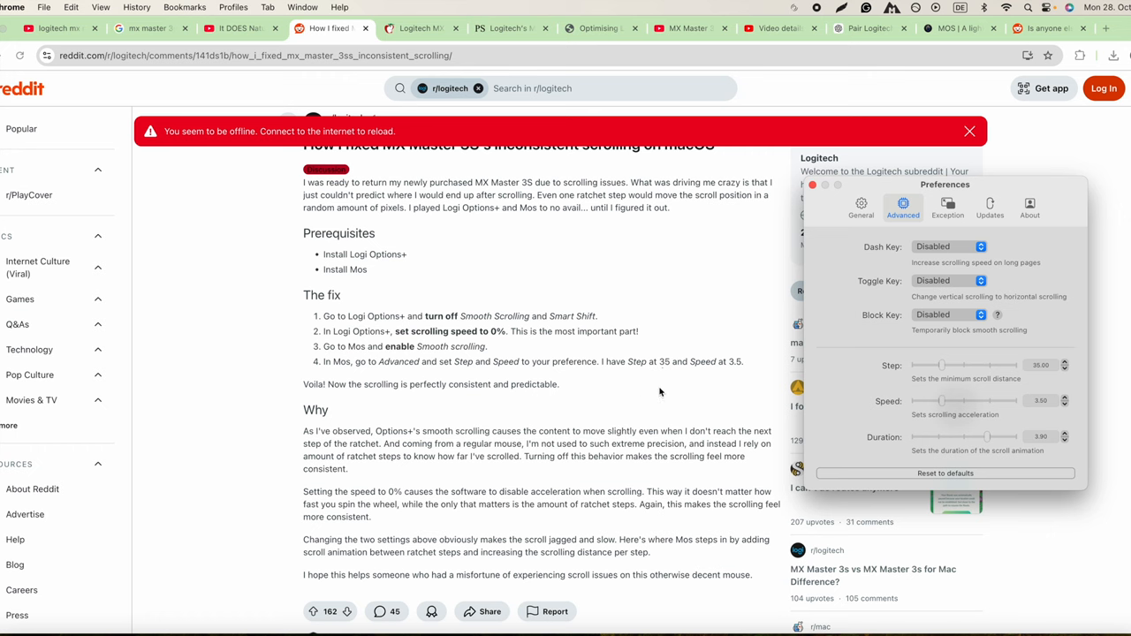
pyautogui.scroll(3)
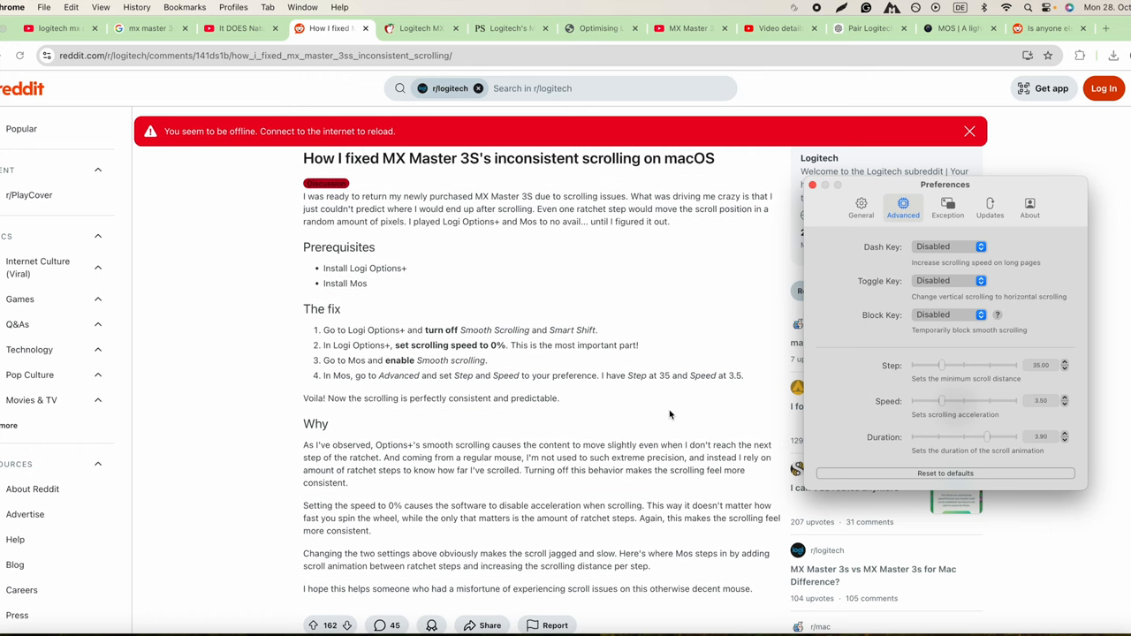
pyautogui.scroll(-3)
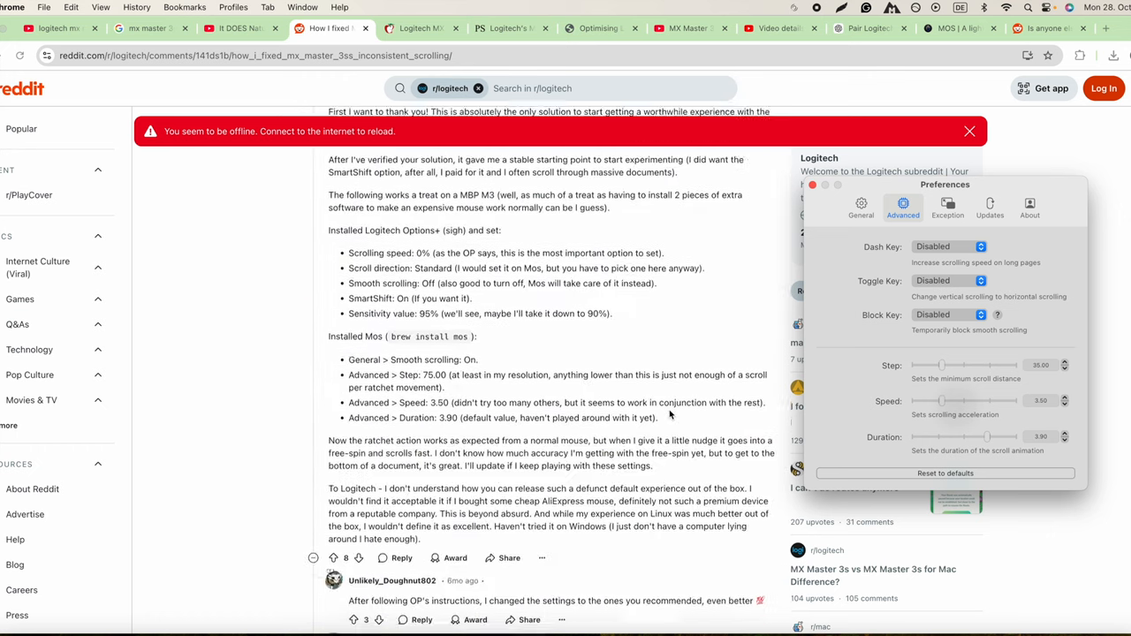
pyautogui.scroll(-3)
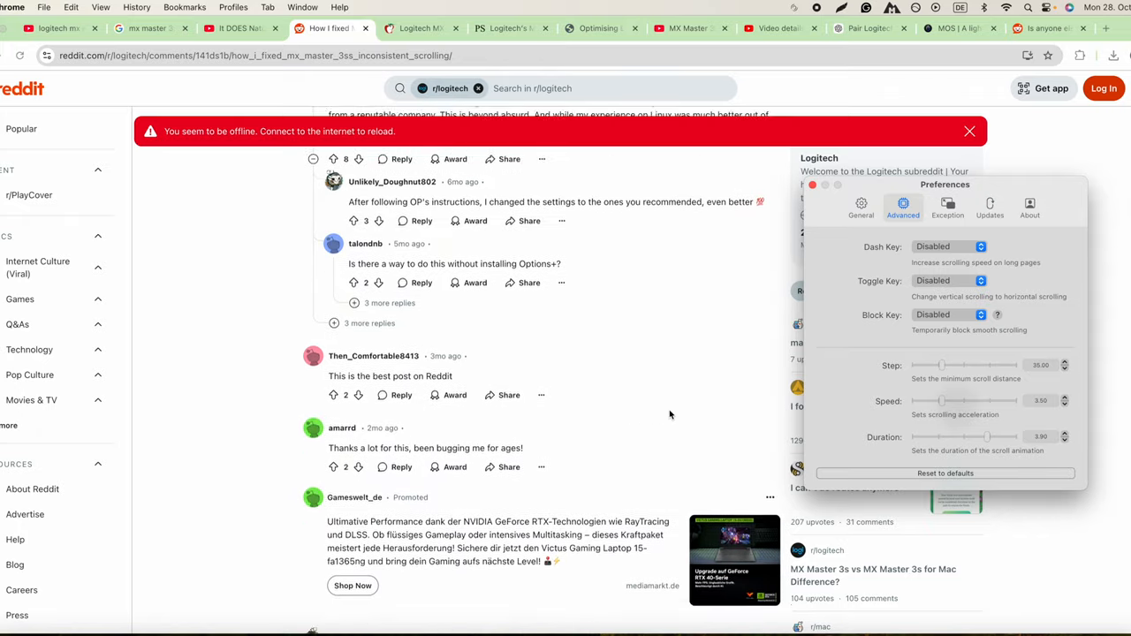
pyautogui.scroll(3)
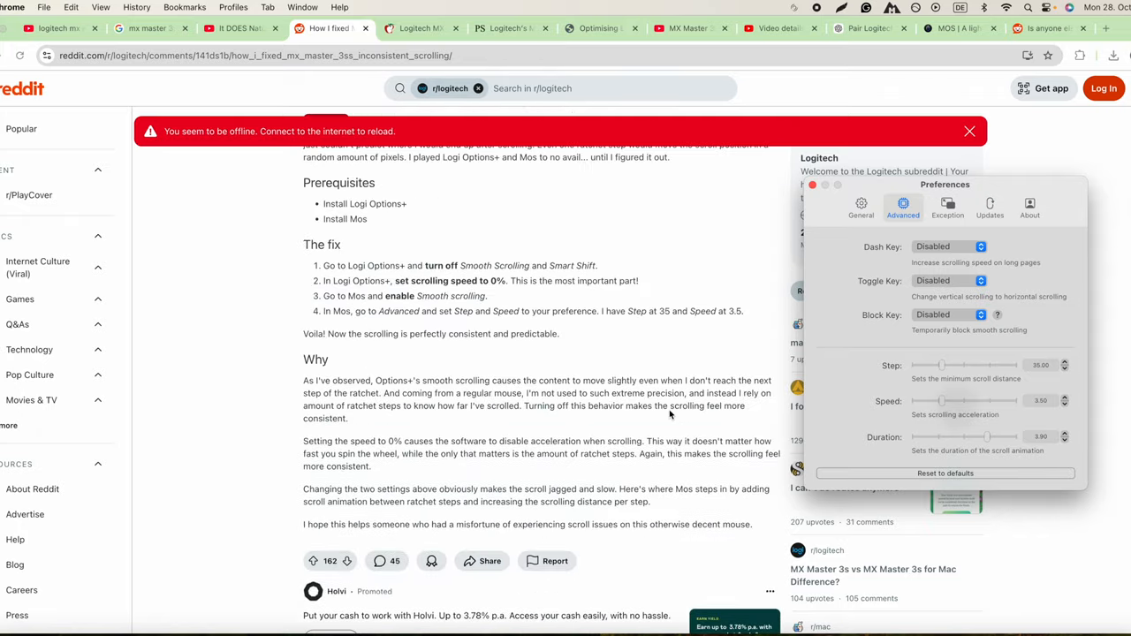
pyautogui.scroll(-3)
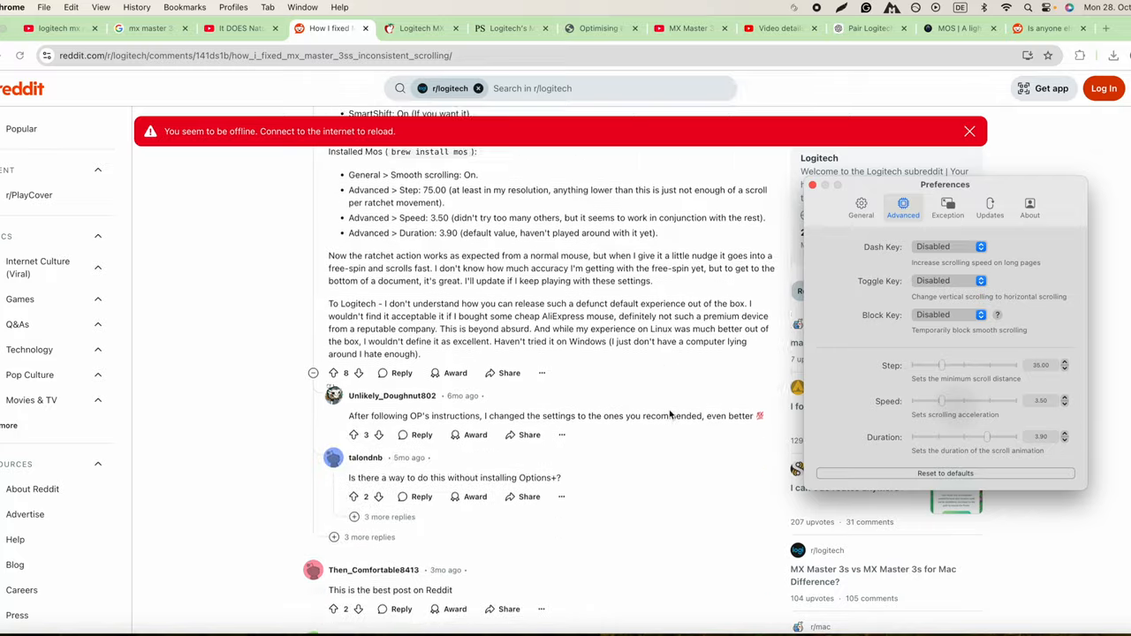
pyautogui.scroll(-3)
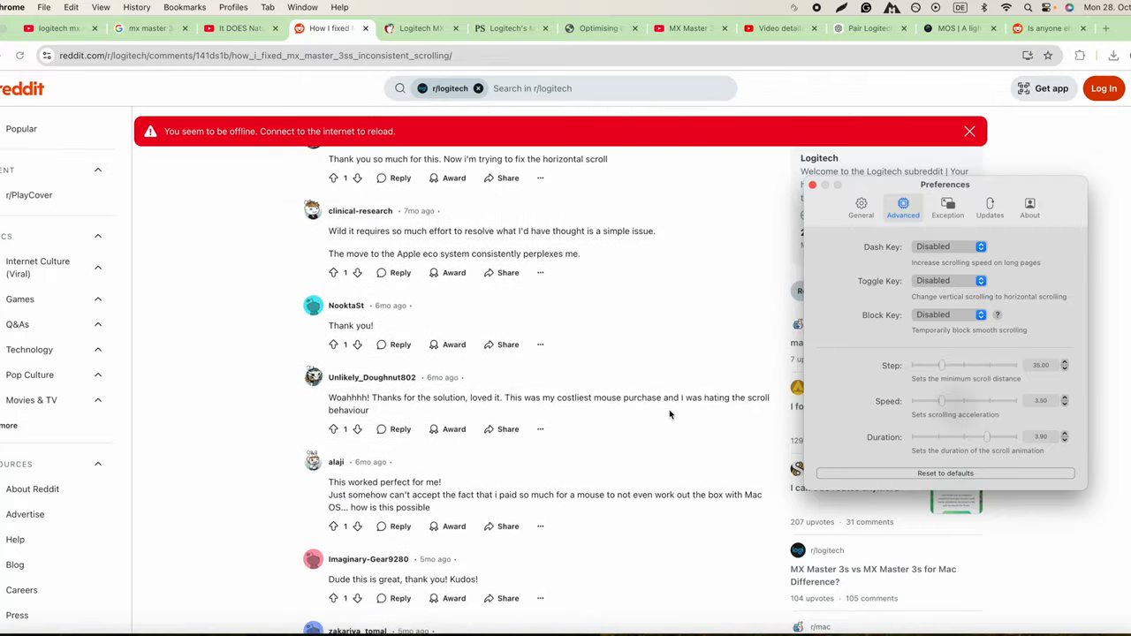
pyautogui.scroll(3)
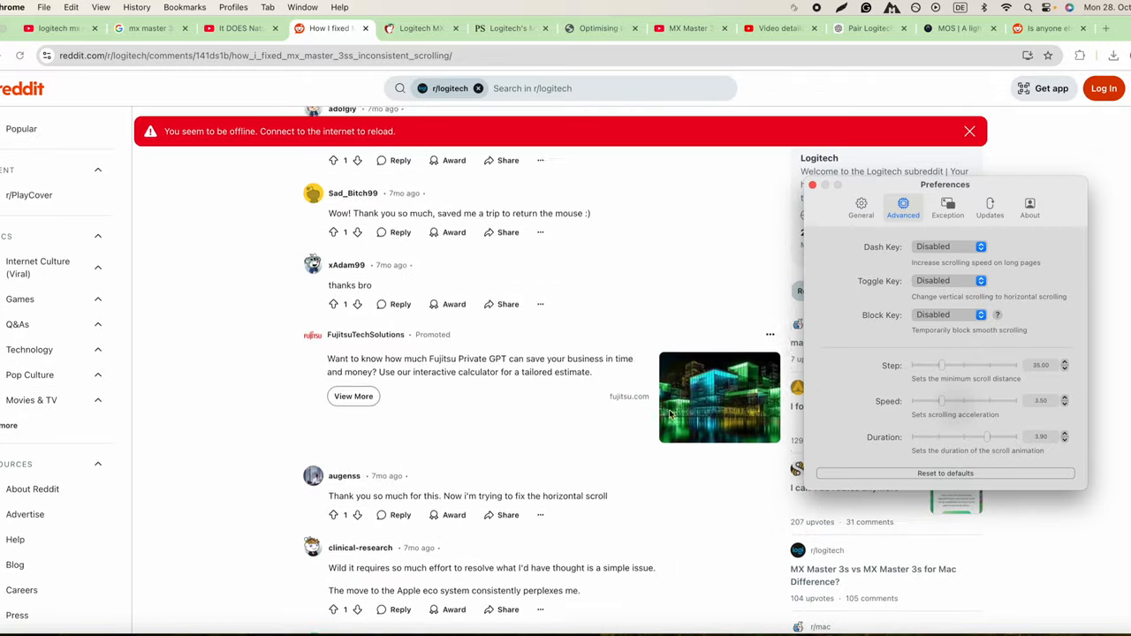
pyautogui.scroll(3)
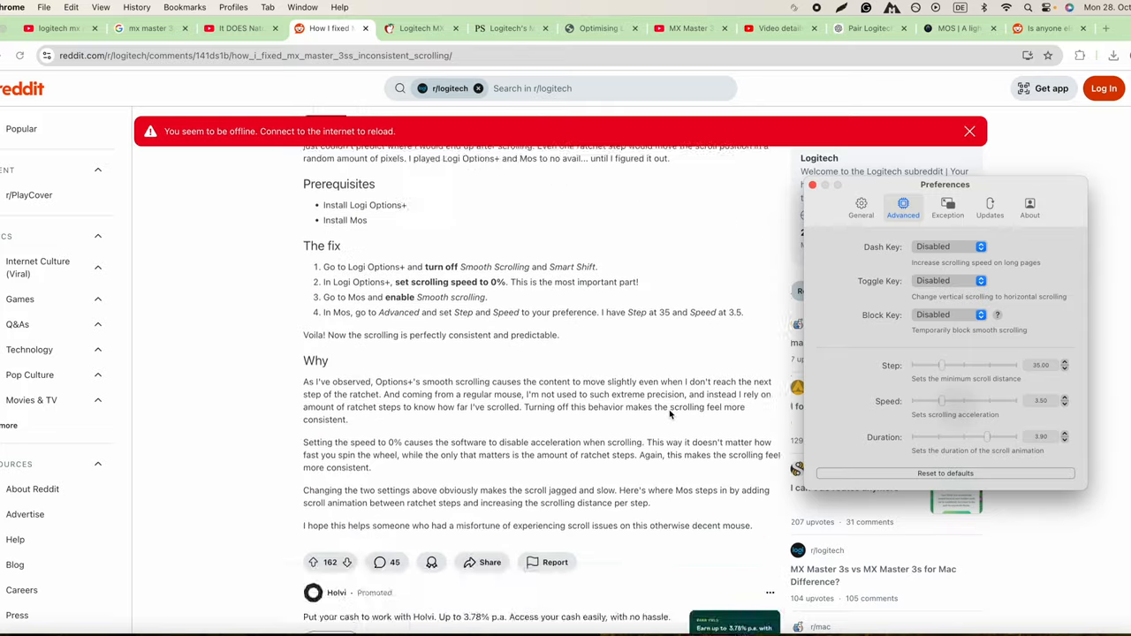
pyautogui.scroll(-3)
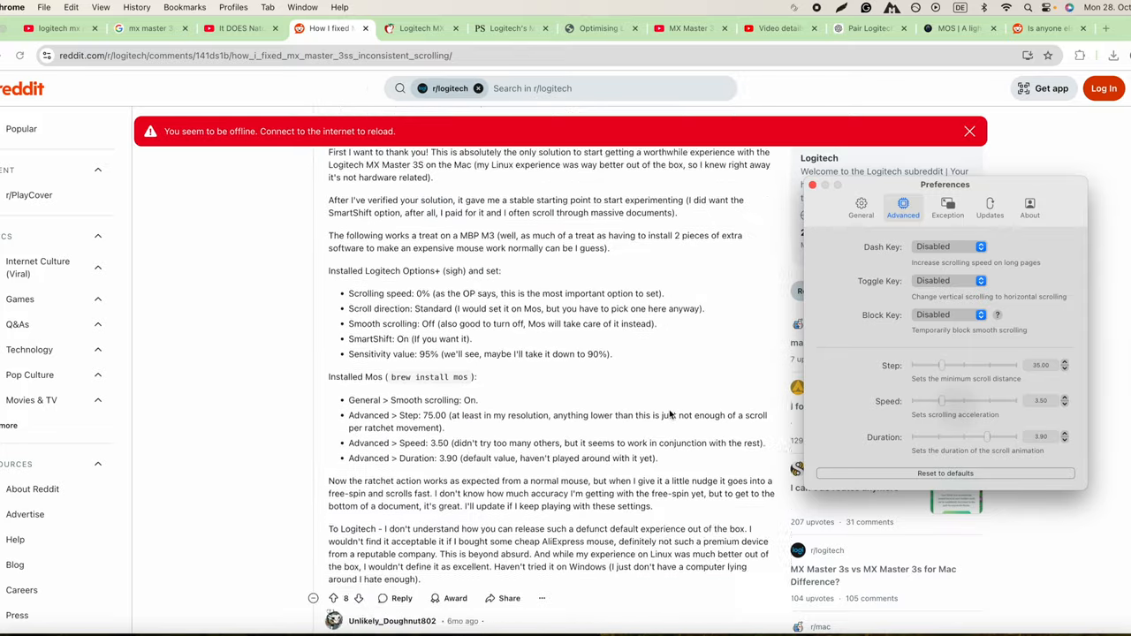
pyautogui.scroll(-3)
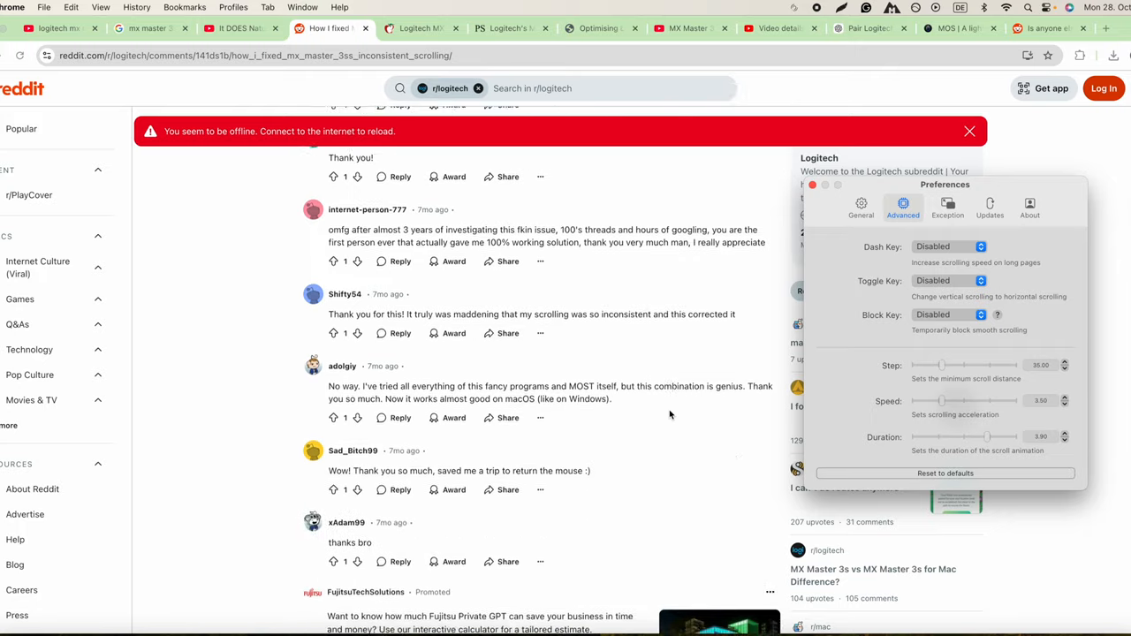
pyautogui.scroll(-3)
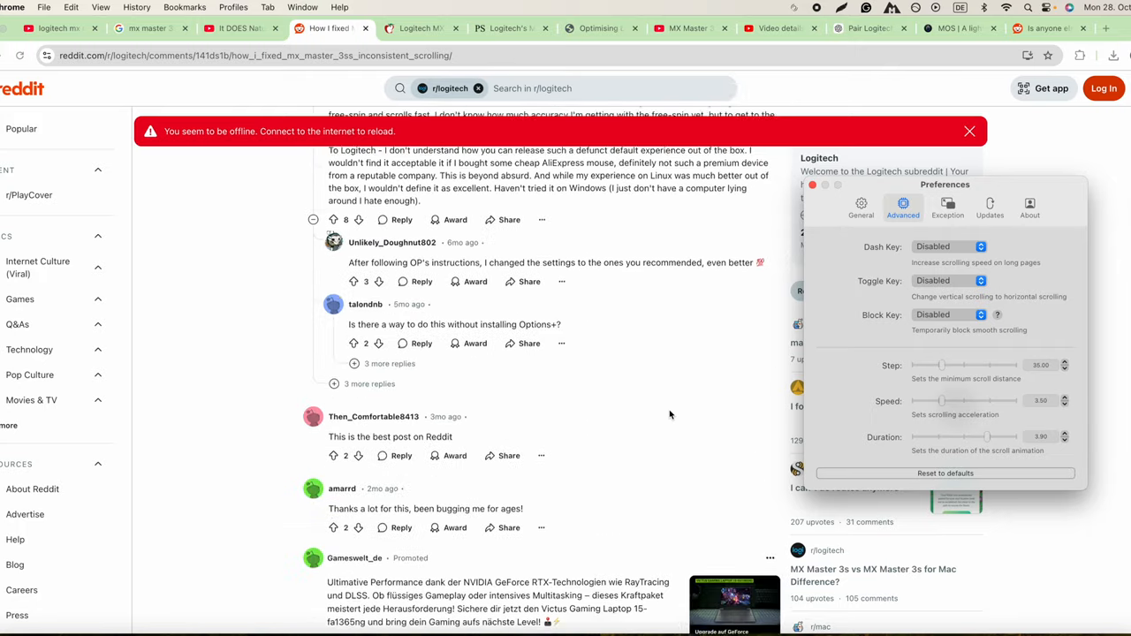
pyautogui.scroll(3)
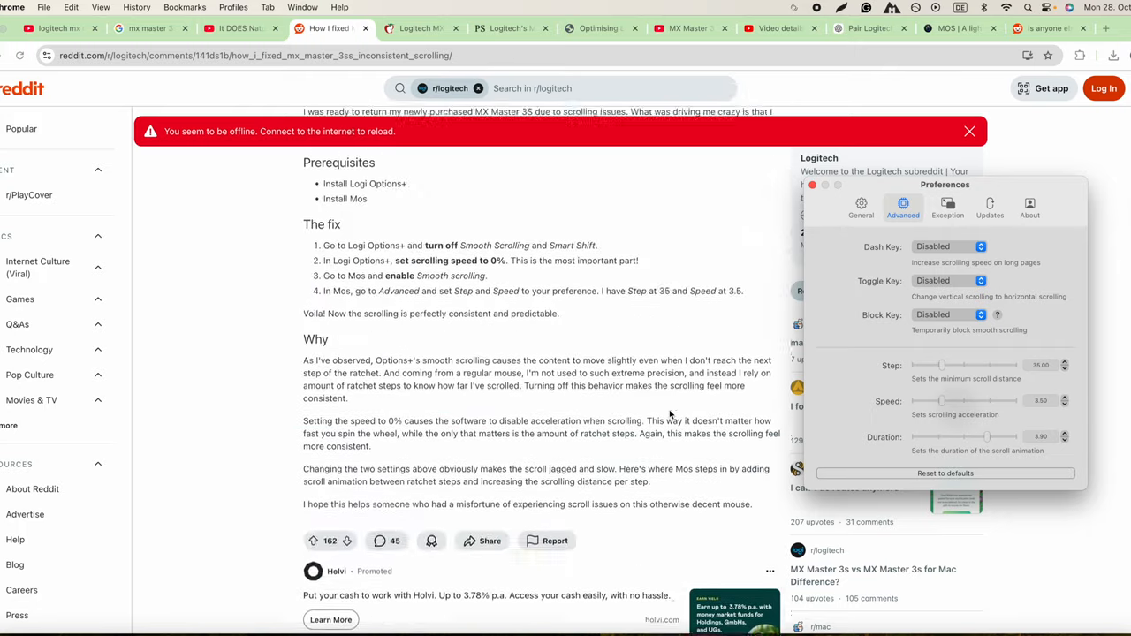
# Glance at the Exception tab, then close Mos Preferences leaving the Reddit guide visible
pyautogui.click(947, 208)
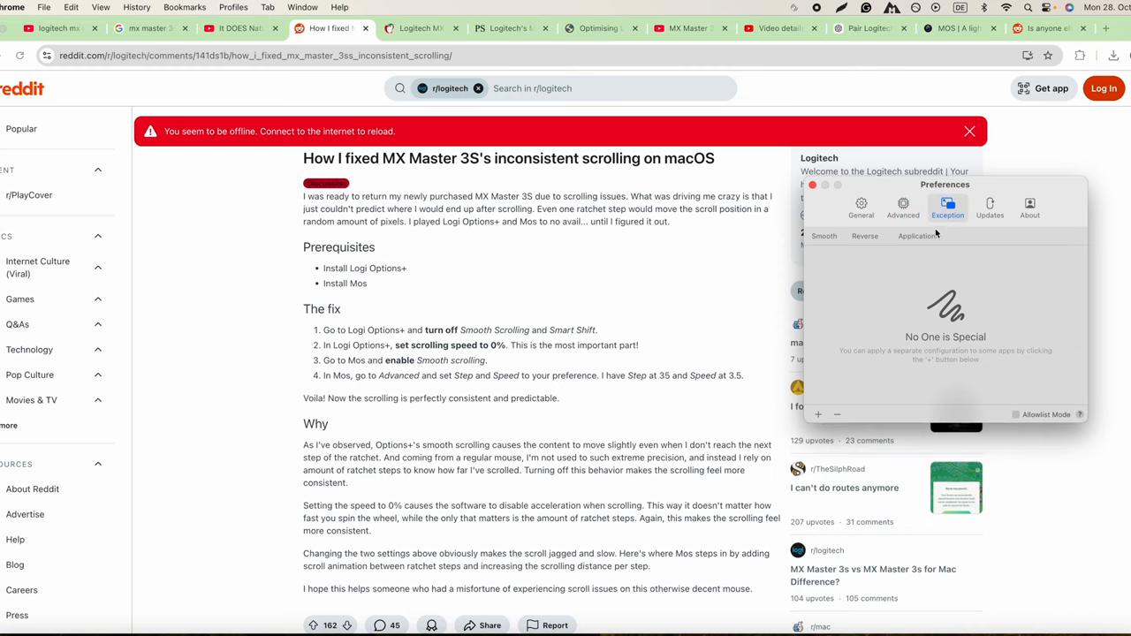
pyautogui.click(861, 208)
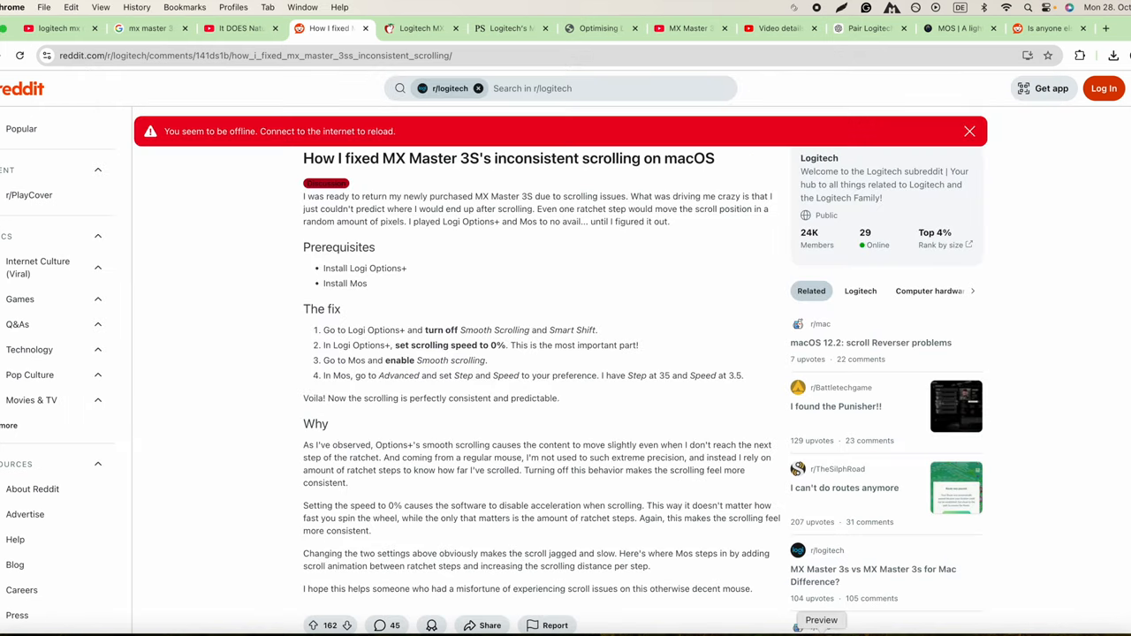
pyautogui.moveTo(613, 392)
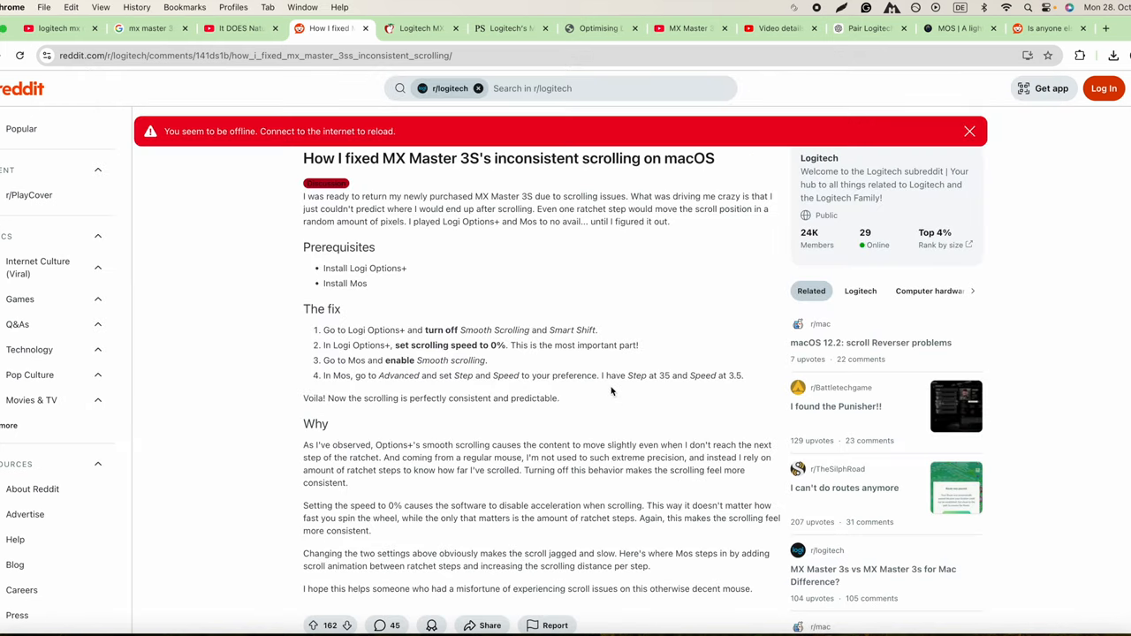